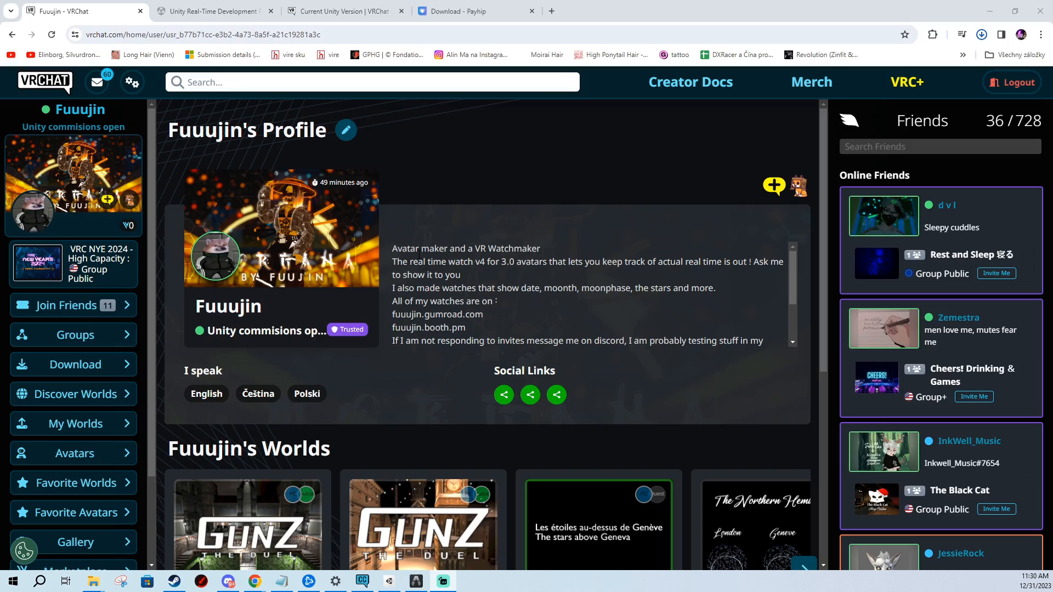
Step: Go to the VRChat Download page listing Steam, Oculus and the Creator Companion download
{"action": "left_click", "coordinate": [981, 34]}
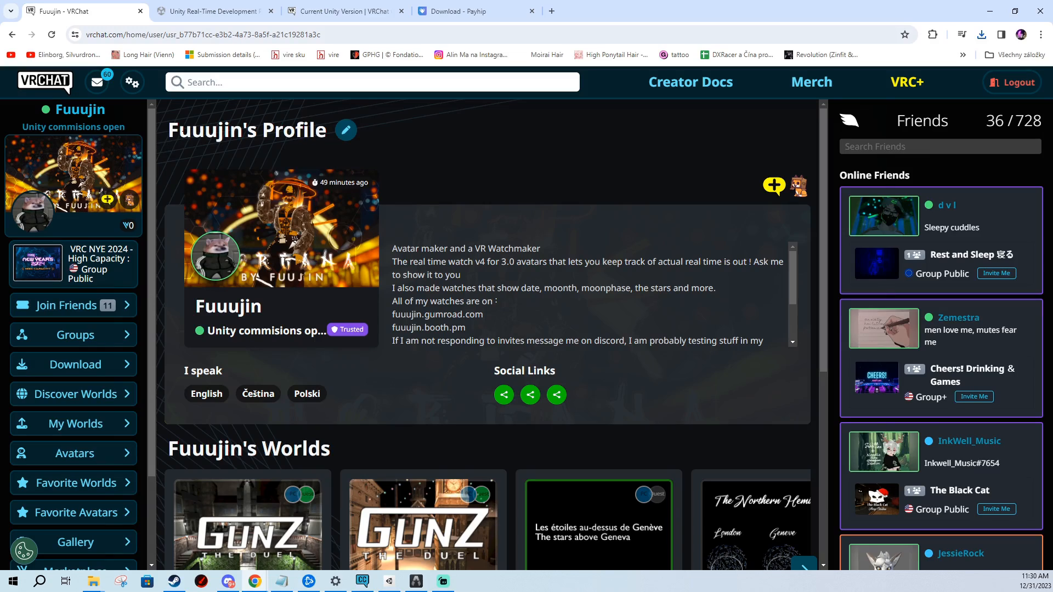
{"action": "mouse_move", "coordinate": [357, 113]}
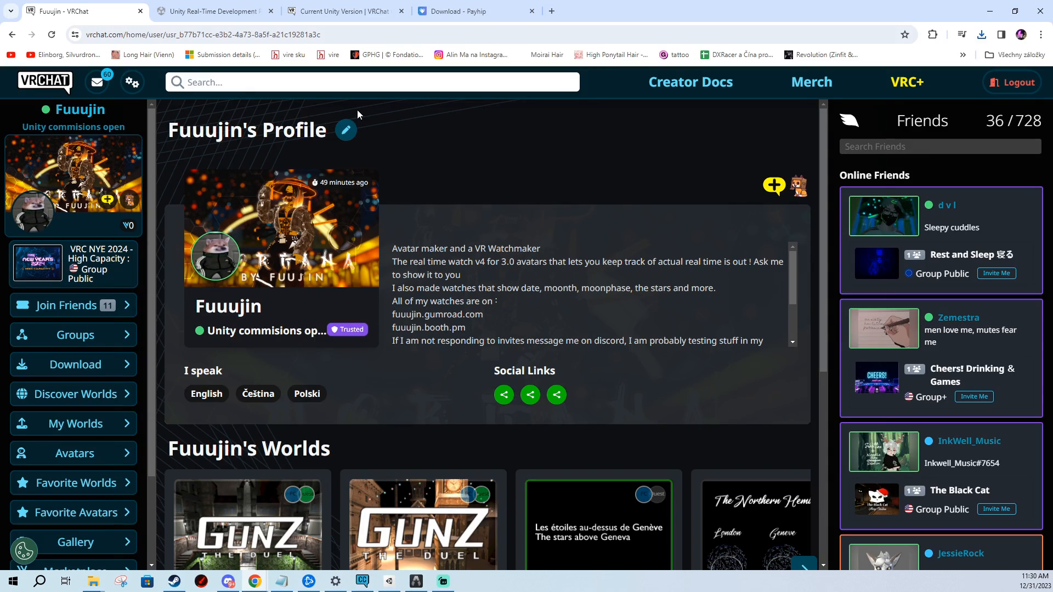
{"action": "mouse_move", "coordinate": [74, 364]}
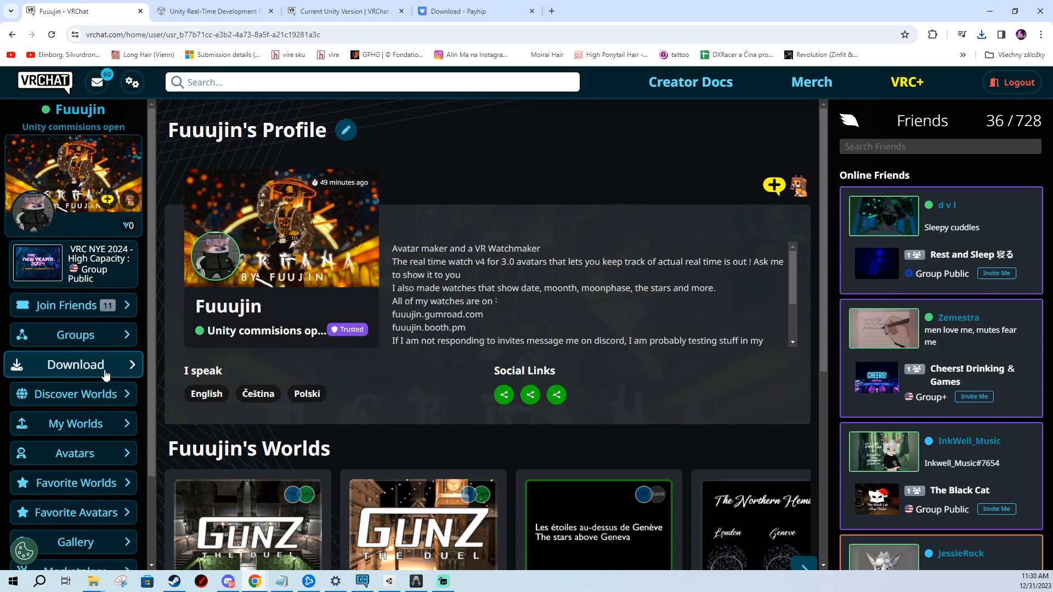
{"action": "left_click", "coordinate": [74, 364]}
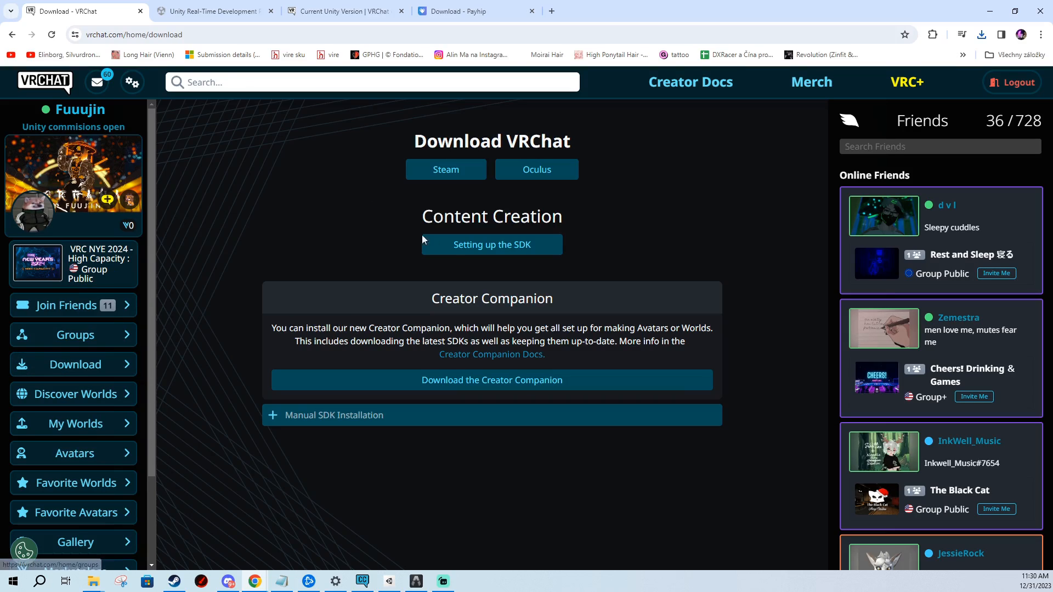
{"action": "mouse_move", "coordinate": [537, 395]}
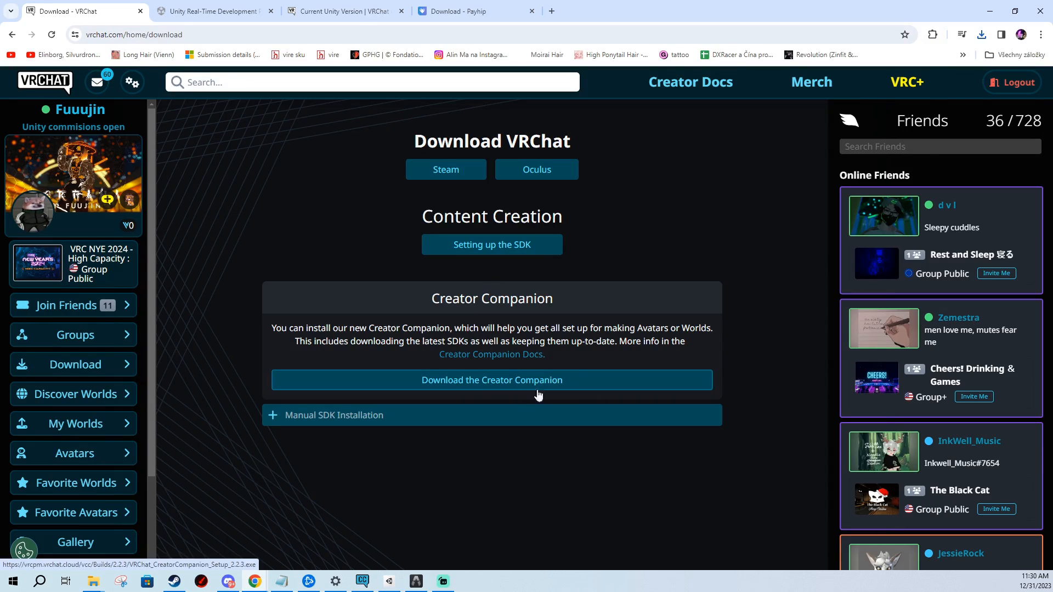
{"action": "mouse_move", "coordinate": [513, 391]}
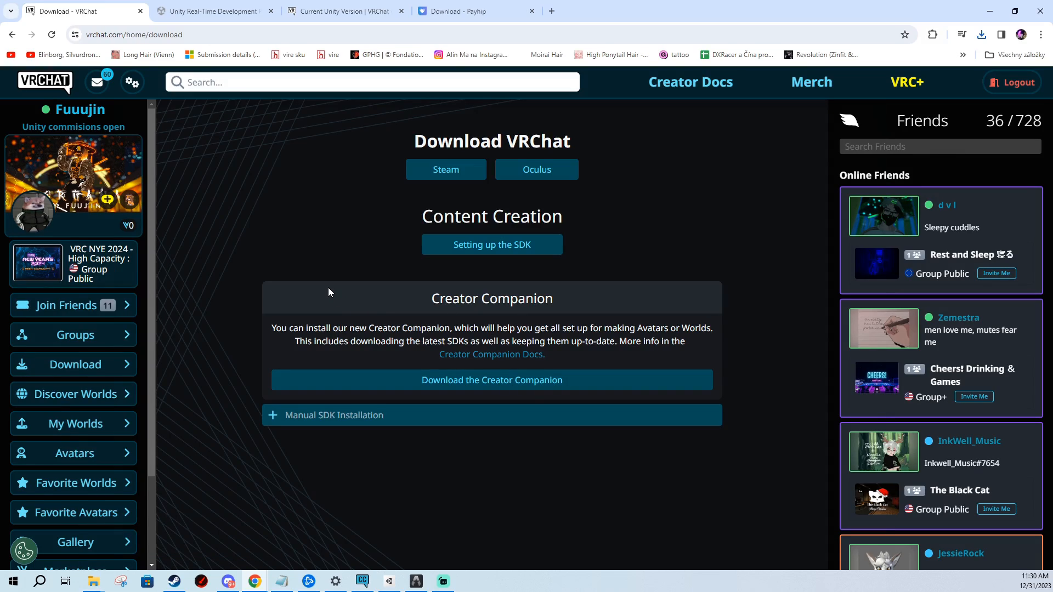
{"action": "mouse_move", "coordinate": [296, 257]}
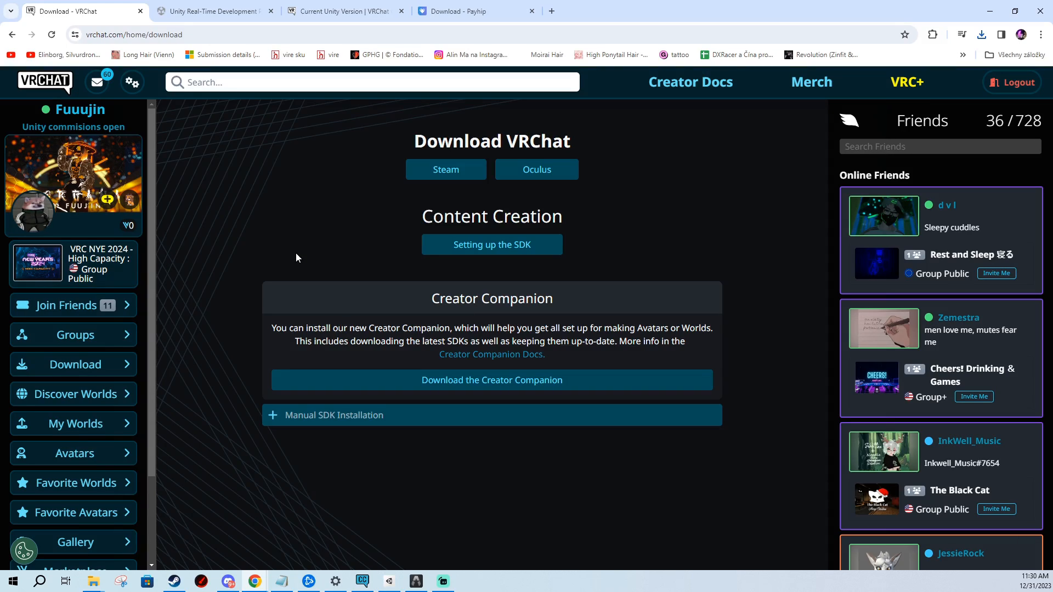
{"action": "mouse_move", "coordinate": [306, 280]}
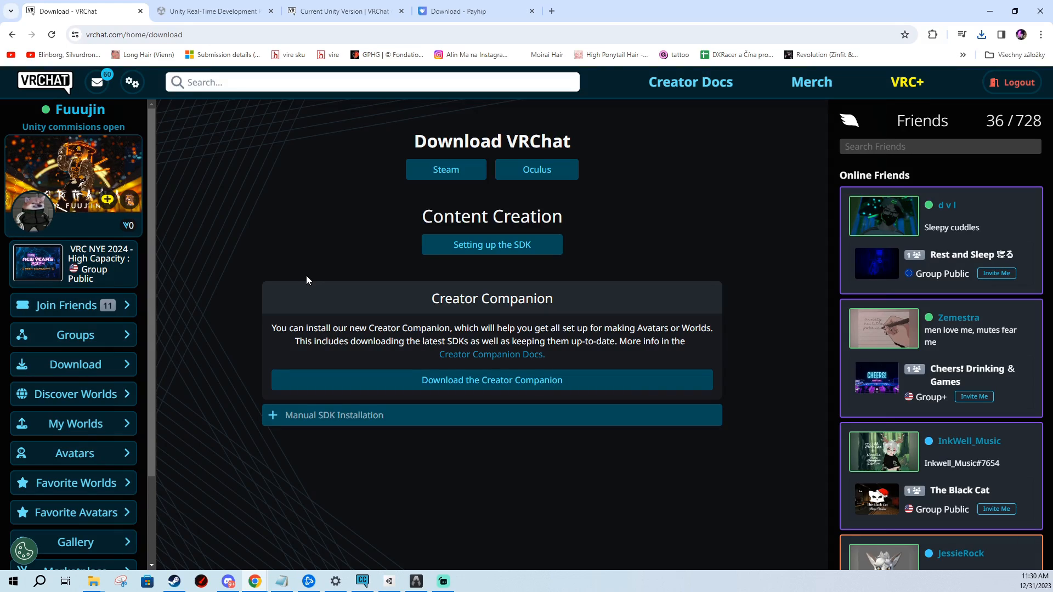
{"action": "mouse_move", "coordinate": [580, 428]}
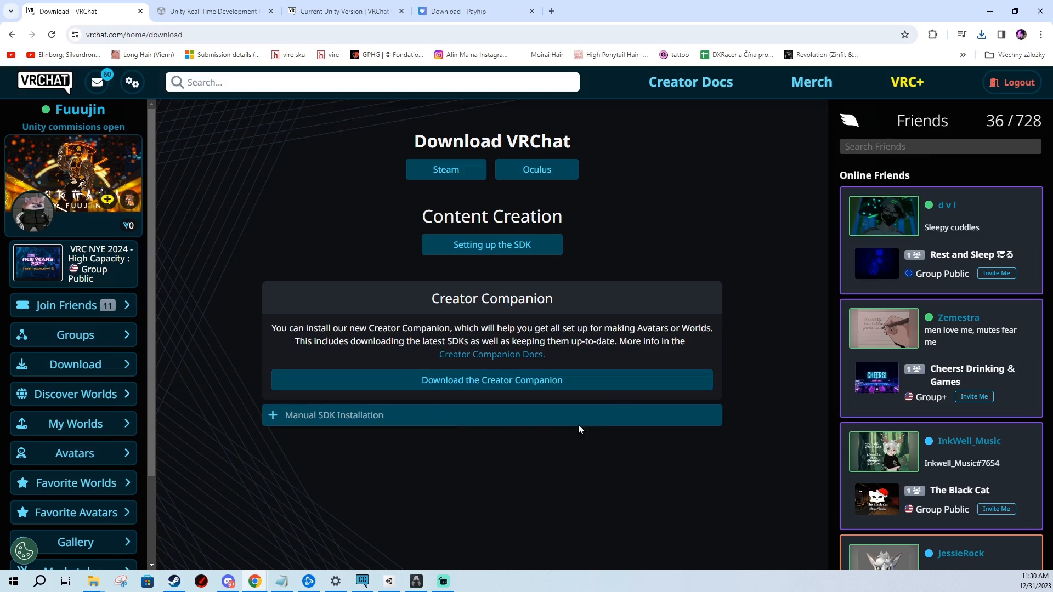
{"action": "mouse_move", "coordinate": [314, 222]}
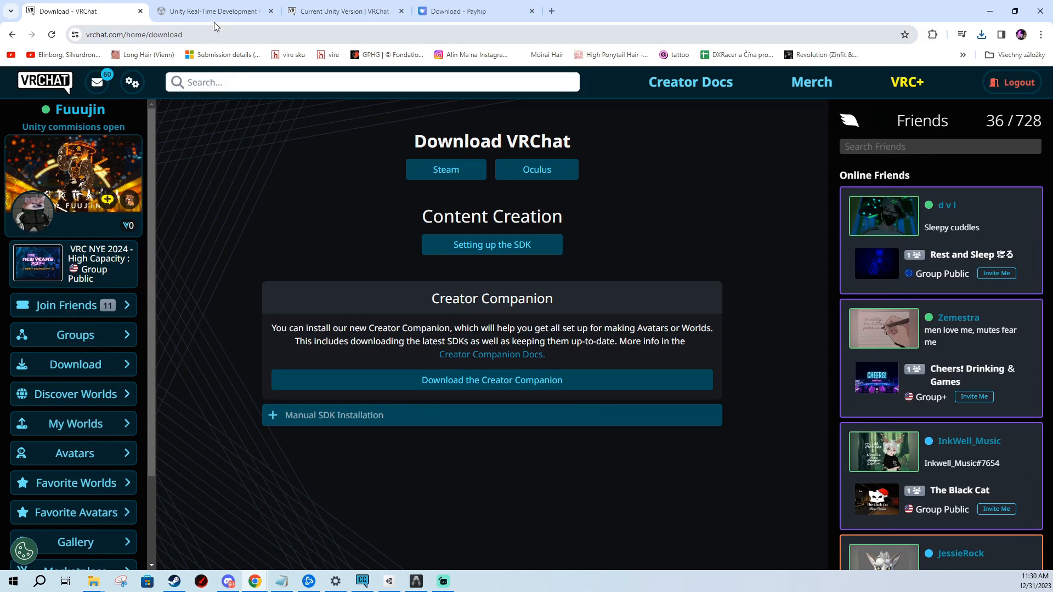
{"action": "mouse_move", "coordinate": [215, 10]}
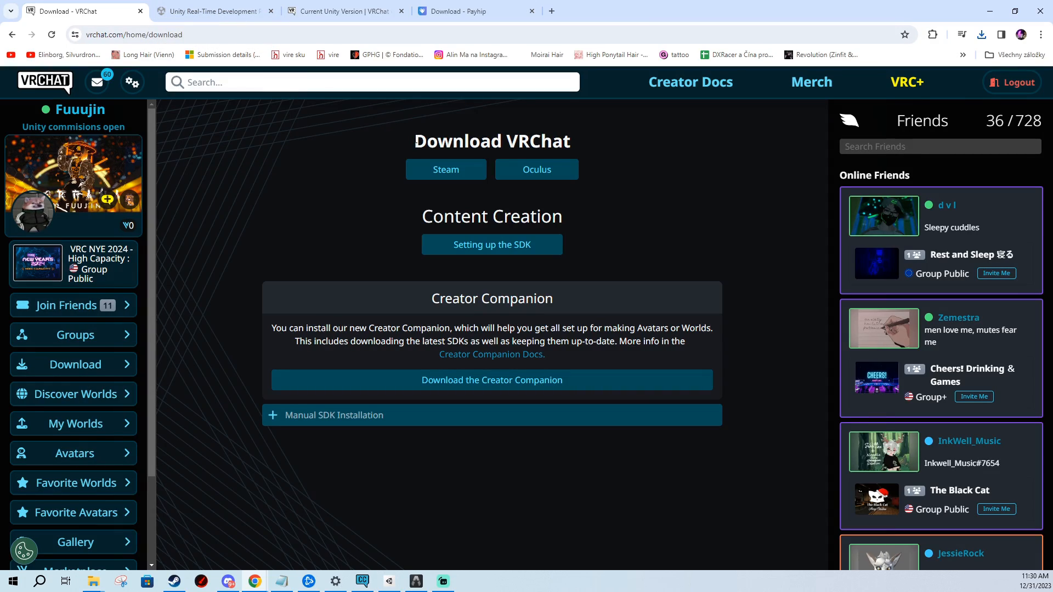
{"action": "left_click", "coordinate": [215, 11]}
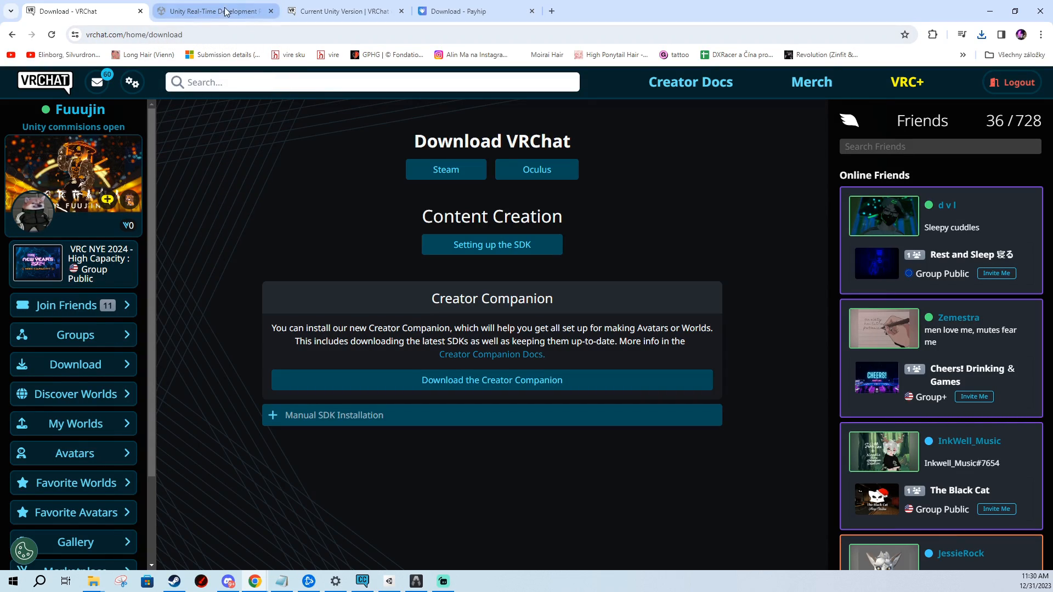
Step: Reach the Unity download page offering the Windows installer from the Unity homepage
{"action": "left_click", "coordinate": [215, 11]}
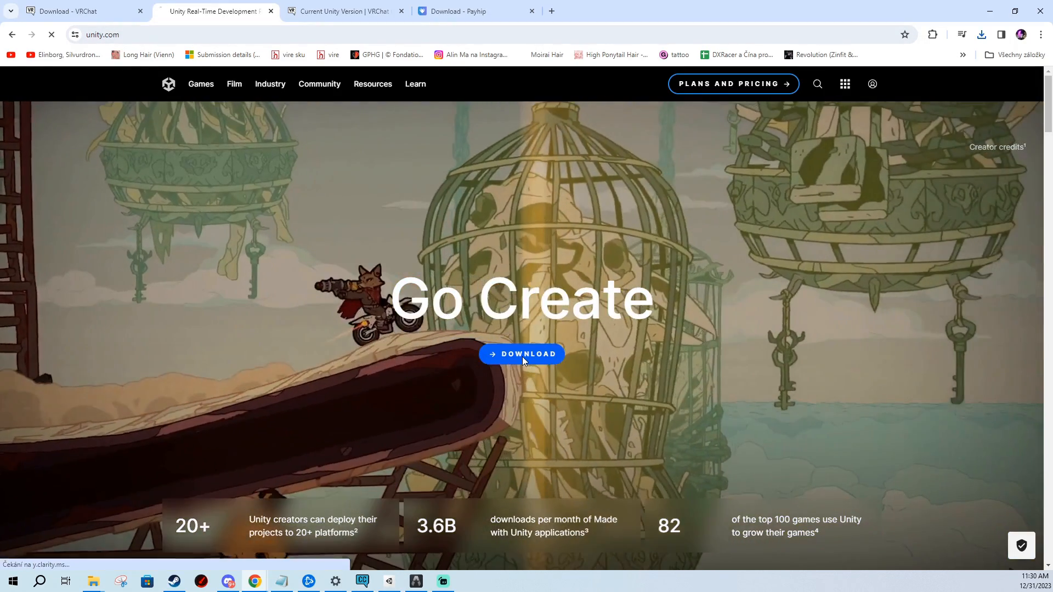
{"action": "left_click", "coordinate": [522, 355]}
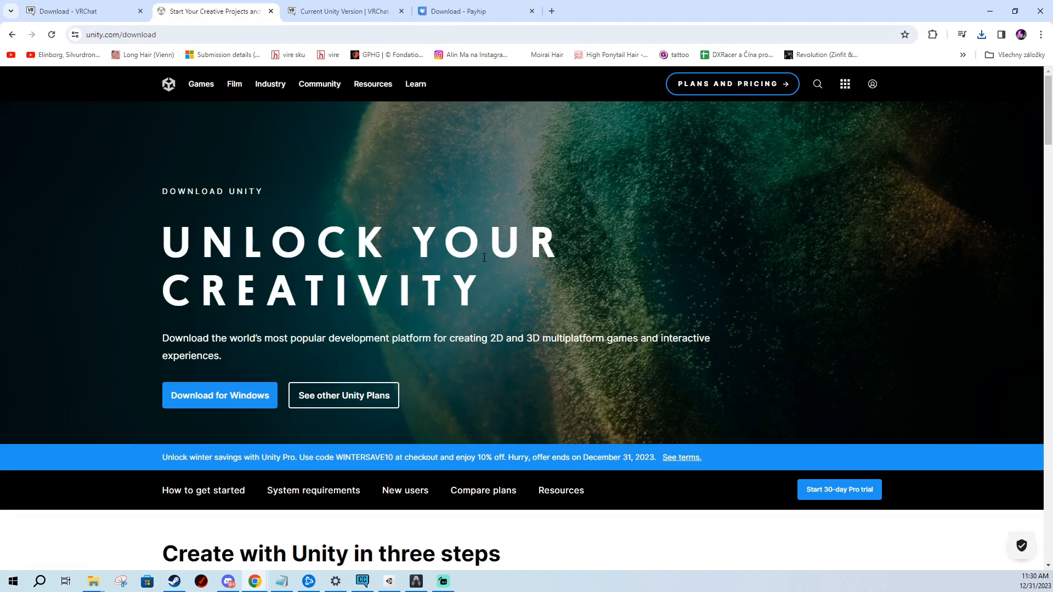
{"action": "mouse_move", "coordinate": [286, 257]}
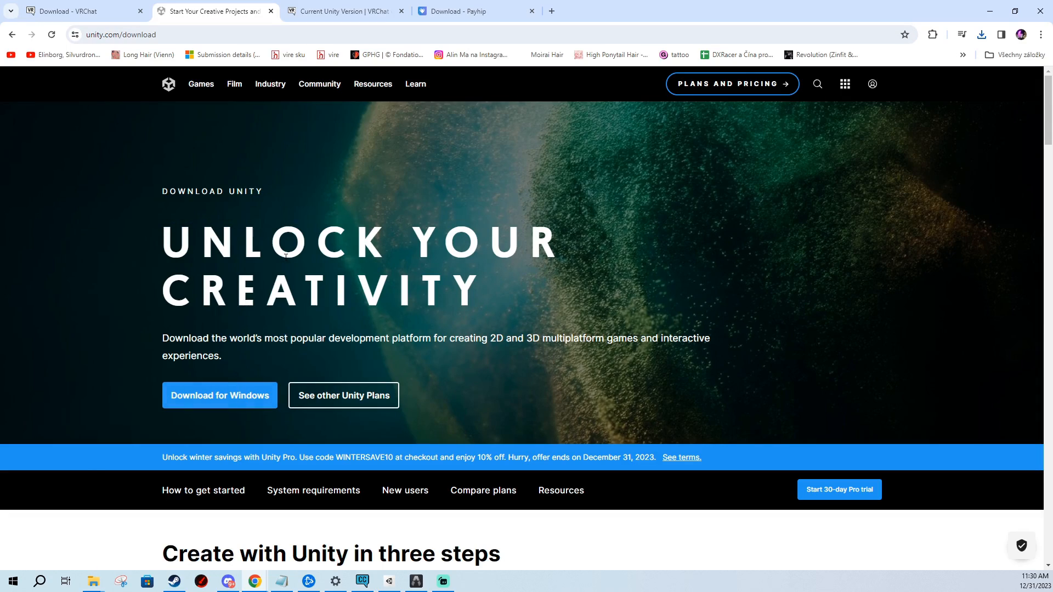
{"action": "mouse_move", "coordinate": [566, 325]}
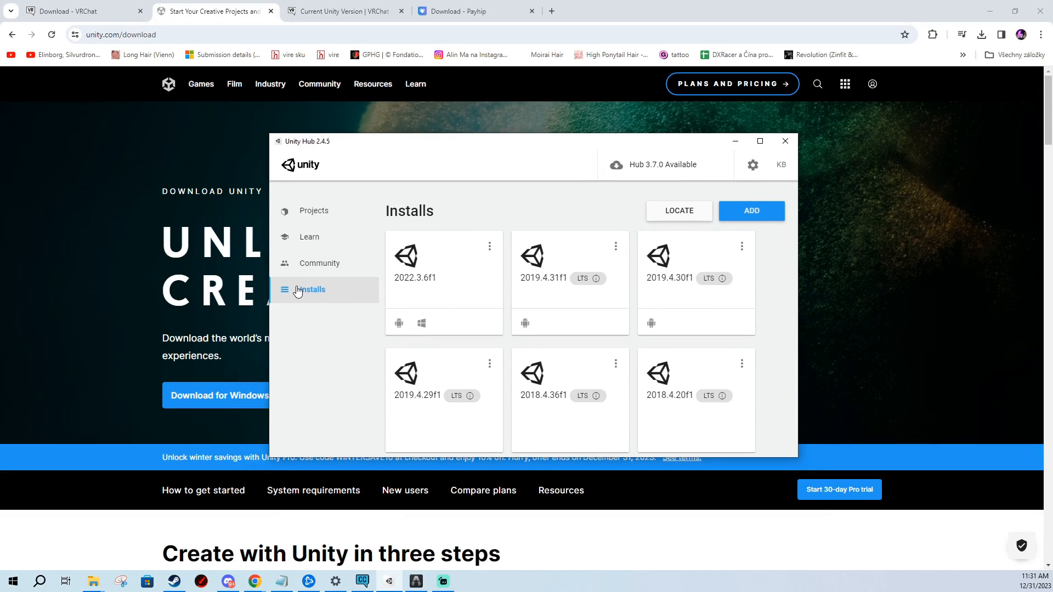
Step: Check Unity Hub's Installs list for 2022.3.6f1 and cancel adding another editor
{"action": "left_click", "coordinate": [342, 11]}
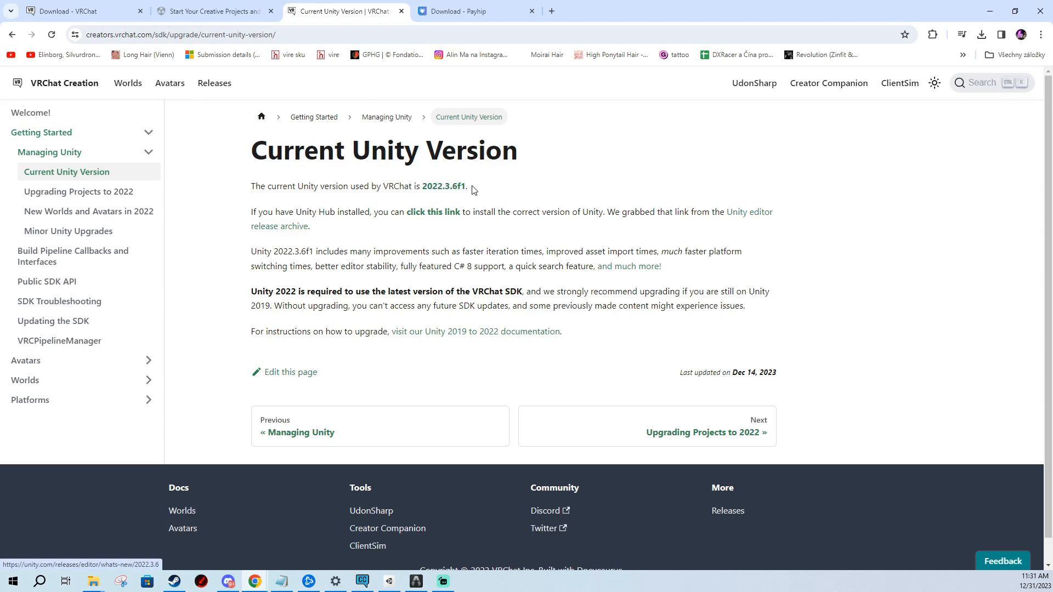
{"action": "mouse_move", "coordinate": [443, 187]}
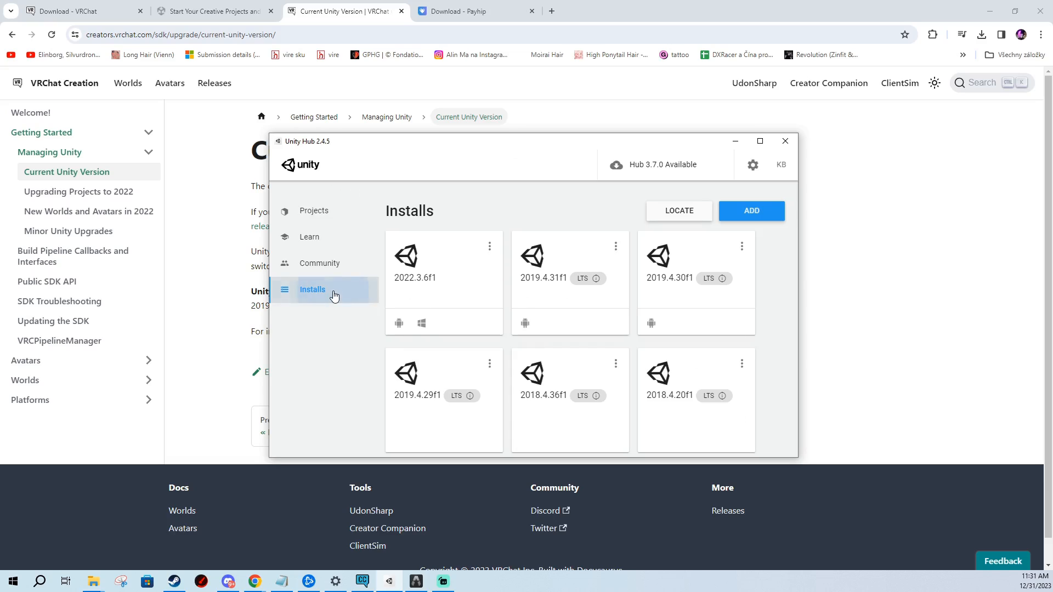
{"action": "left_click", "coordinate": [750, 211]}
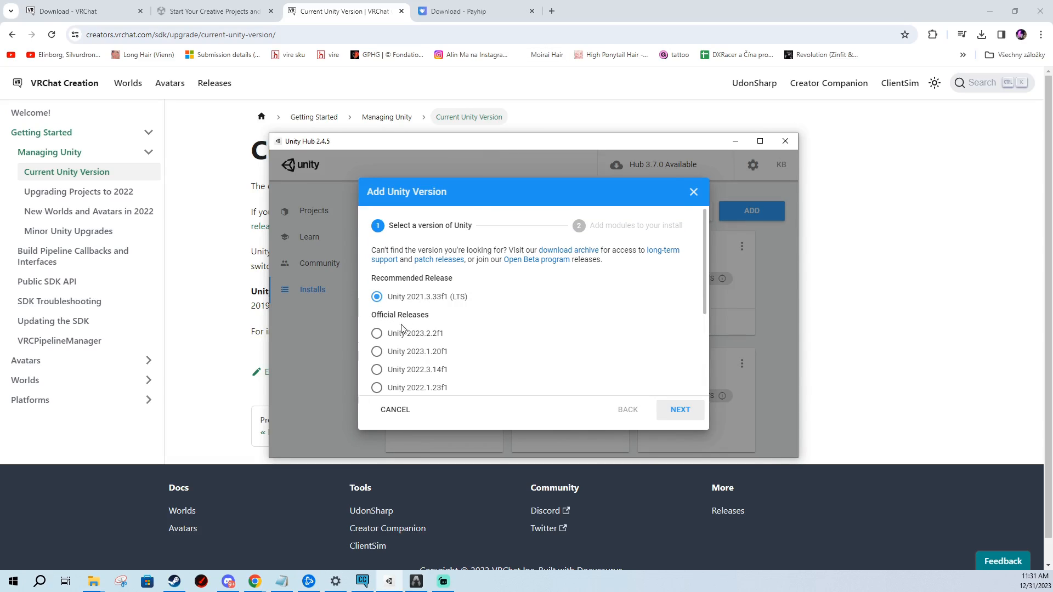
{"action": "mouse_move", "coordinate": [488, 341]}
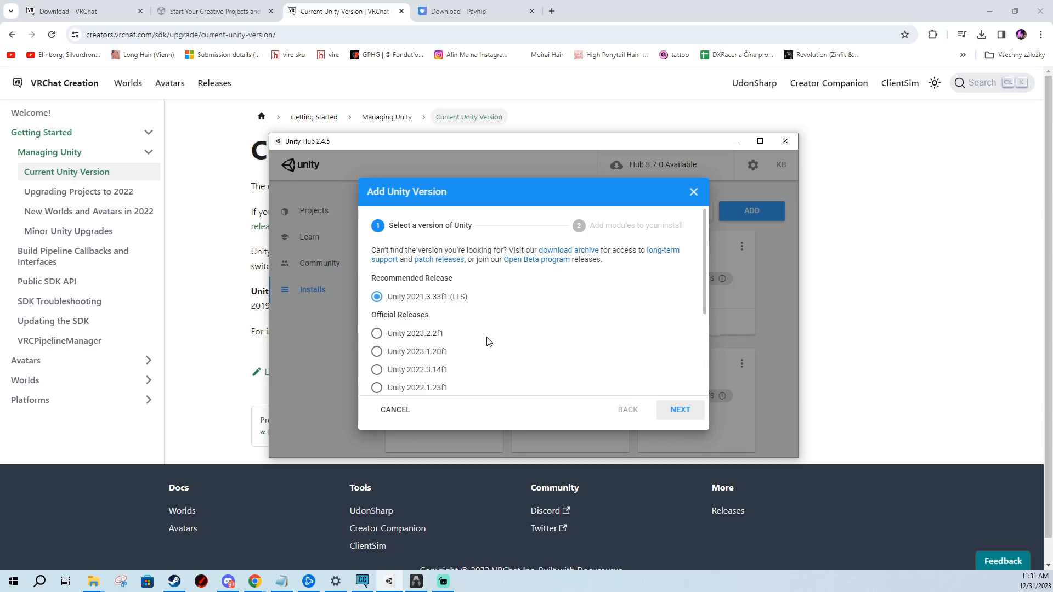
{"action": "left_click", "coordinate": [680, 409]}
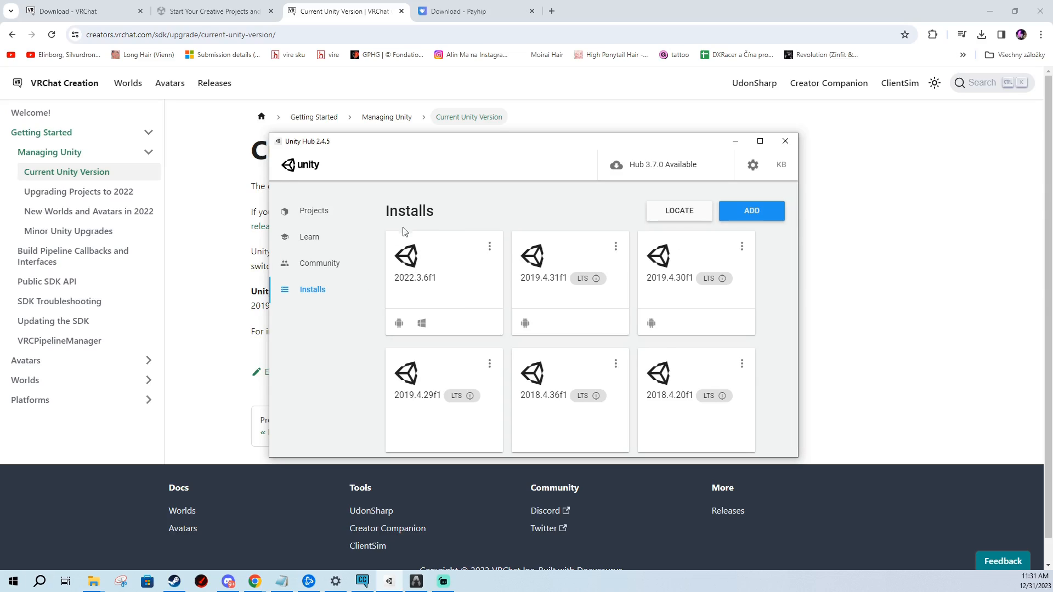
{"action": "mouse_move", "coordinate": [784, 141]}
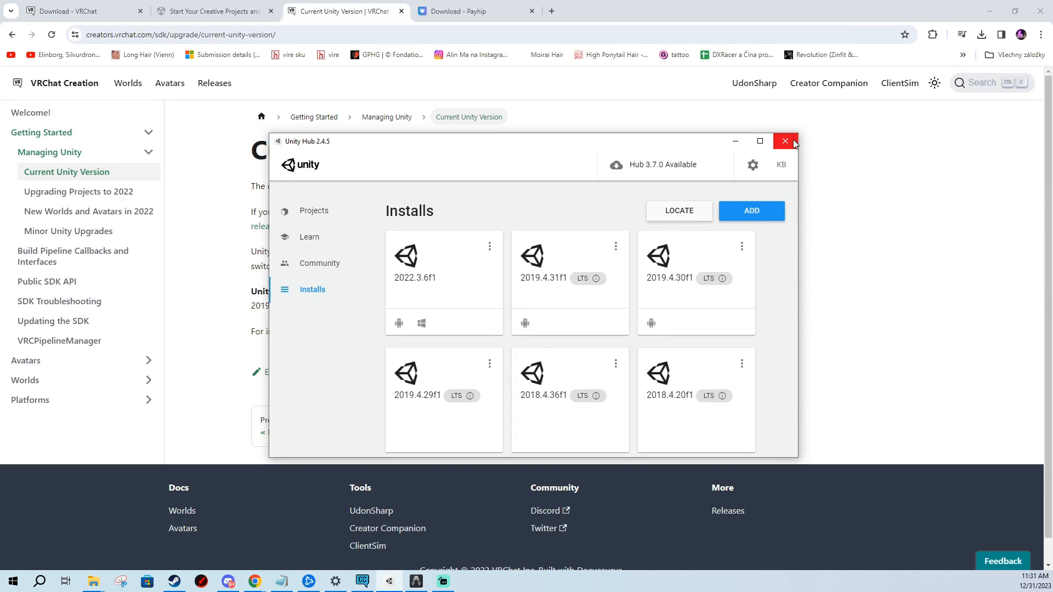
{"action": "mouse_move", "coordinate": [734, 141]}
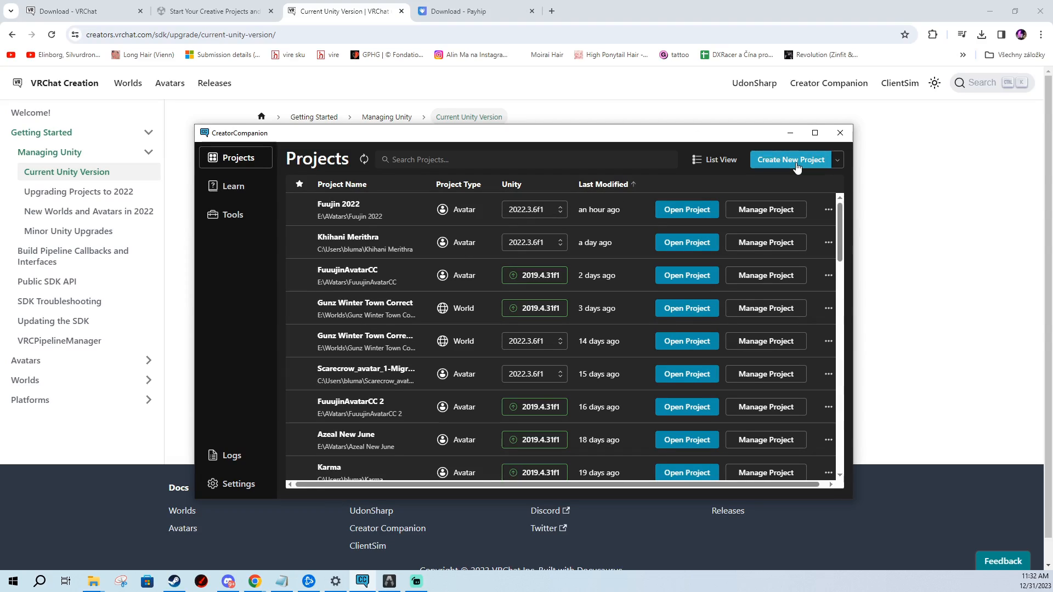
Step: Create a Unity 2022 avatar project named 'Upload Tutorial 2024' in Creator Companion
{"action": "left_click", "coordinate": [791, 159]}
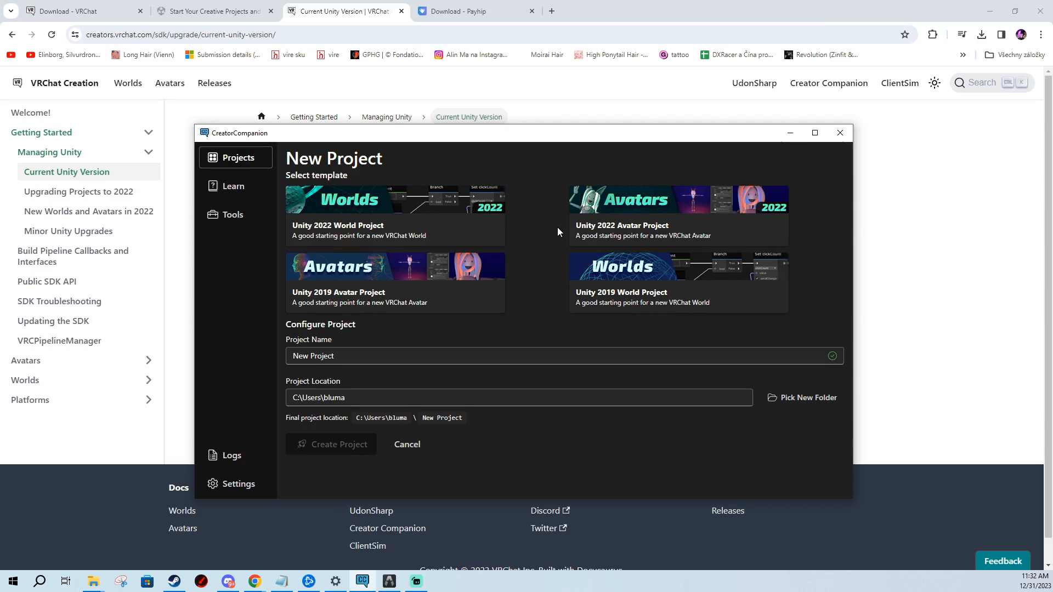
{"action": "left_click", "coordinate": [678, 215]}
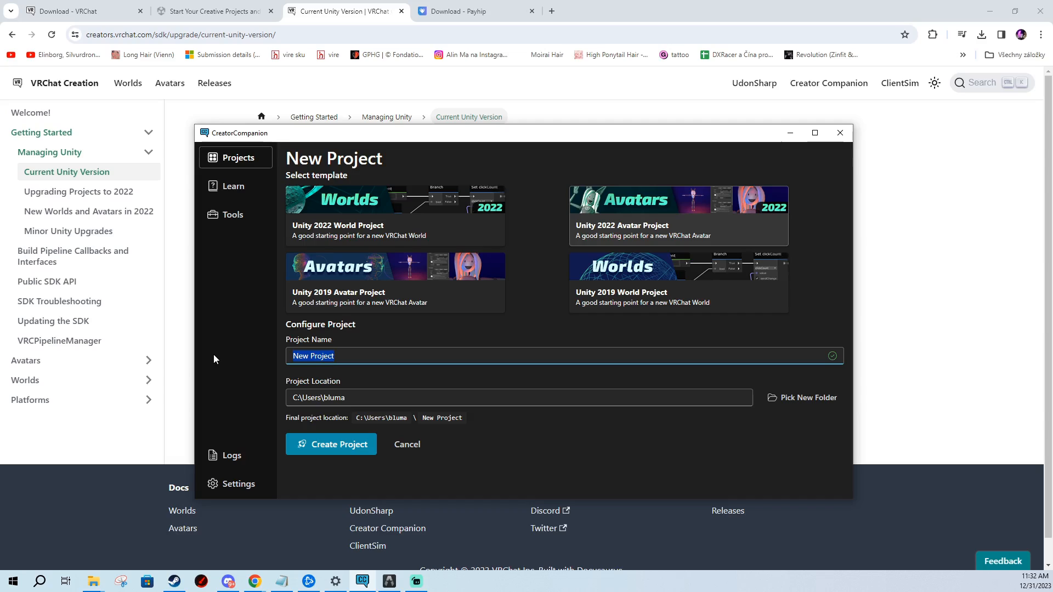
{"action": "type", "text": "Uploads"}
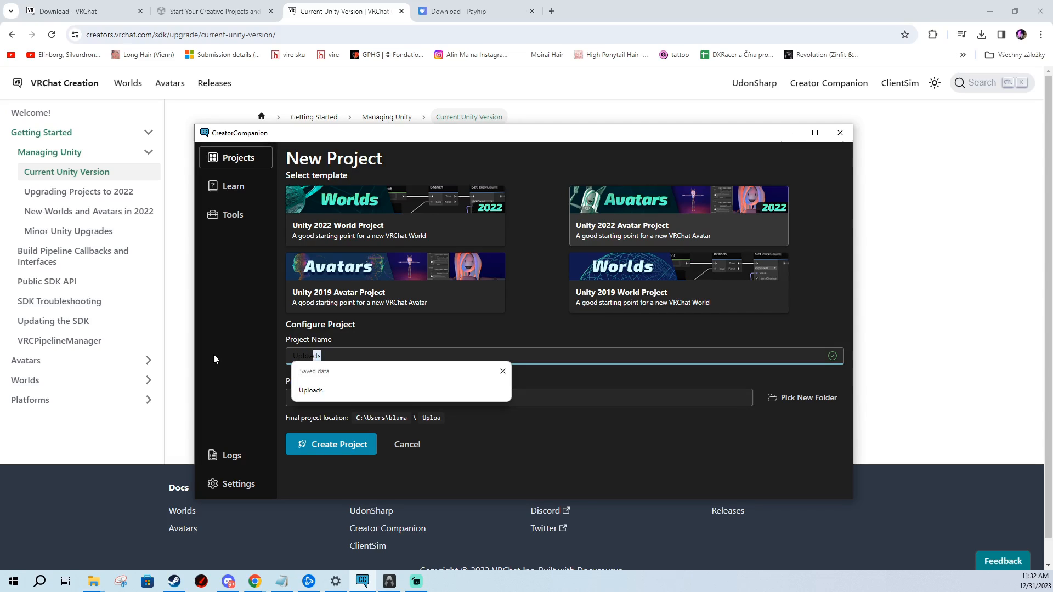
{"action": "type", "text": "Upload Tutorial 2024"}
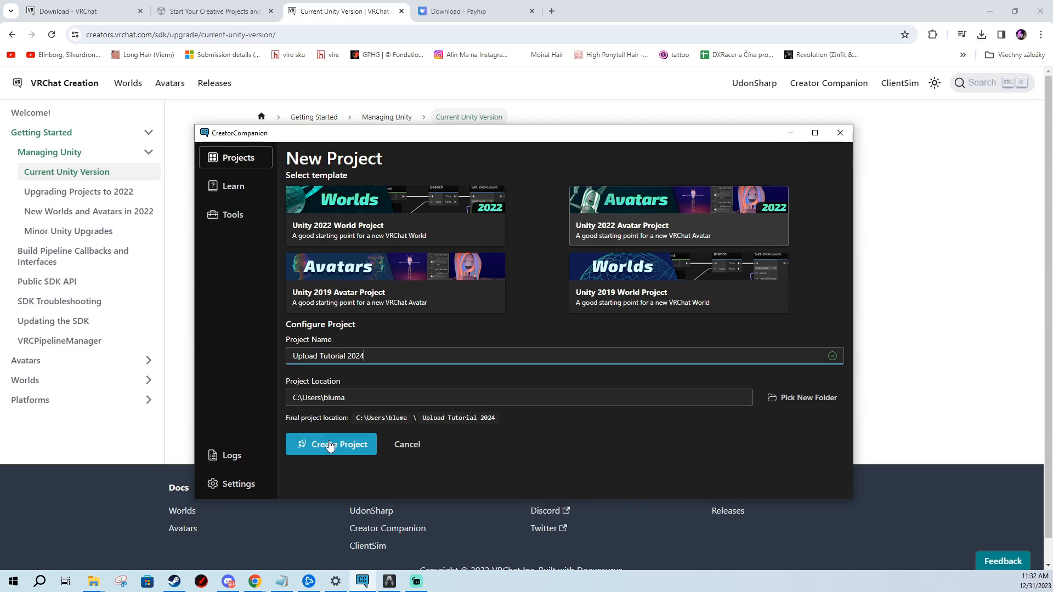
{"action": "left_click", "coordinate": [331, 444]}
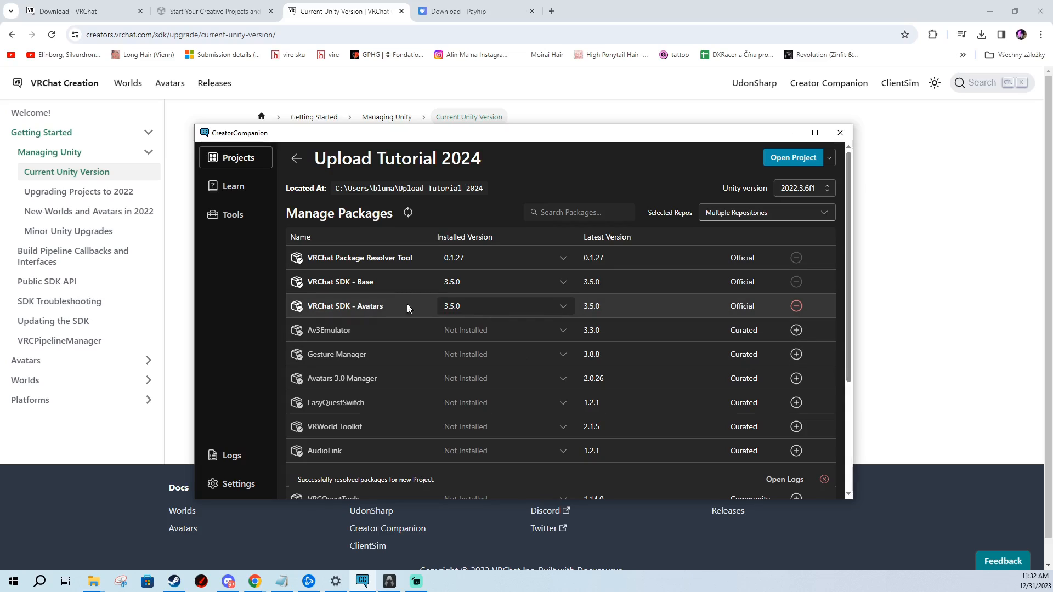
{"action": "mouse_move", "coordinate": [363, 311]}
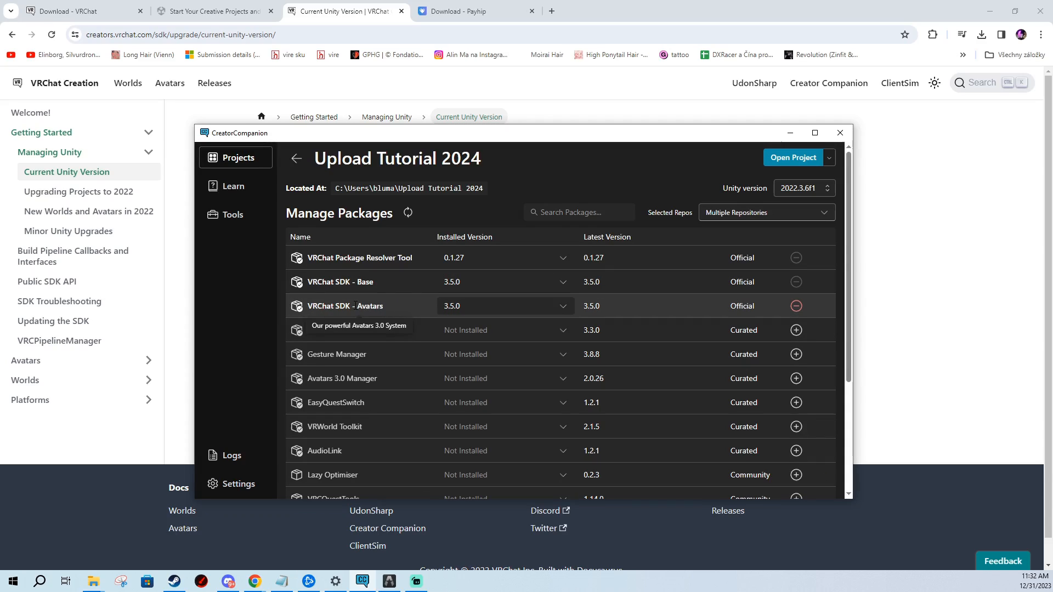
{"action": "mouse_move", "coordinate": [421, 285]}
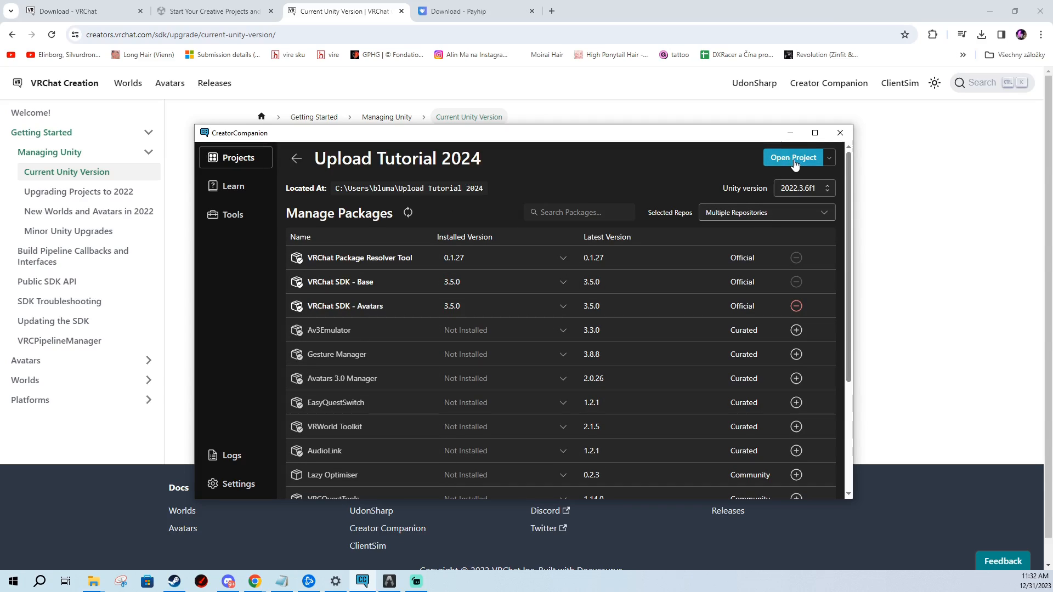
Step: Launch the Upload Tutorial 2024 project in the Unity 2022.3 editor
{"action": "left_click", "coordinate": [793, 157]}
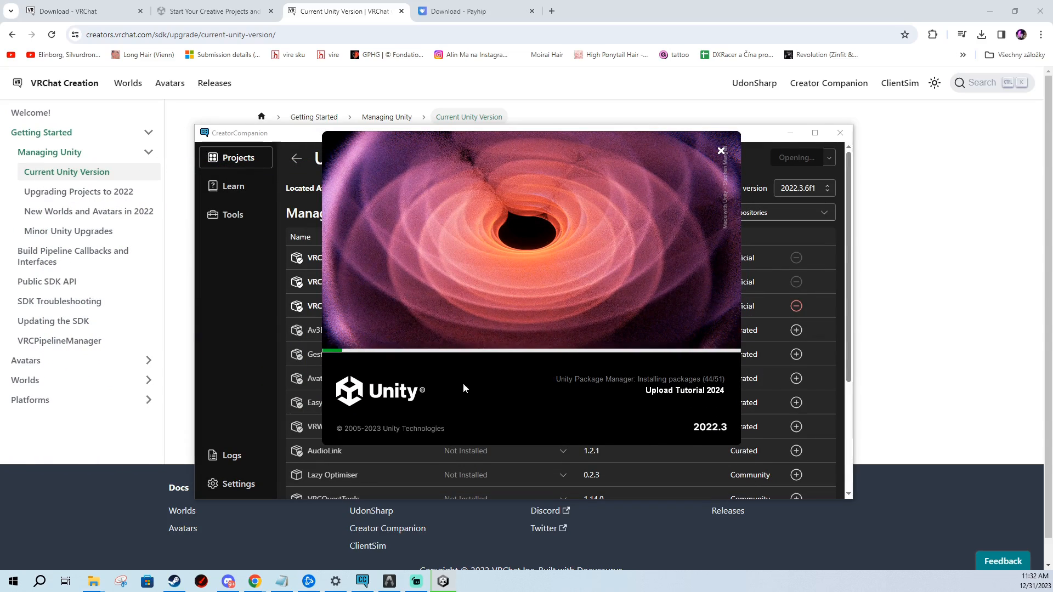
{"action": "mouse_move", "coordinate": [595, 361]}
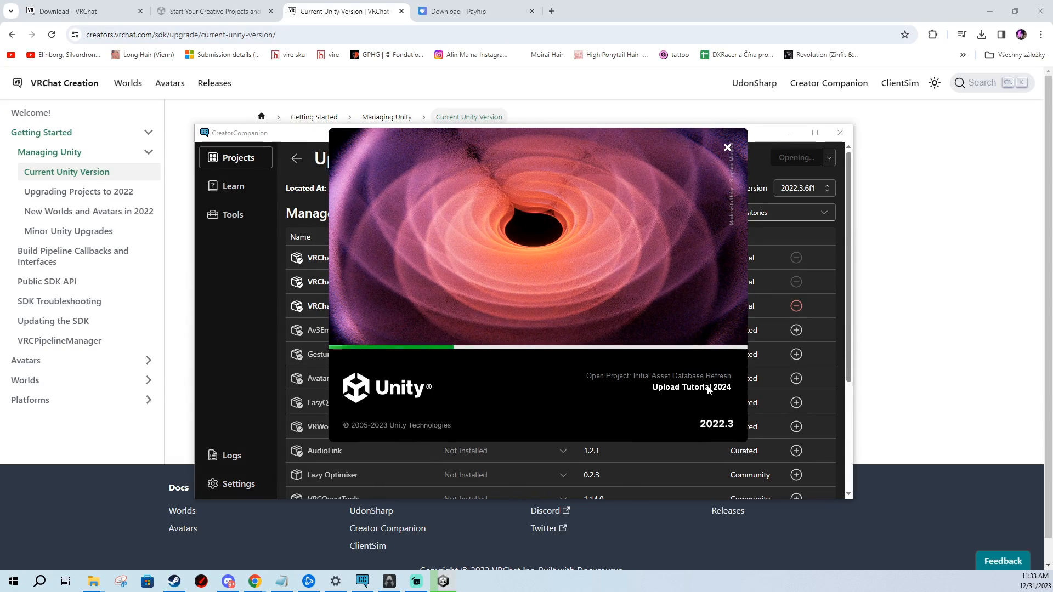
{"action": "mouse_move", "coordinate": [611, 265]}
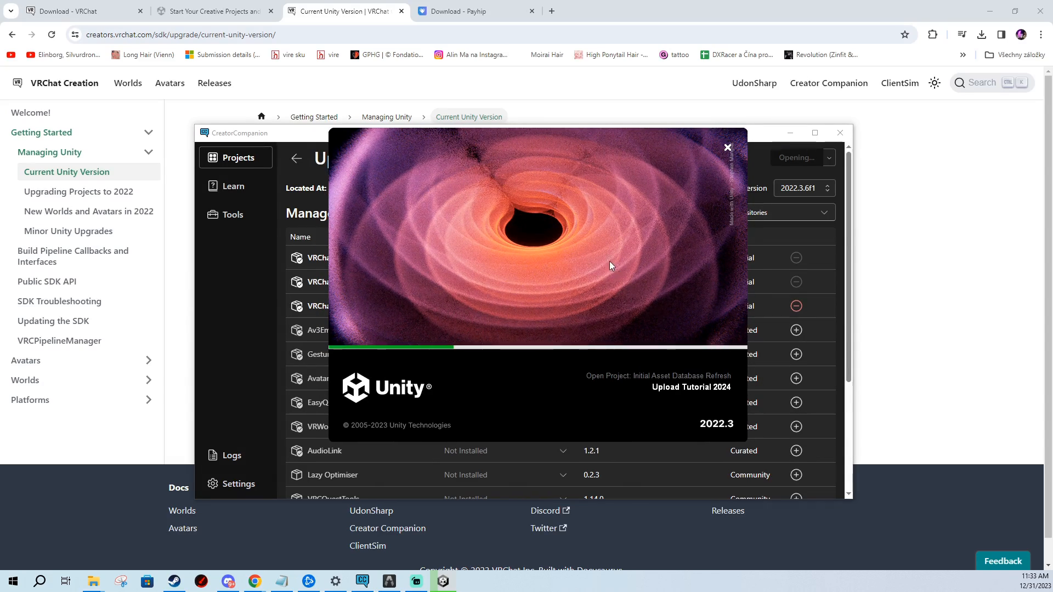
{"action": "mouse_move", "coordinate": [514, 301]}
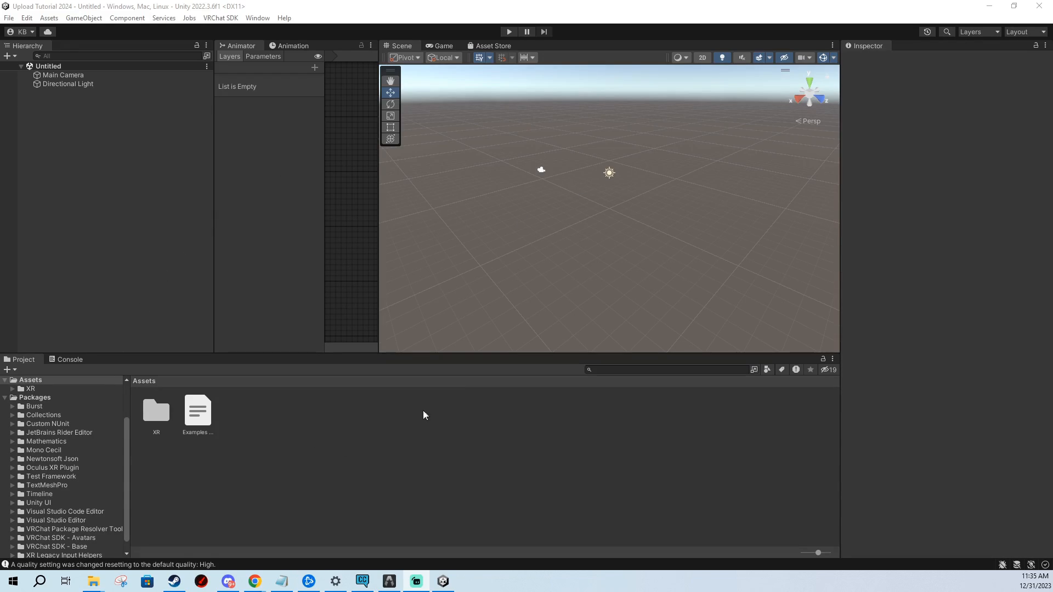
{"action": "mouse_move", "coordinate": [456, 275]}
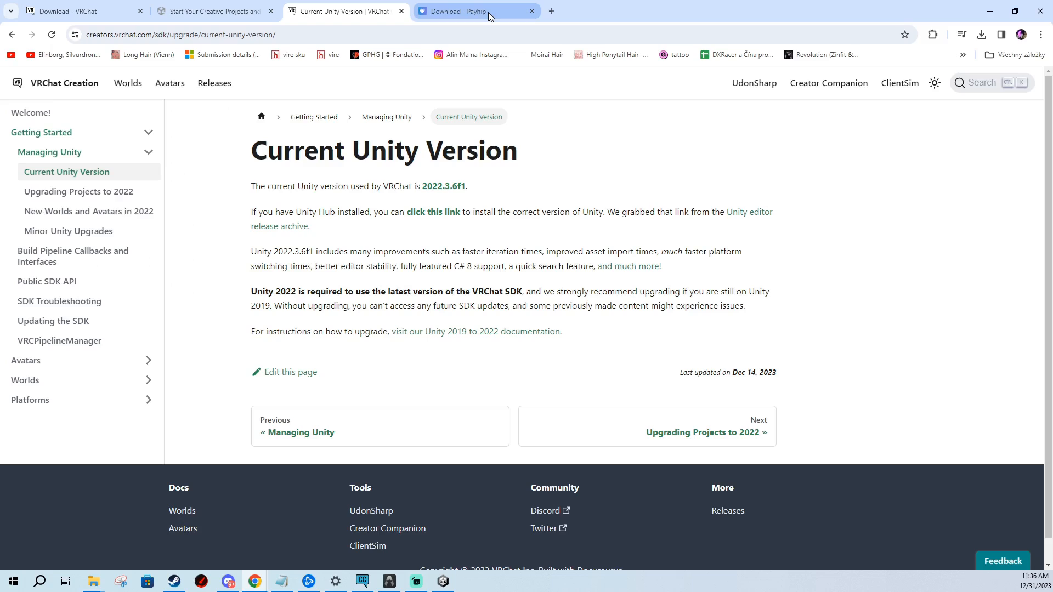
Step: Show the Payhip Rae (Pc/Quest) download page with its shader and avatar packages
{"action": "left_click", "coordinate": [463, 11]}
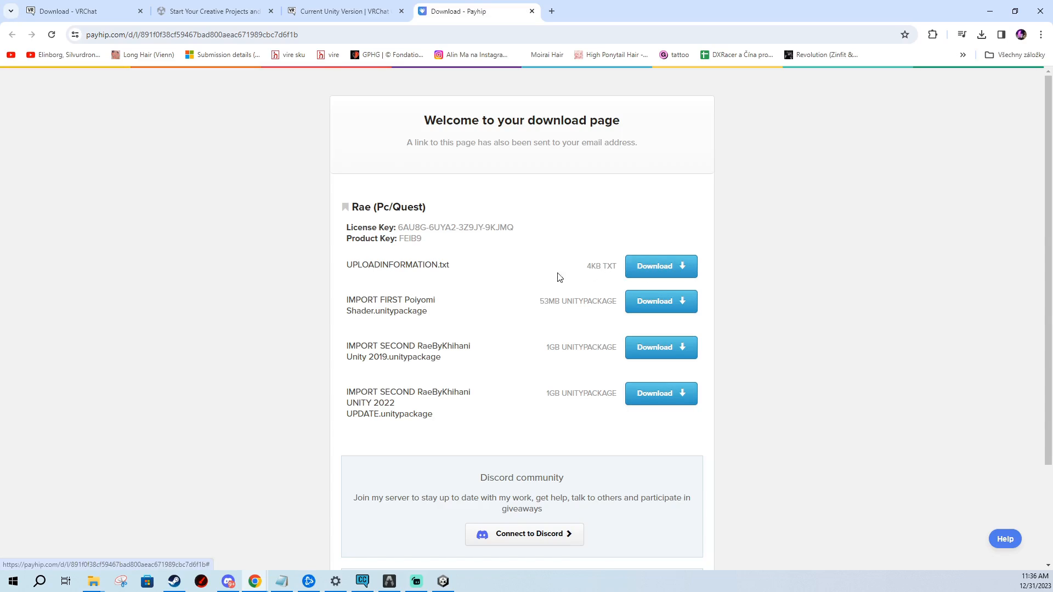
{"action": "mouse_move", "coordinate": [471, 279]}
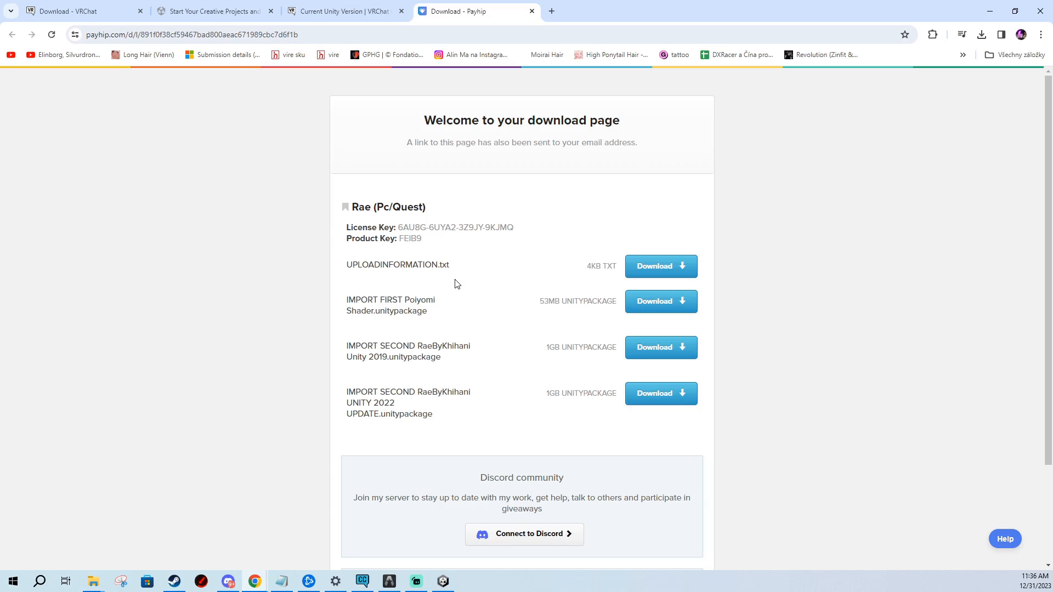
{"action": "mouse_move", "coordinate": [467, 291]}
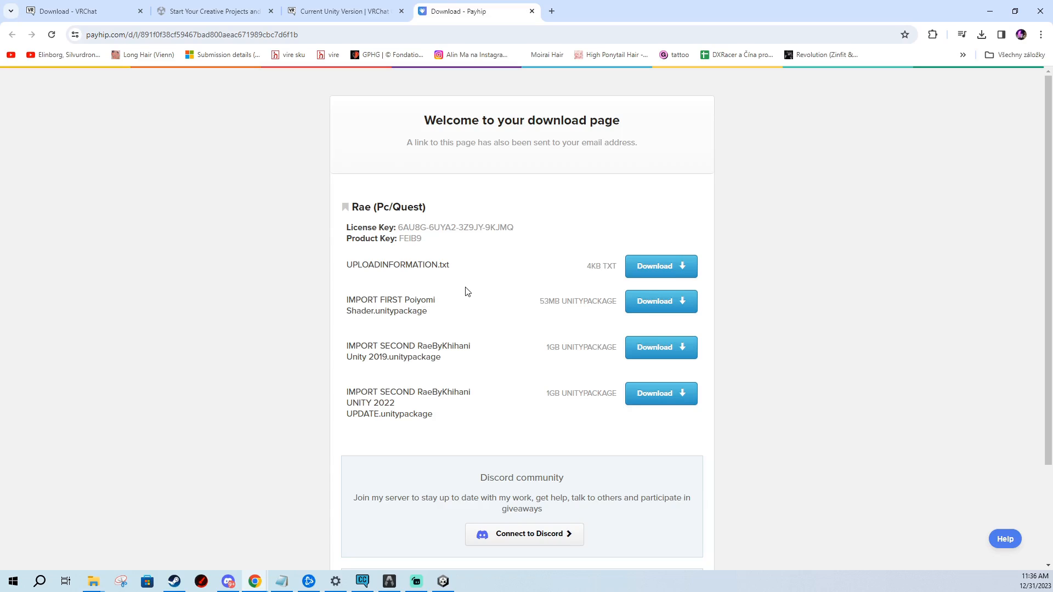
{"action": "mouse_move", "coordinate": [367, 302]}
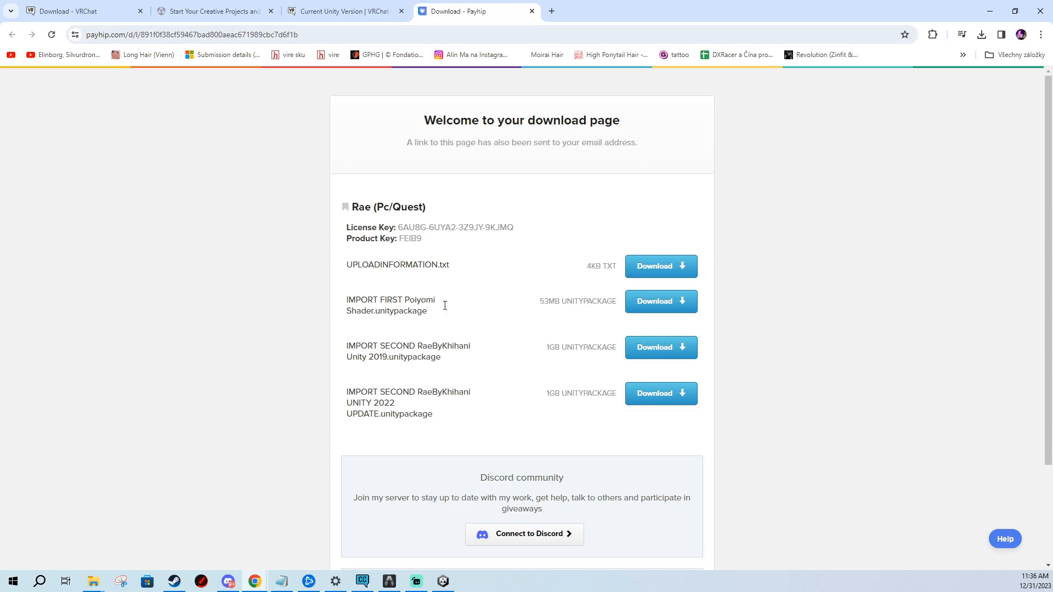
{"action": "mouse_move", "coordinate": [404, 297]}
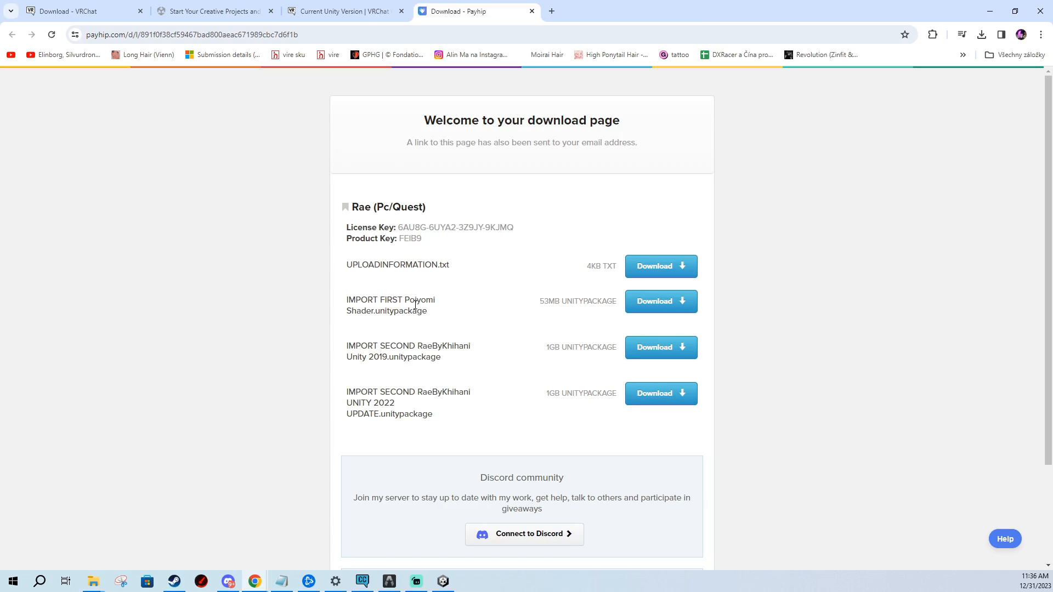
{"action": "mouse_move", "coordinate": [459, 414]}
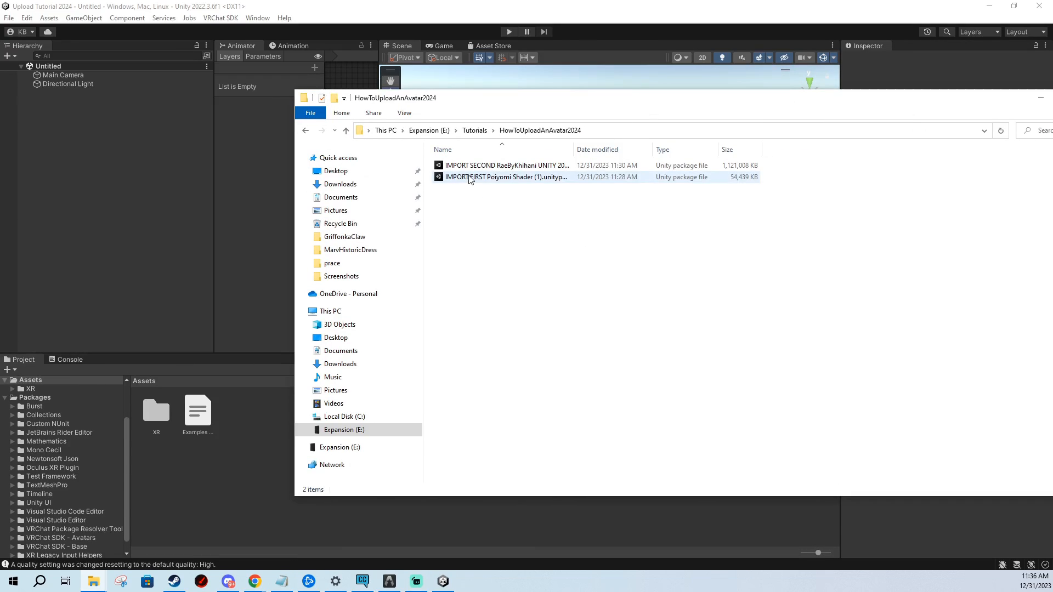
Step: Select the IMPORT FIRST Poiyomi Shader package in the HowToUploadAnAvatar2024 folder
{"action": "left_click", "coordinate": [503, 177]}
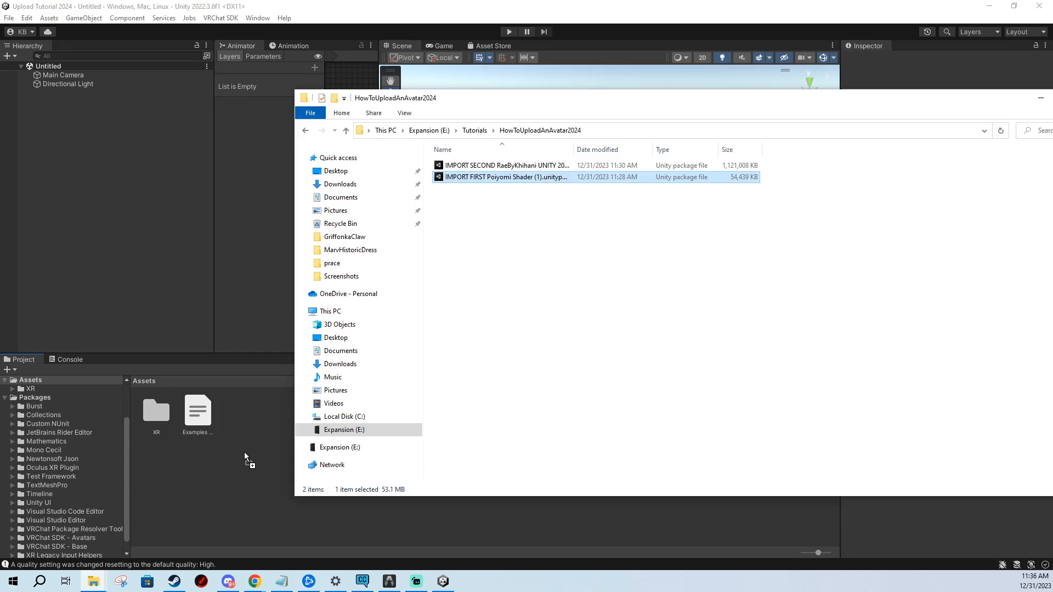
{"action": "mouse_move", "coordinate": [997, 101]}
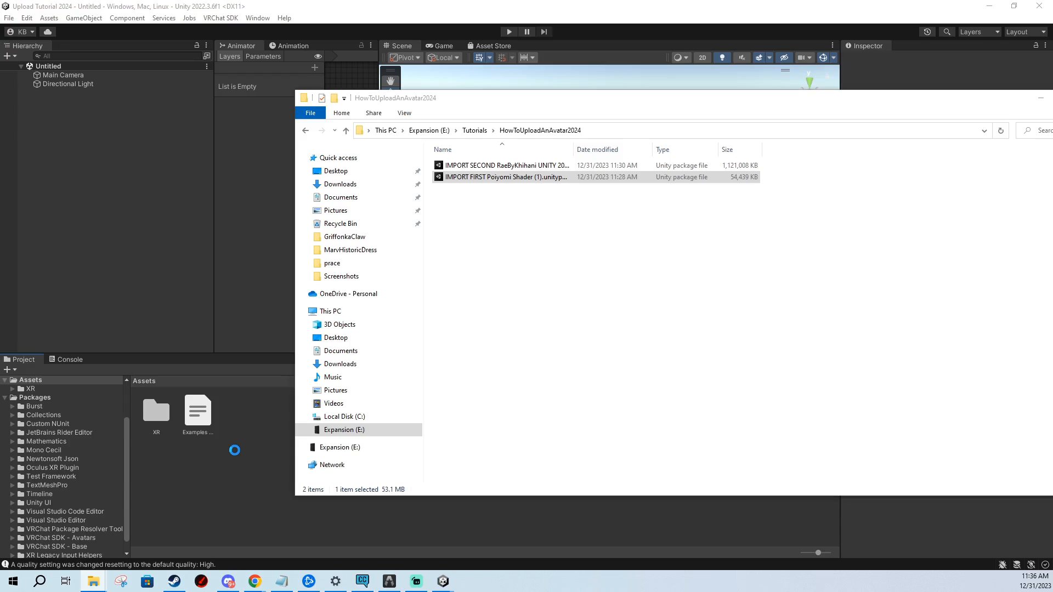
Step: Import the Poiyomi shader package into the project with every item checked
{"action": "double_click", "coordinate": [503, 176]}
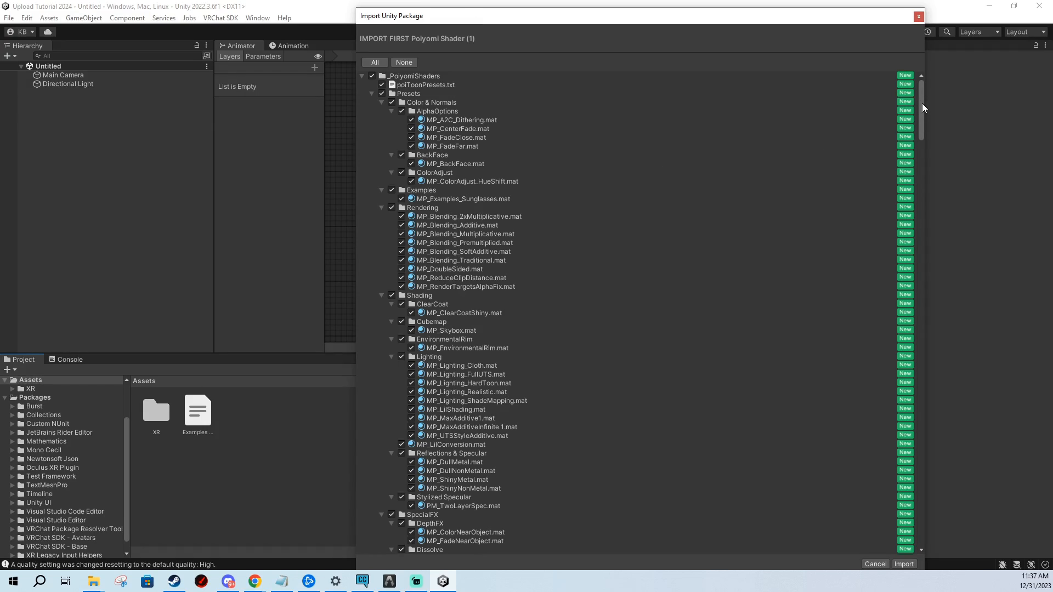
{"action": "scroll", "scroll_direction": "down", "scroll_amount": 3}
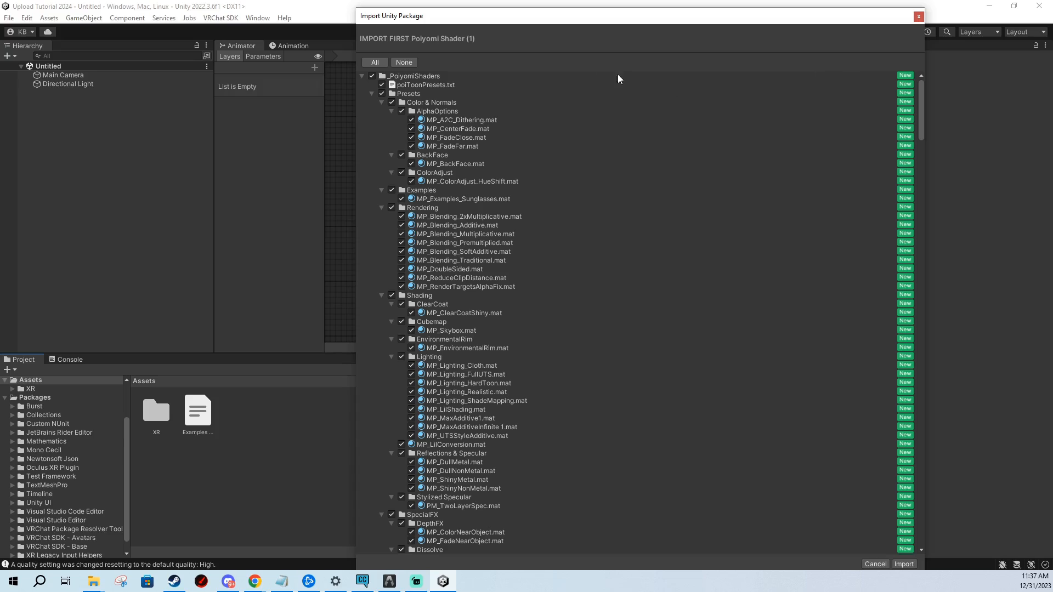
{"action": "left_click", "coordinate": [874, 563]}
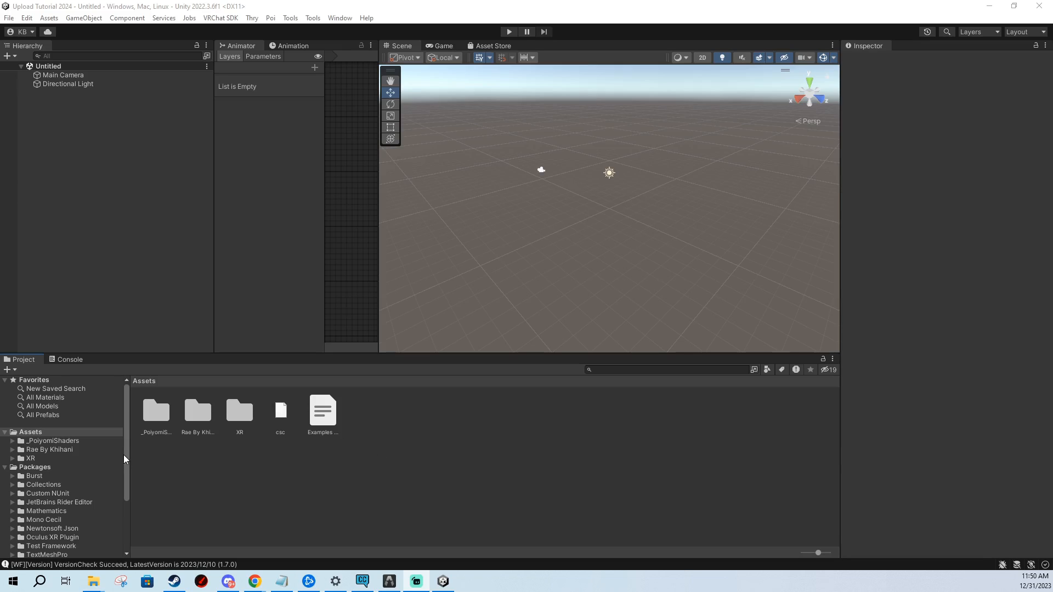
{"action": "mouse_move", "coordinate": [45, 459]}
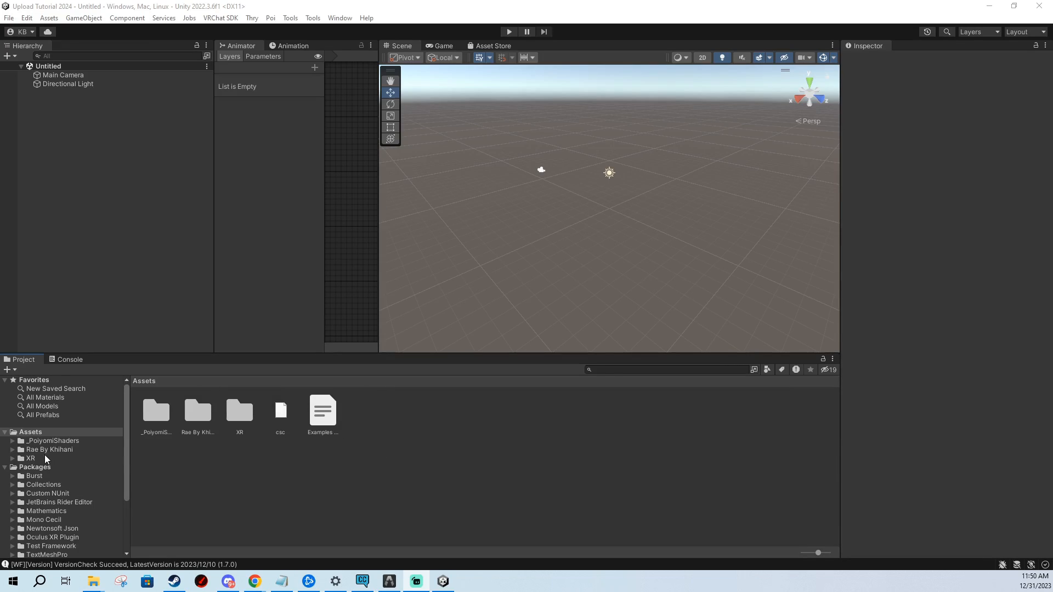
{"action": "mouse_move", "coordinate": [284, 539]}
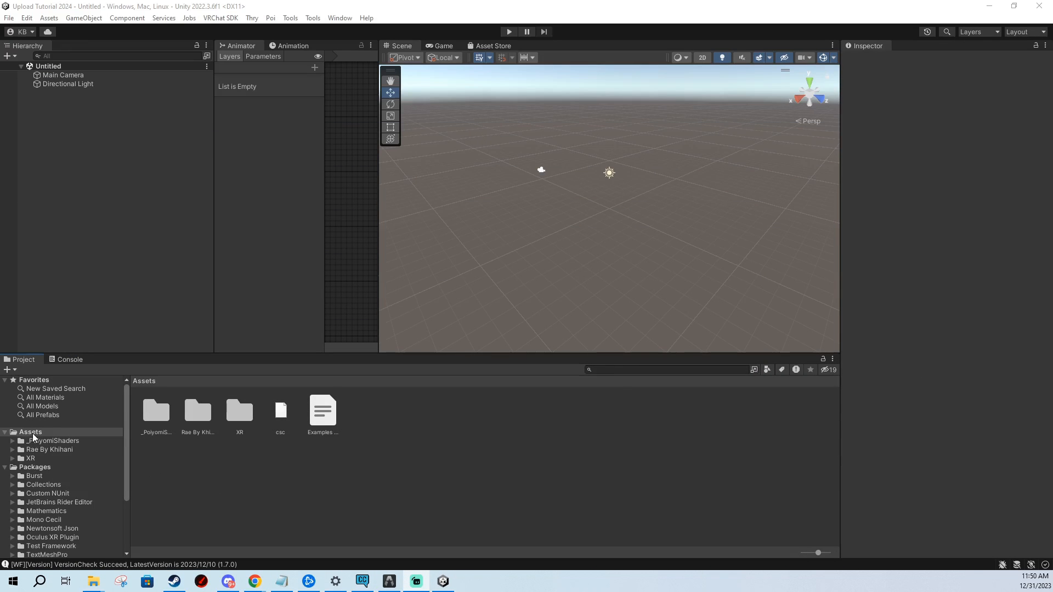
Step: Browse into the Rae By Khihani assets folder and select the PC RAE scene
{"action": "left_click", "coordinate": [31, 431]}
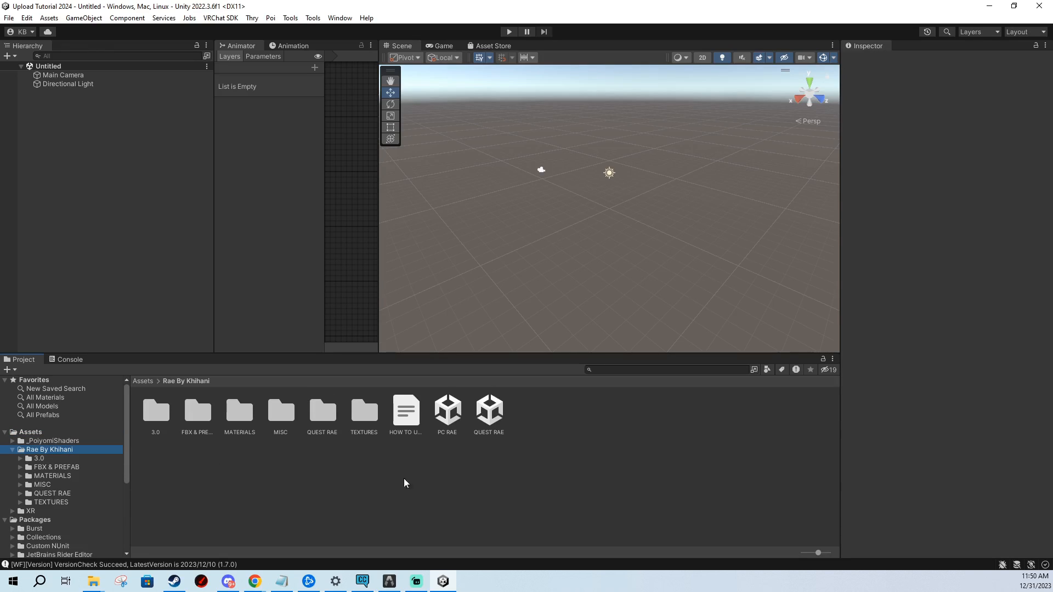
{"action": "mouse_move", "coordinate": [446, 417]}
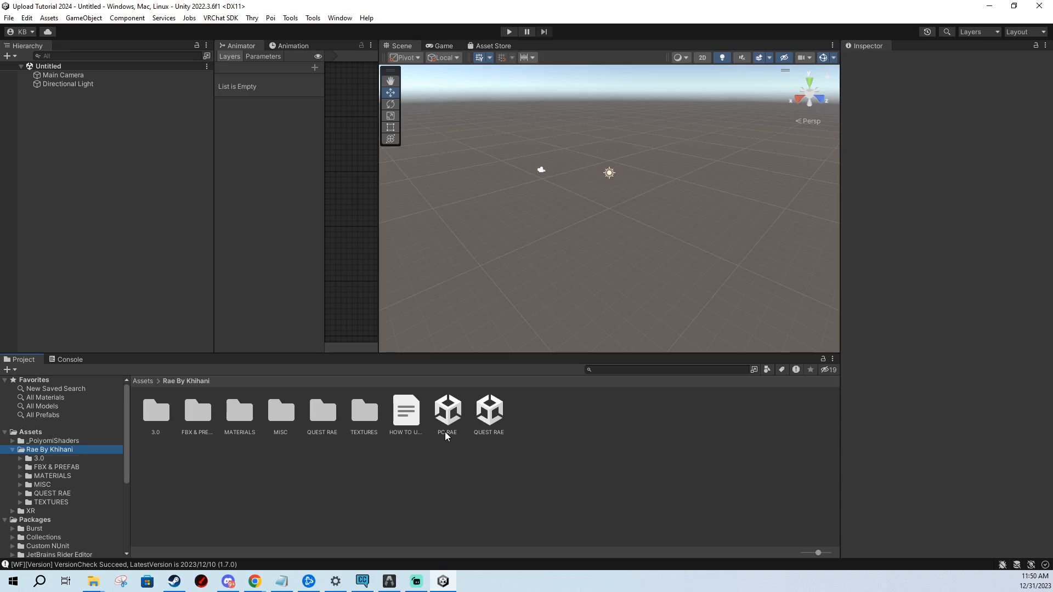
{"action": "left_click", "coordinate": [446, 411]}
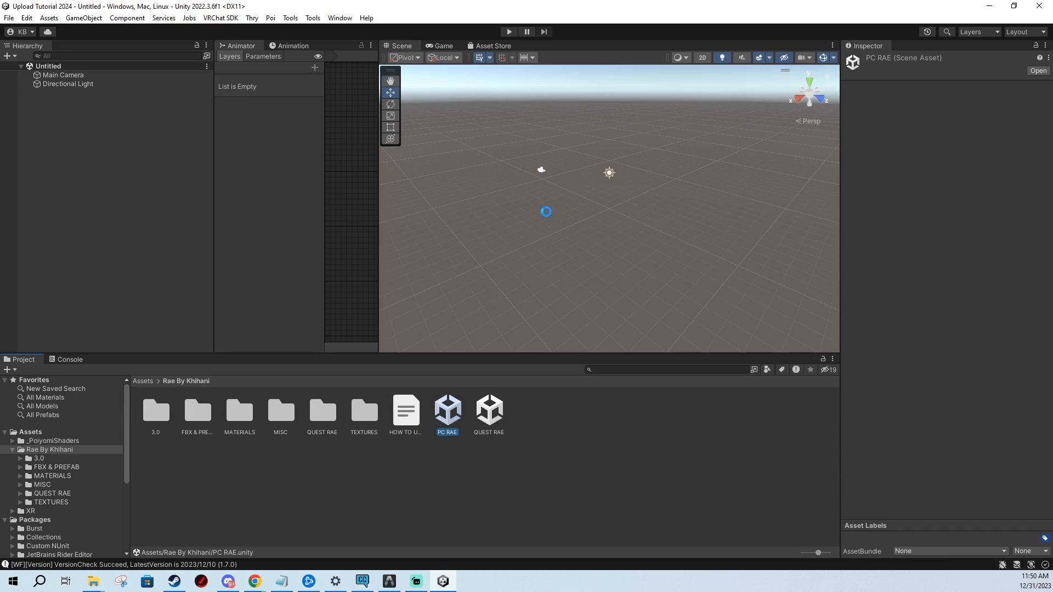
Step: Load the PC RAE scene and bring the Scene view onto the Rae avatar
{"action": "double_click", "coordinate": [447, 411]}
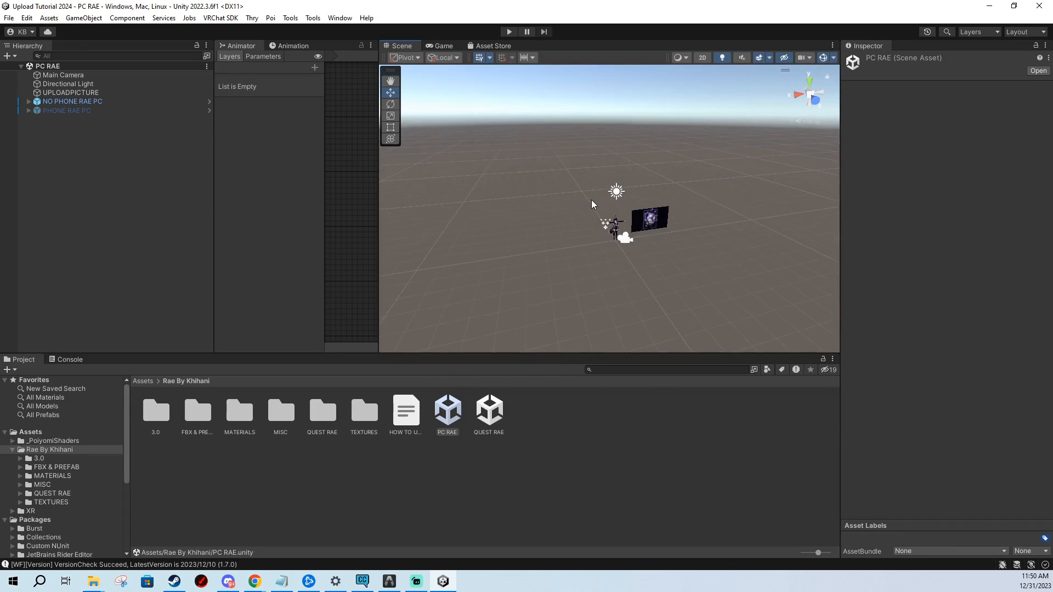
{"action": "left_click_drag", "start_coordinate": [591, 204], "coordinate": [509, 214]}
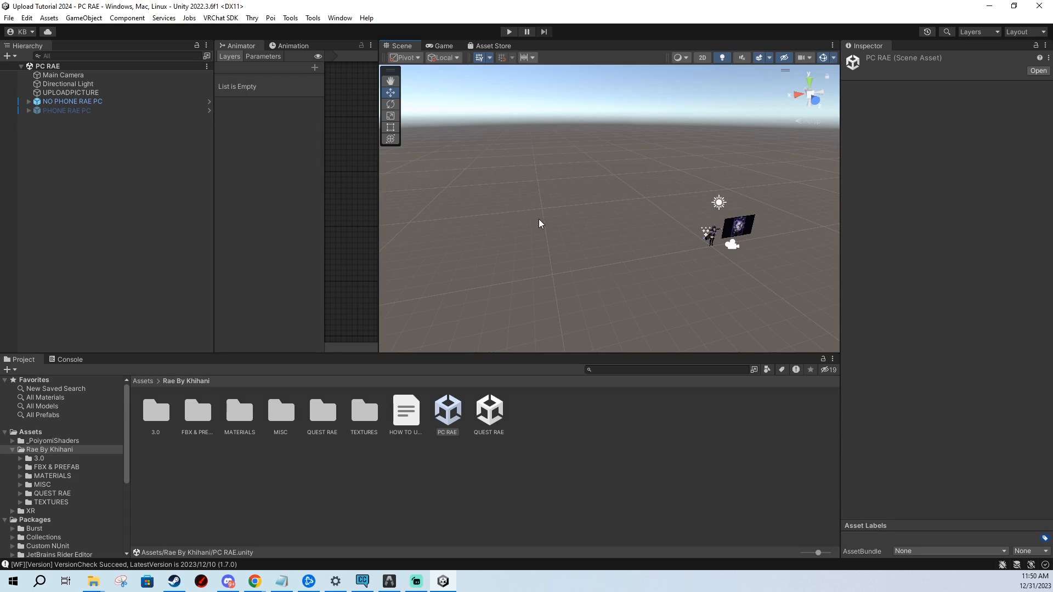
{"action": "mouse_move", "coordinate": [535, 221]}
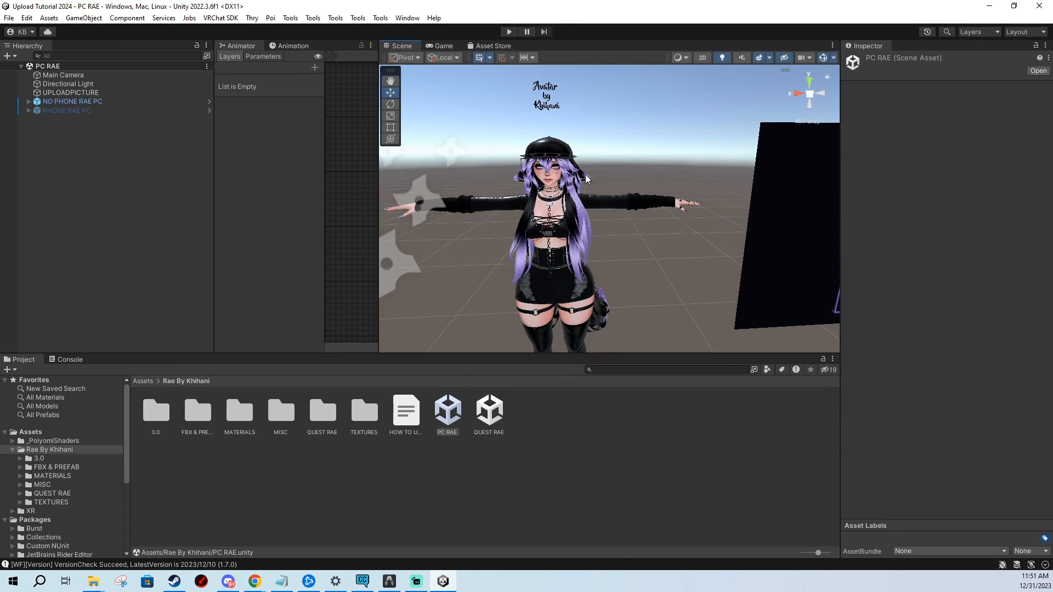
Step: Select NO PHONE RAE PC, compare with PHONE RAE PC, and return to NO PHONE RAE PC's Inspector settings
{"action": "left_click", "coordinate": [70, 101]}
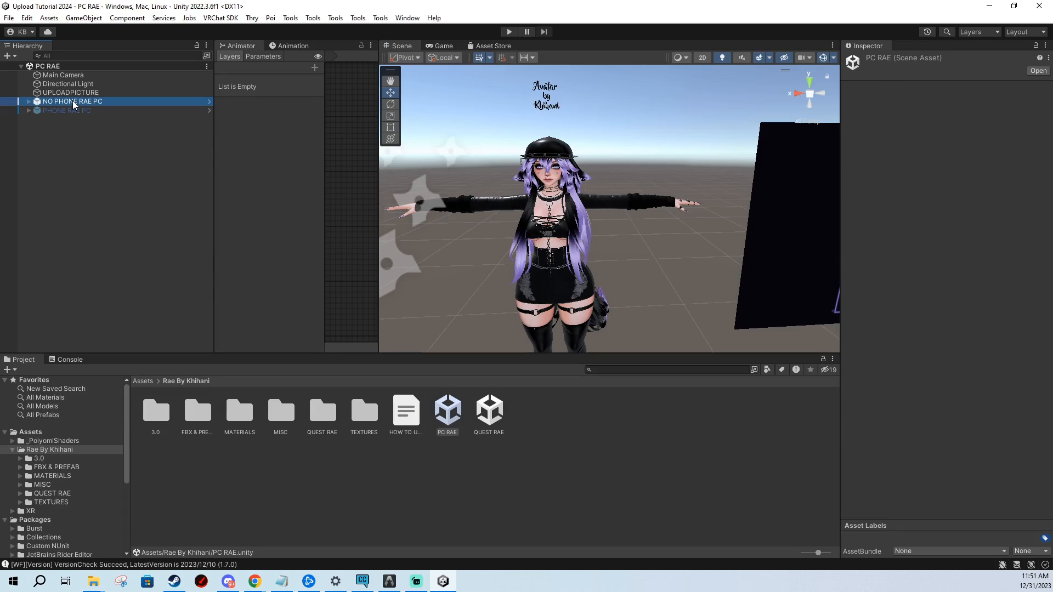
{"action": "left_click", "coordinate": [73, 101]}
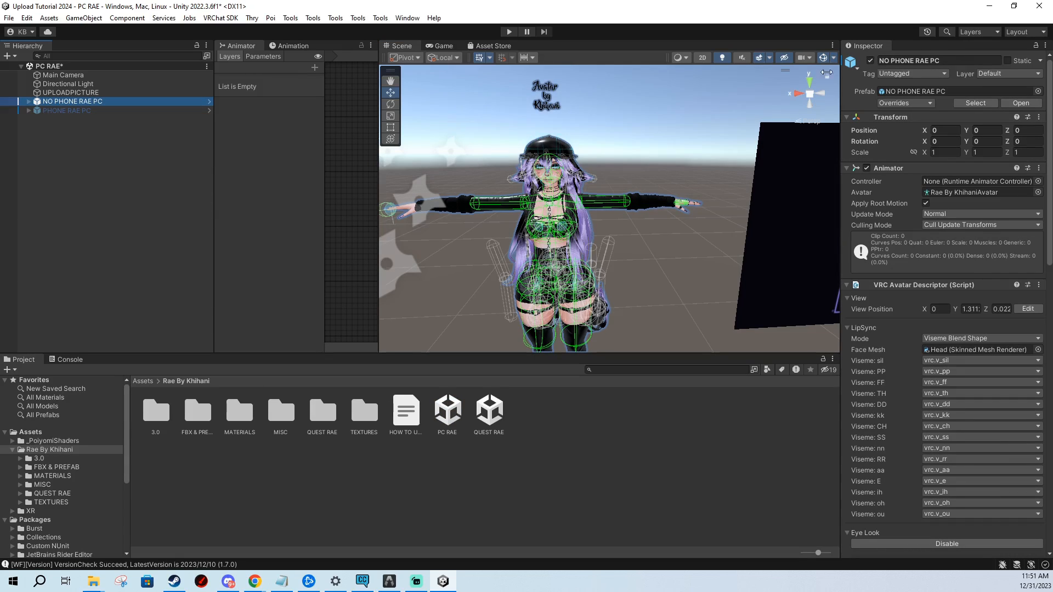
{"action": "left_click", "coordinate": [65, 110]}
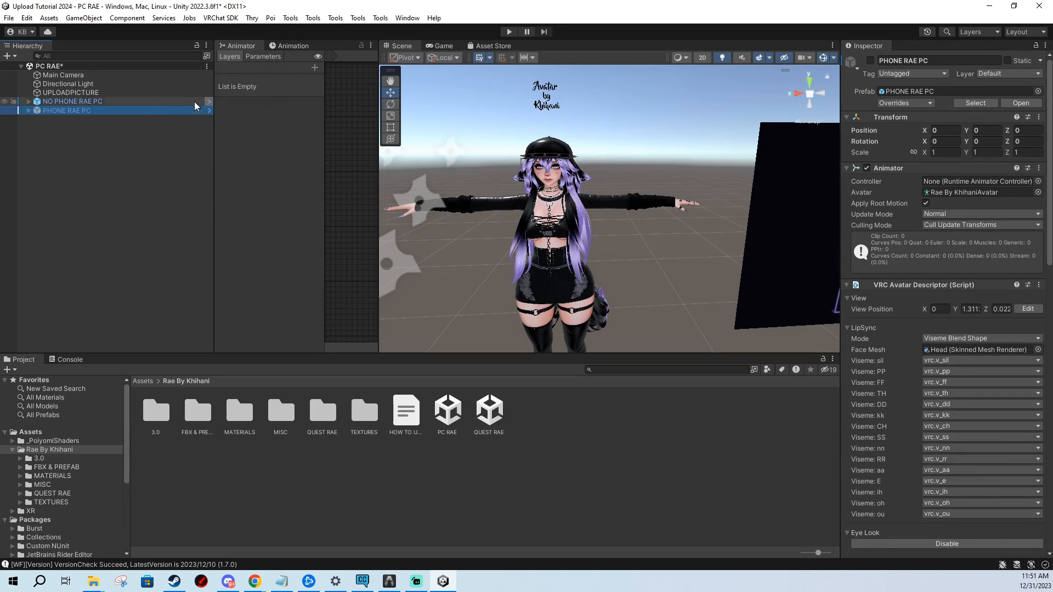
{"action": "left_click", "coordinate": [71, 101]}
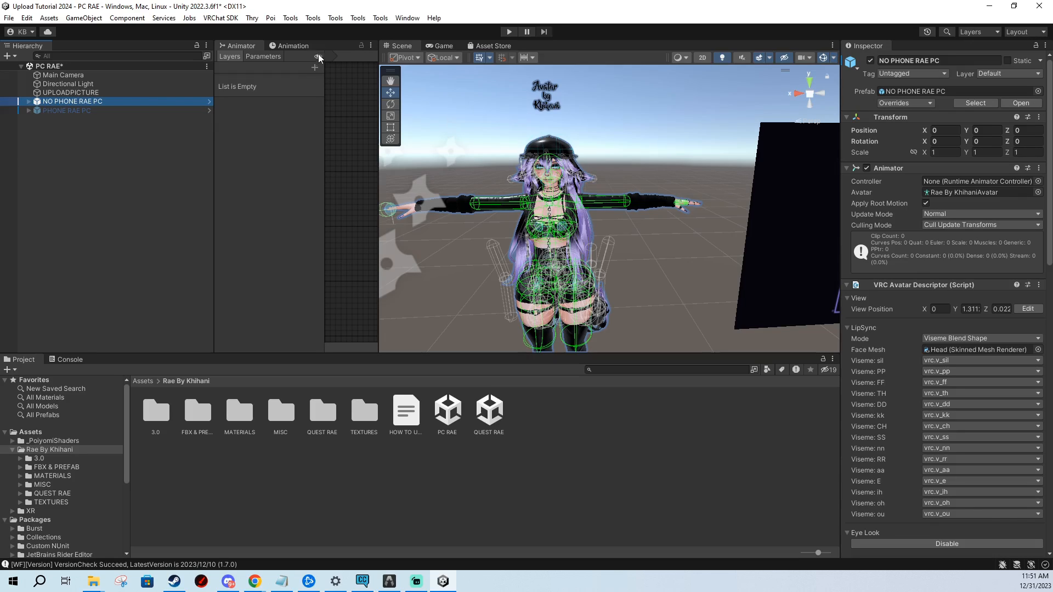
{"action": "mouse_move", "coordinate": [274, 94]}
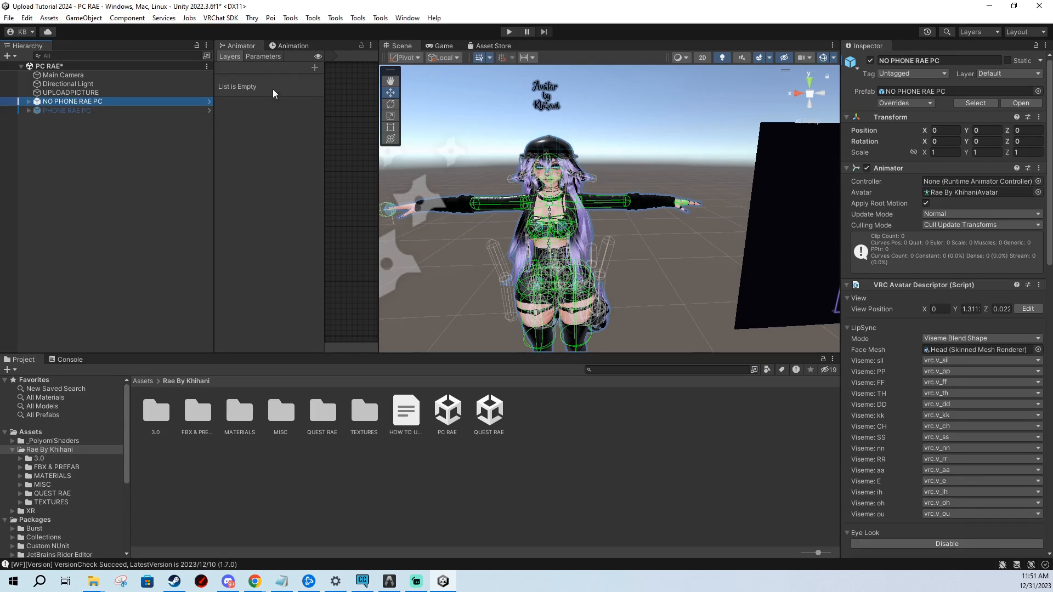
{"action": "left_click", "coordinate": [220, 17]}
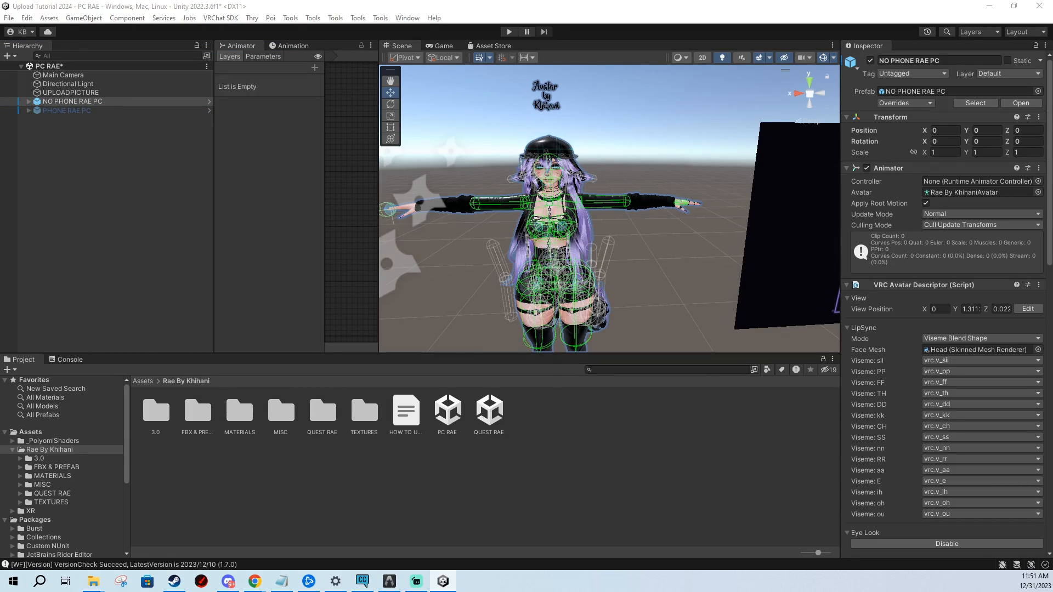
{"action": "left_click", "coordinate": [221, 18]}
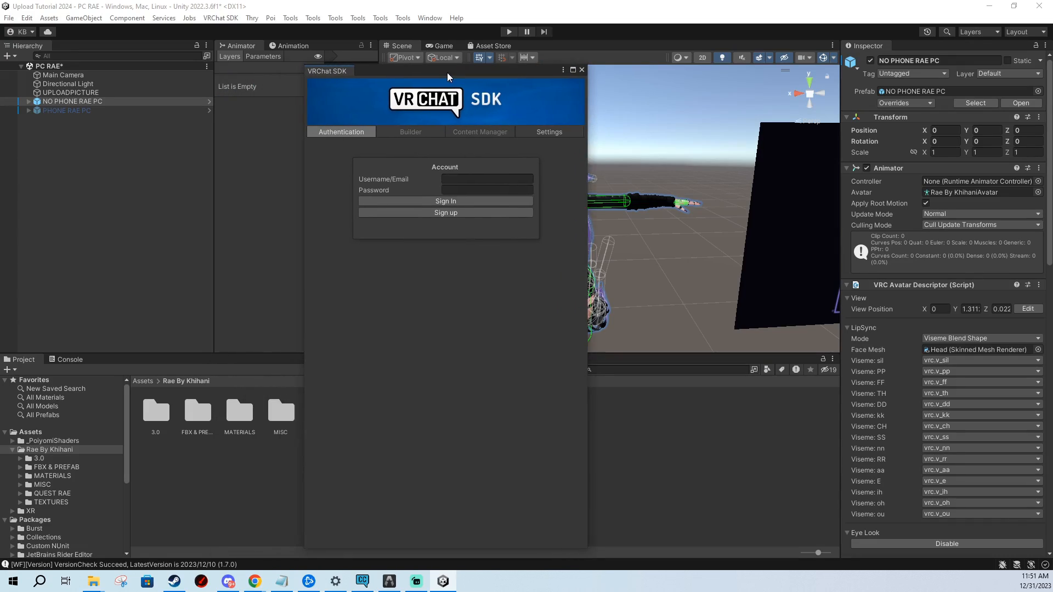
{"action": "left_click", "coordinate": [489, 179]}
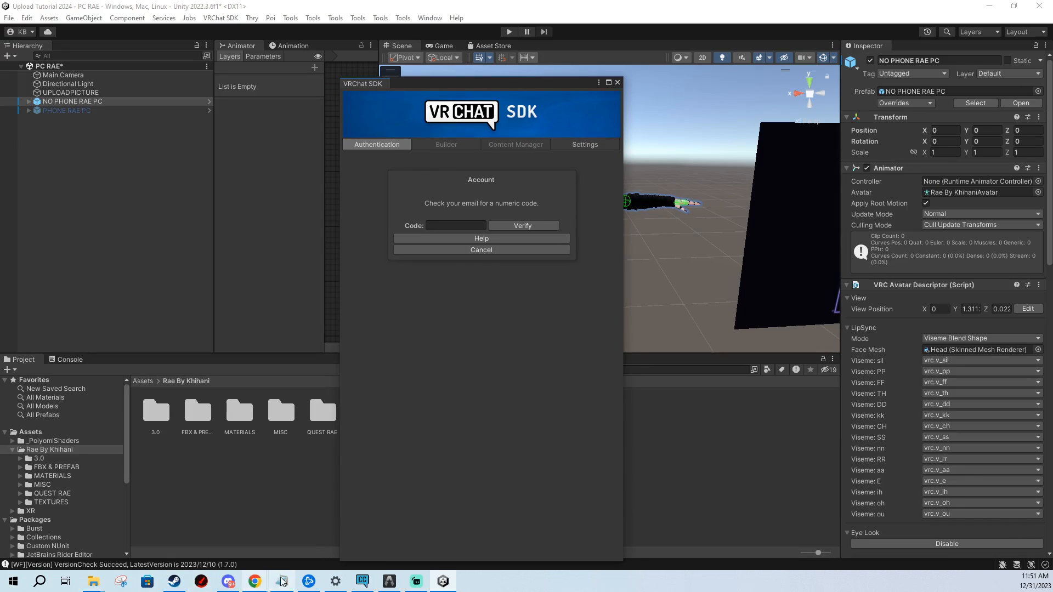
{"action": "left_click", "coordinate": [254, 582]}
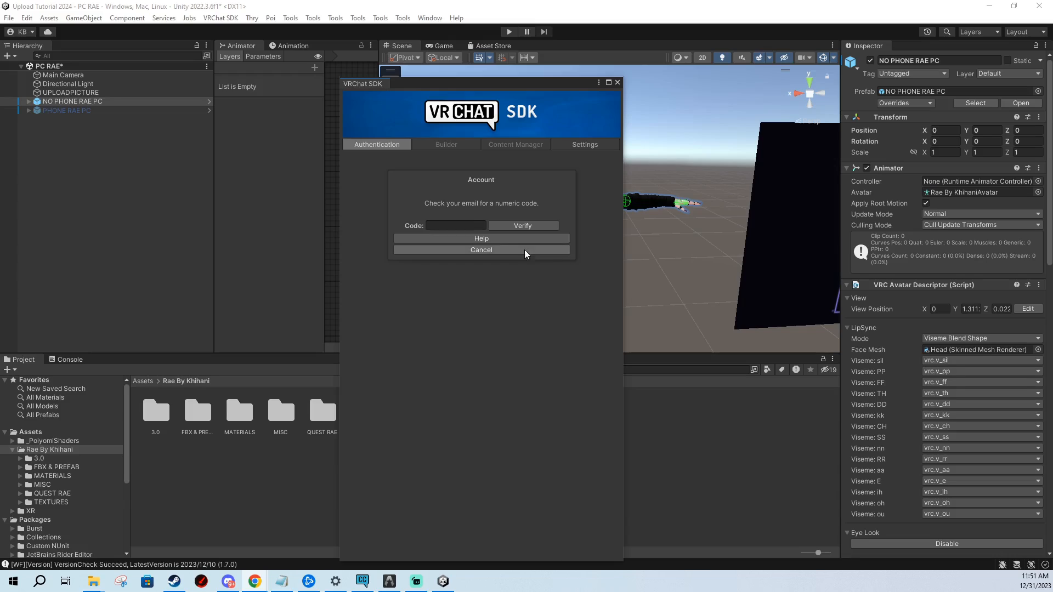
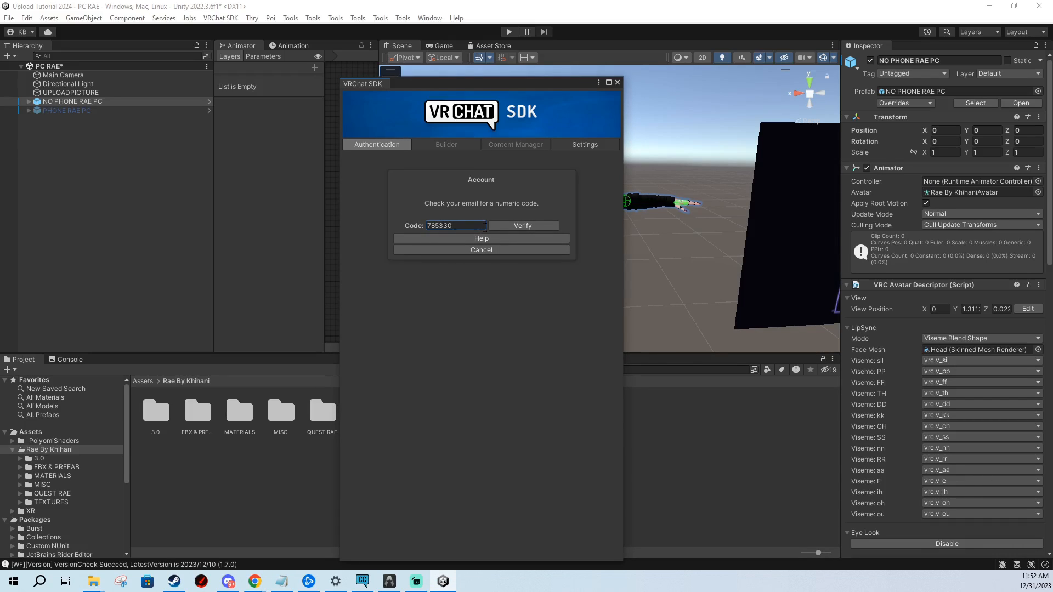
{"action": "left_click", "coordinate": [522, 225]}
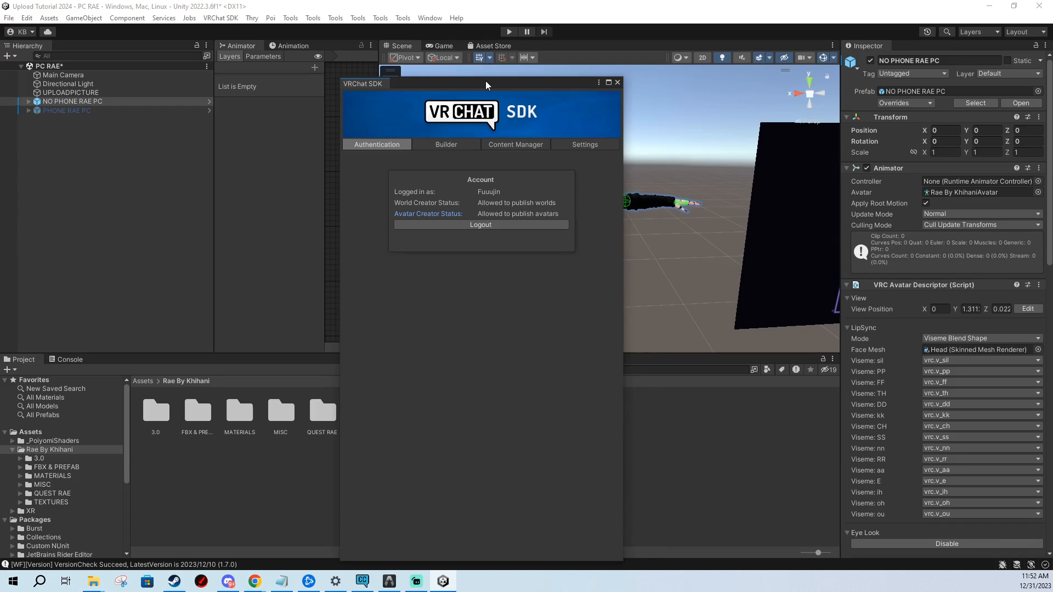
{"action": "left_click_drag", "start_coordinate": [487, 83], "coordinate": [503, 91]}
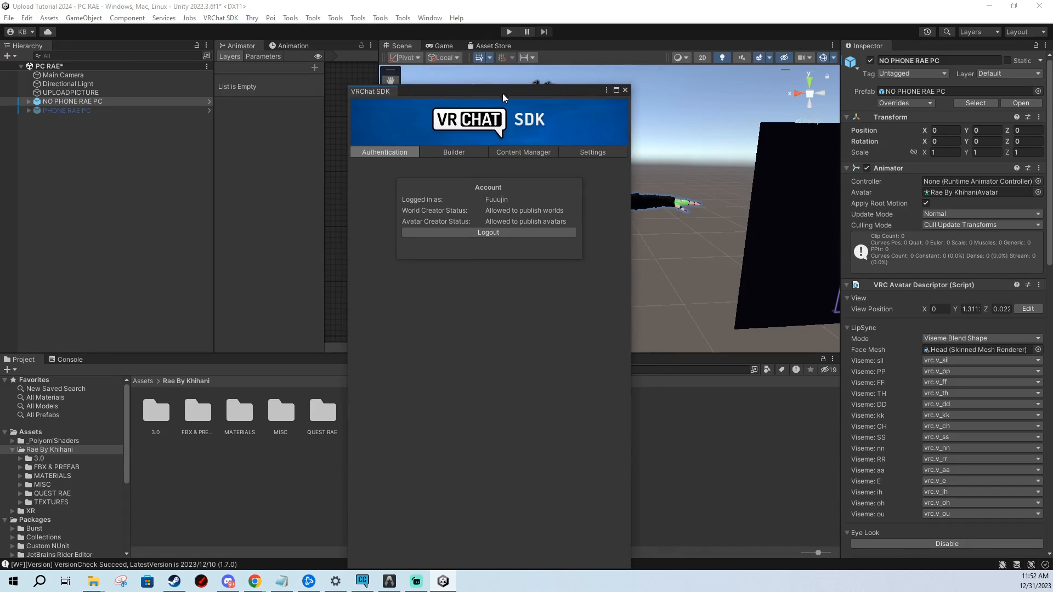
Step: In the Builder, name the avatar 'Rae', flag Sexually Suggestive, and keep visibility Private
{"action": "left_click", "coordinate": [453, 152]}
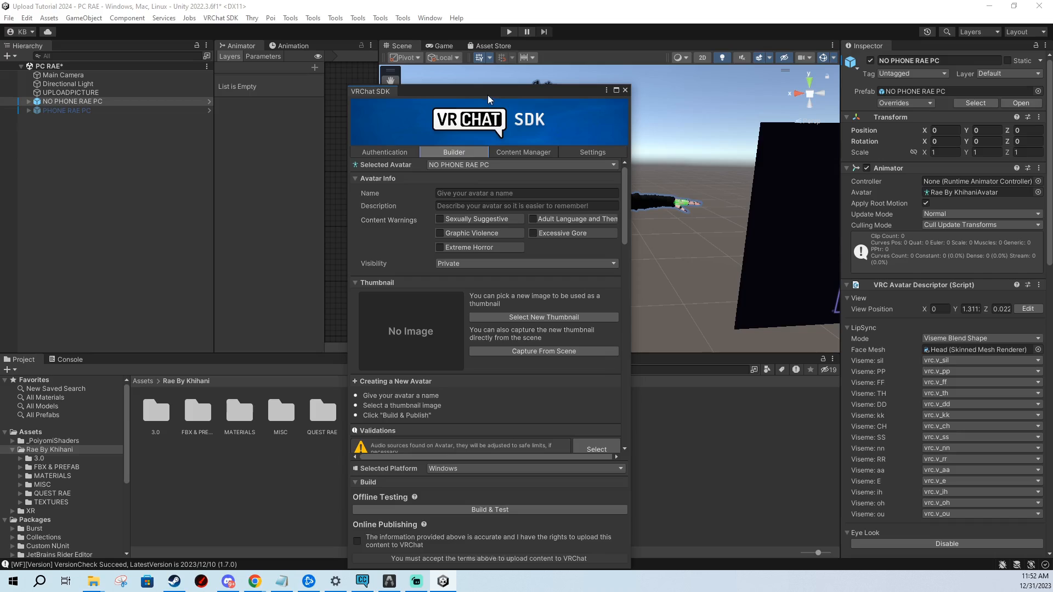
{"action": "left_click_drag", "start_coordinate": [489, 91], "coordinate": [446, 94]}
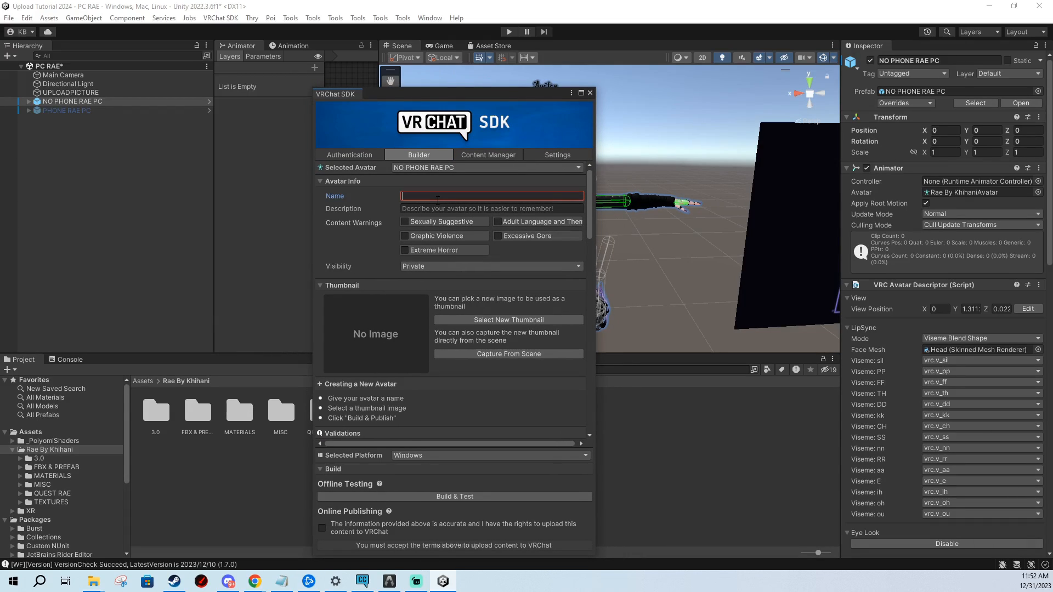
{"action": "type", "text": "Rae"}
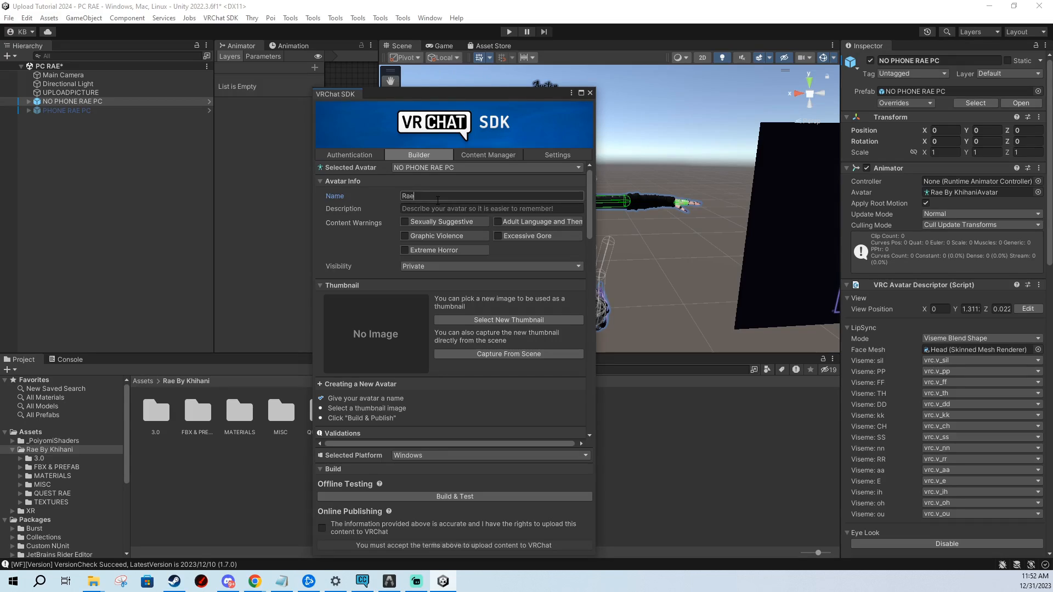
{"action": "left_click", "coordinate": [490, 195]}
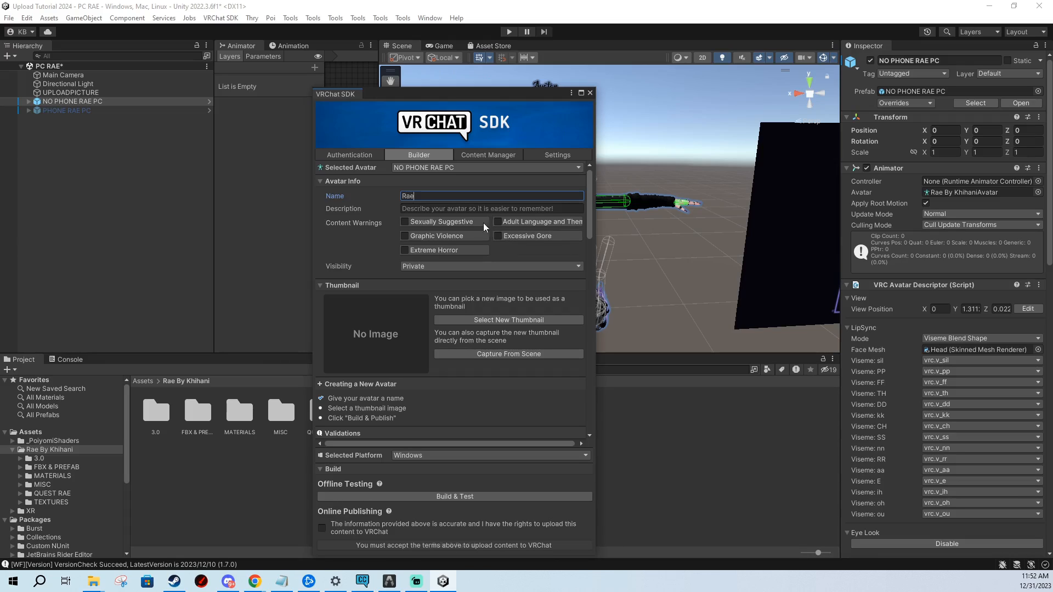
{"action": "mouse_move", "coordinate": [475, 257]}
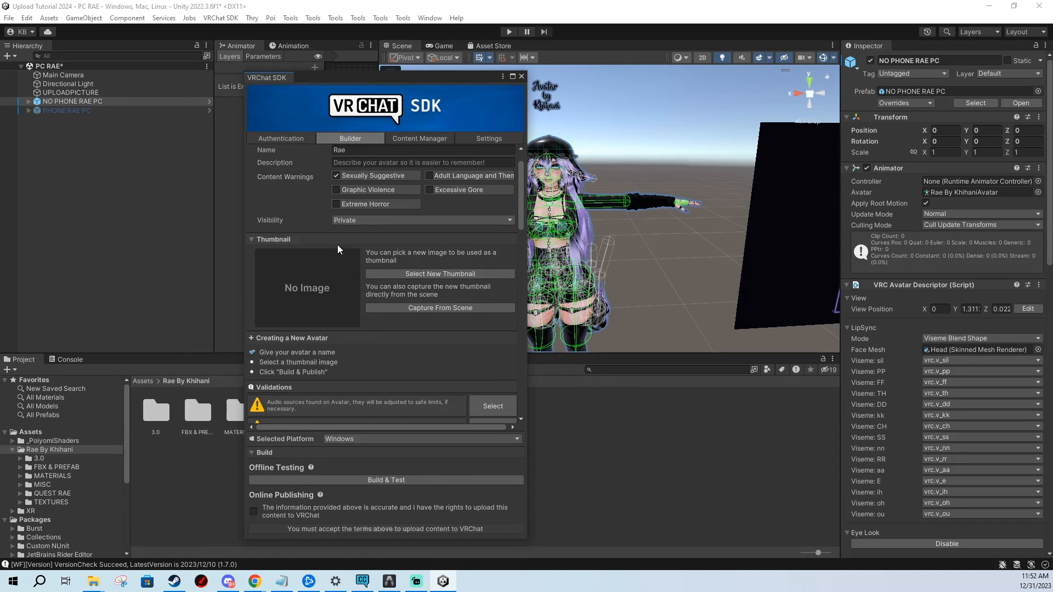
{"action": "left_click", "coordinate": [422, 220]}
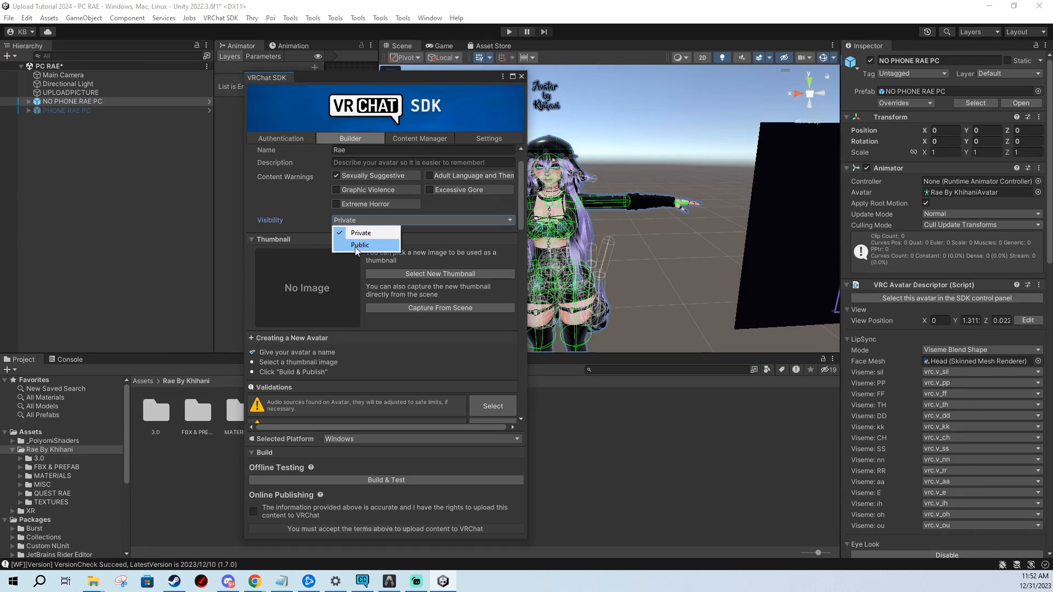
{"action": "left_click", "coordinate": [361, 232]}
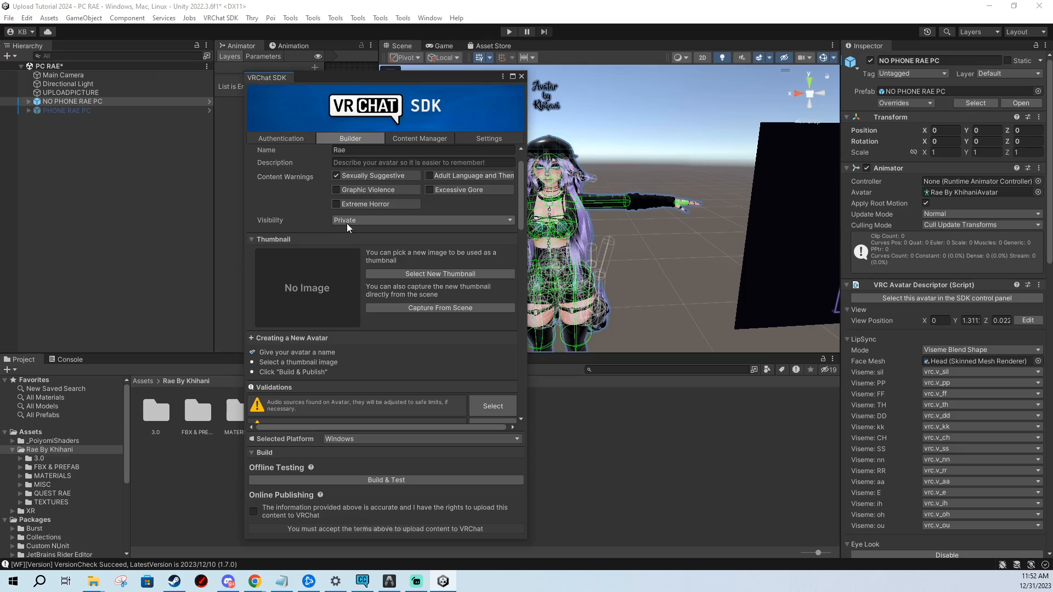
{"action": "mouse_move", "coordinate": [313, 231]}
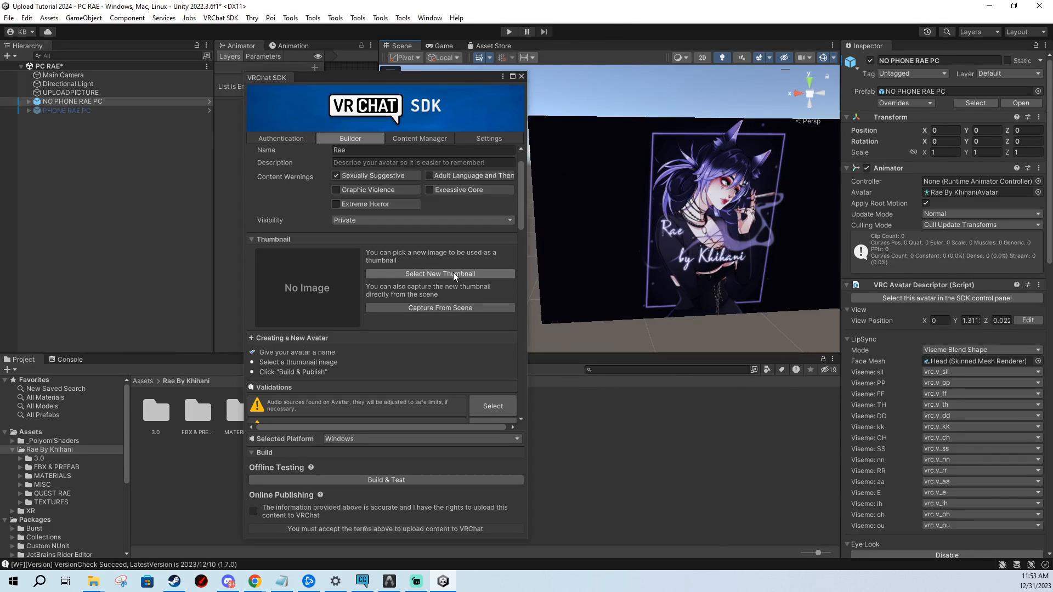
Step: Browse for a thumbnail through Rae By Khihani > TEXTURES > Misc, then back to TEXTURES
{"action": "left_click", "coordinate": [439, 274]}
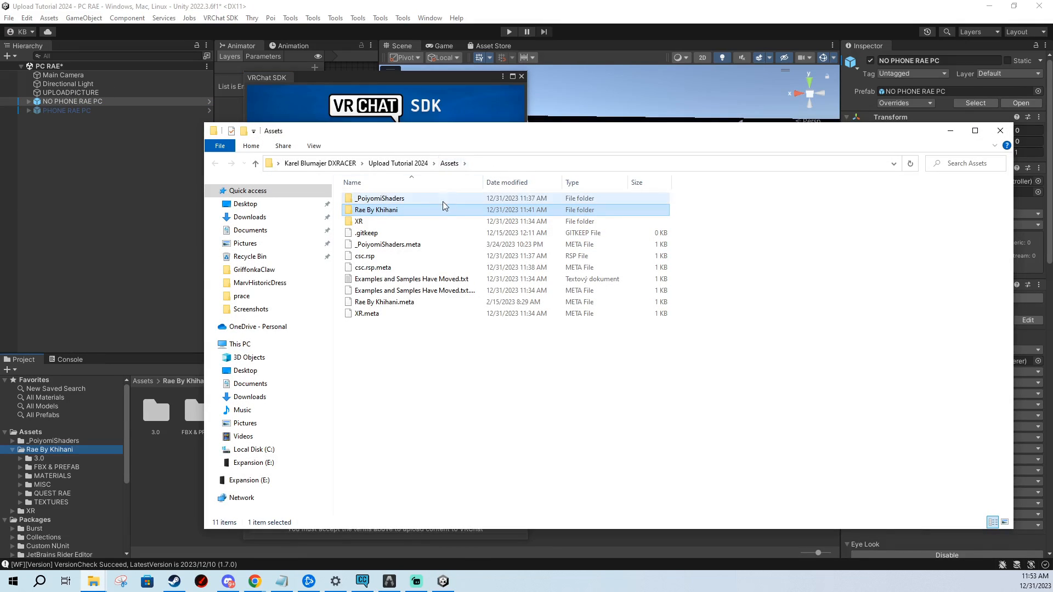
{"action": "double_click", "coordinate": [376, 209]}
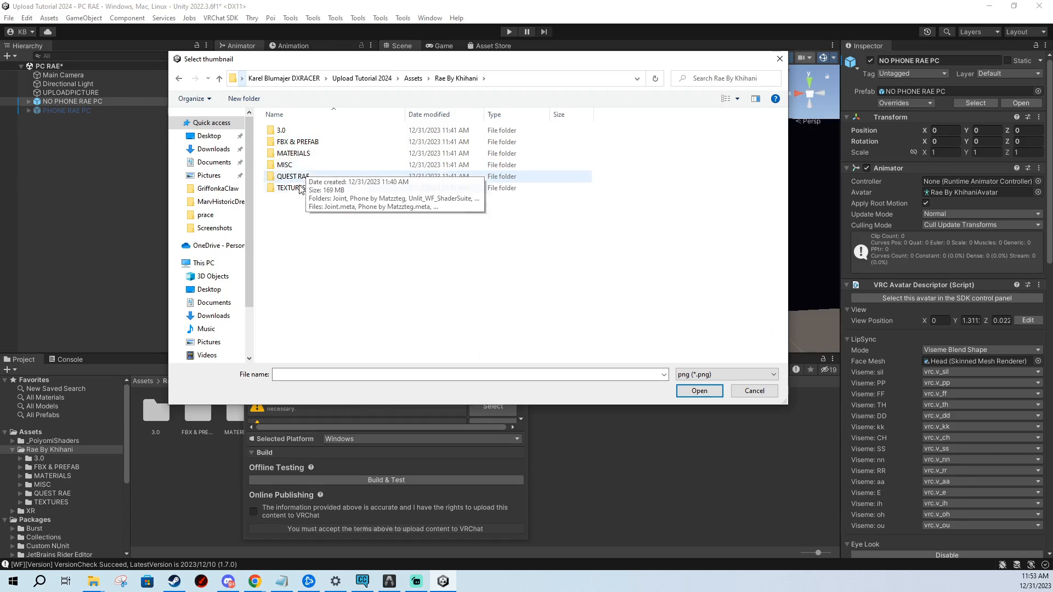
{"action": "double_click", "coordinate": [289, 188]}
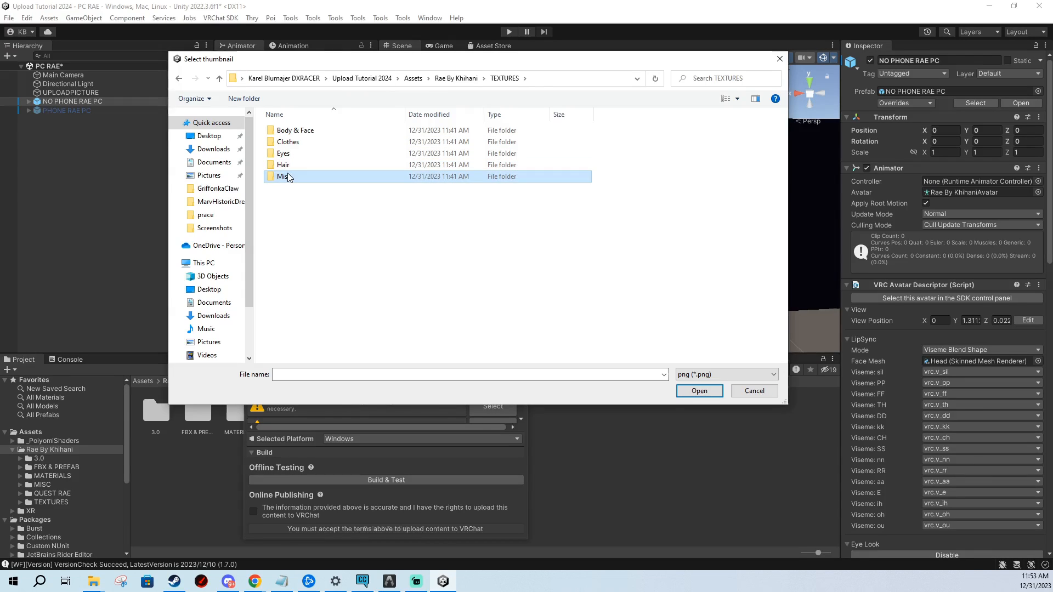
{"action": "double_click", "coordinate": [283, 175]}
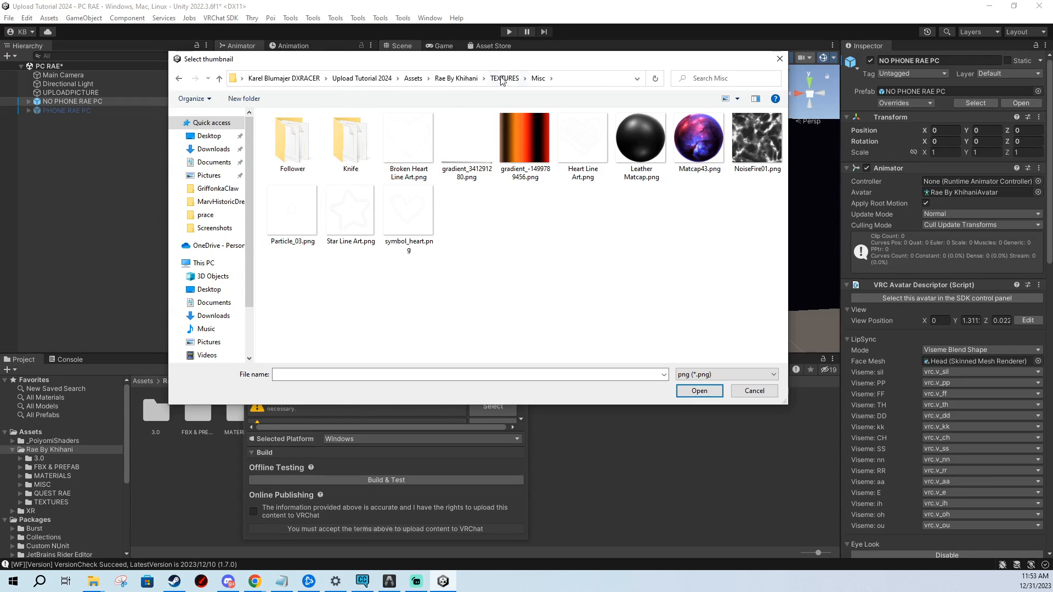
{"action": "left_click", "coordinate": [505, 78]}
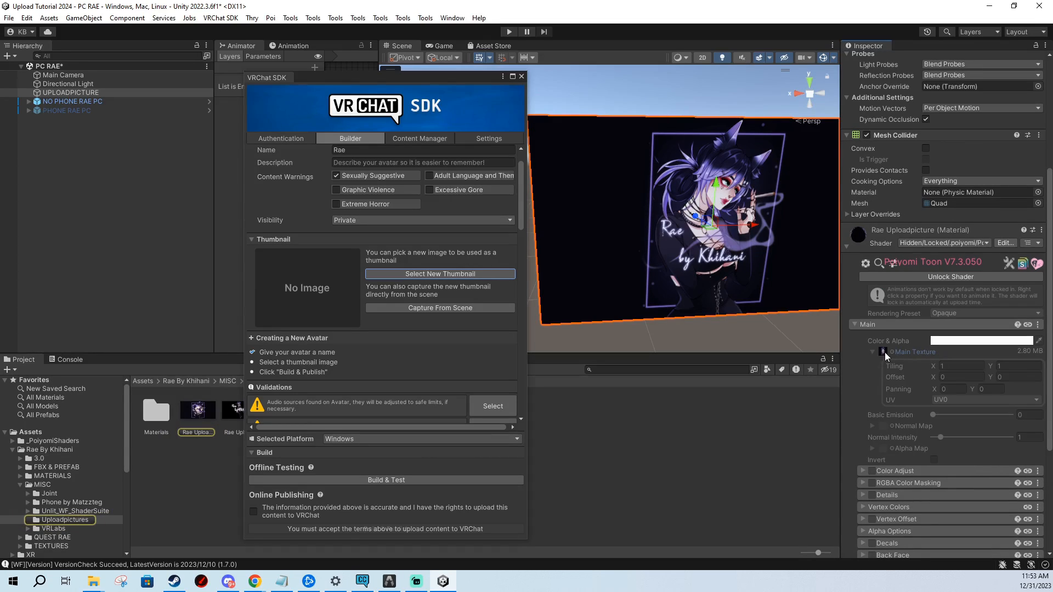
{"action": "mouse_move", "coordinate": [368, 88]}
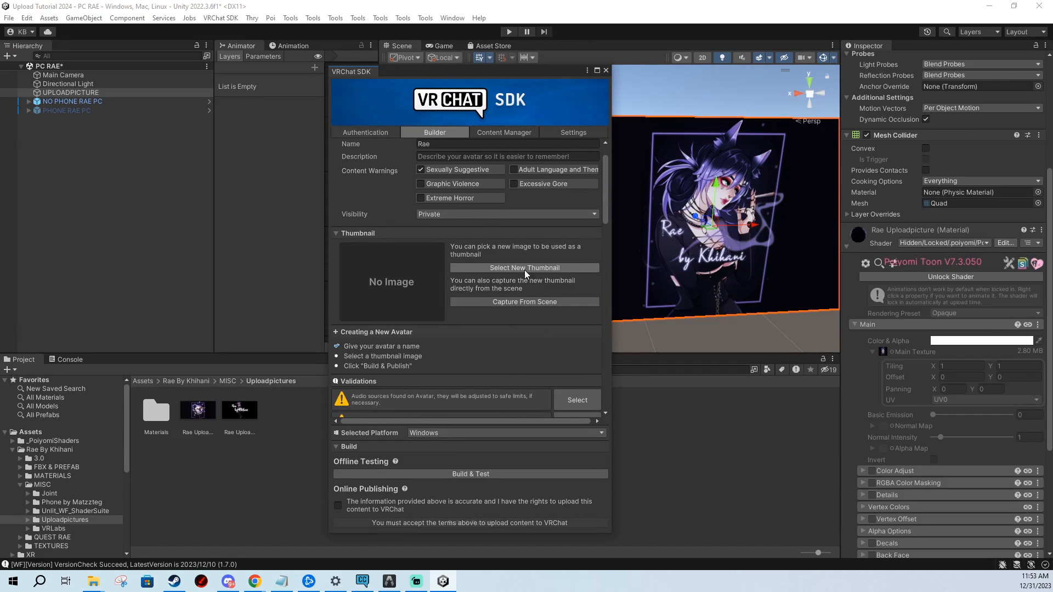
Step: Browse for a thumbnail into Rae By Khihani > MISC > Uploadpictures after a detour through TEXTURES
{"action": "left_click", "coordinate": [525, 267]}
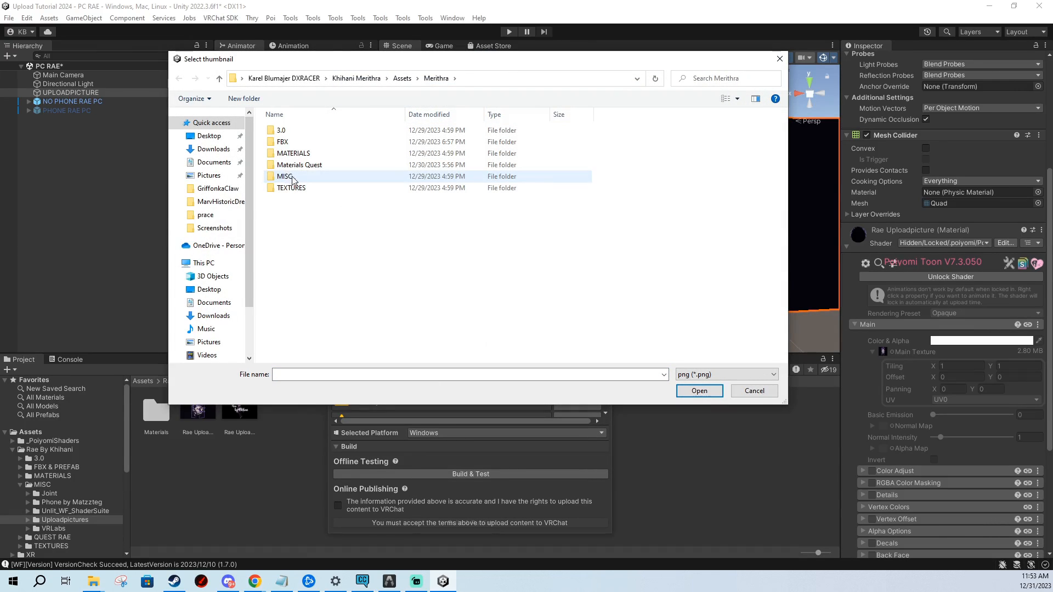
{"action": "double_click", "coordinate": [285, 176]}
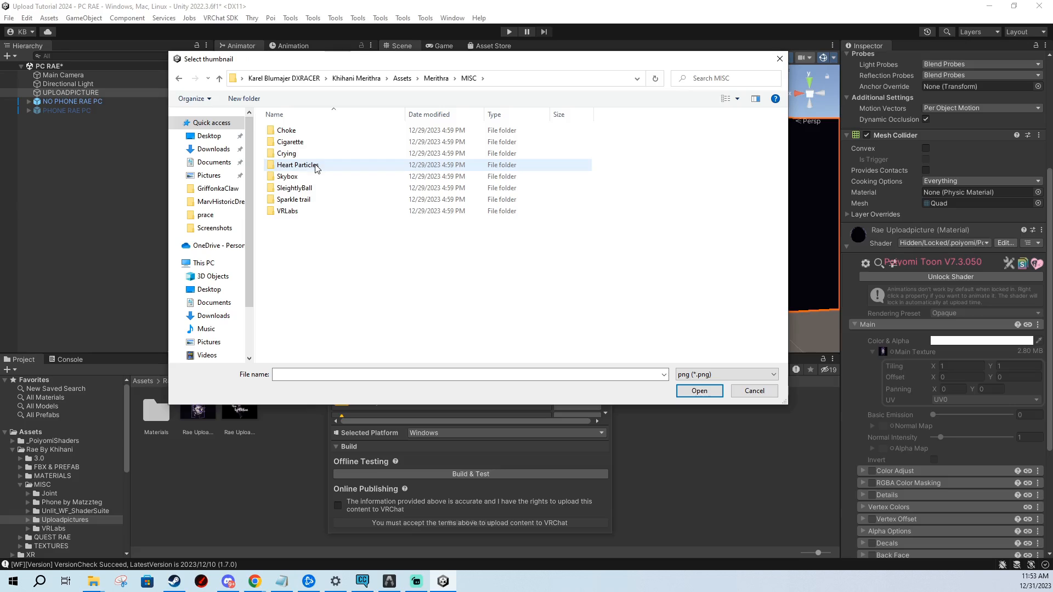
{"action": "left_click", "coordinate": [436, 78]}
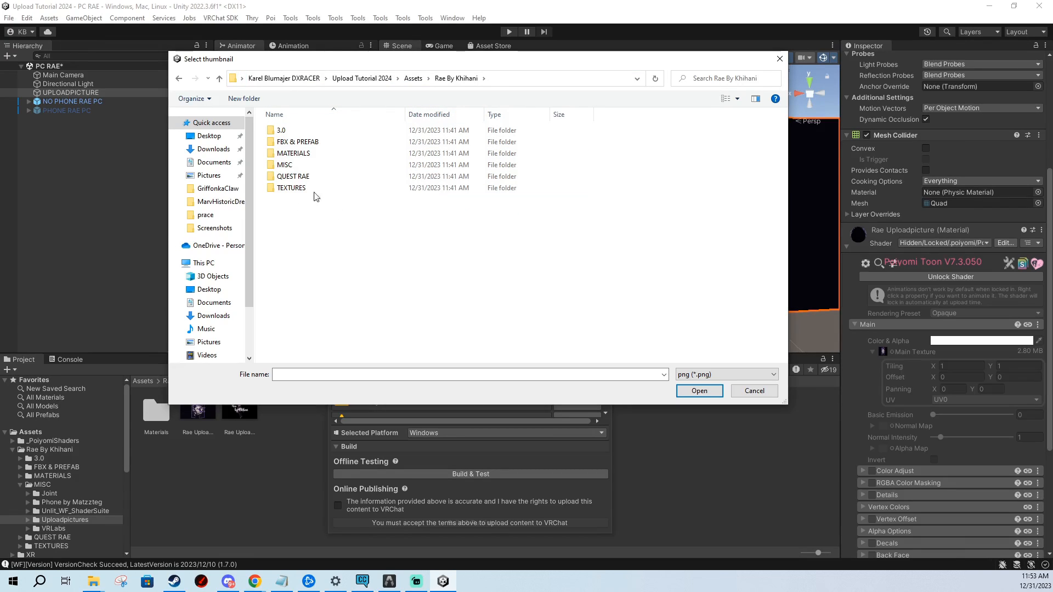
{"action": "double_click", "coordinate": [284, 165]}
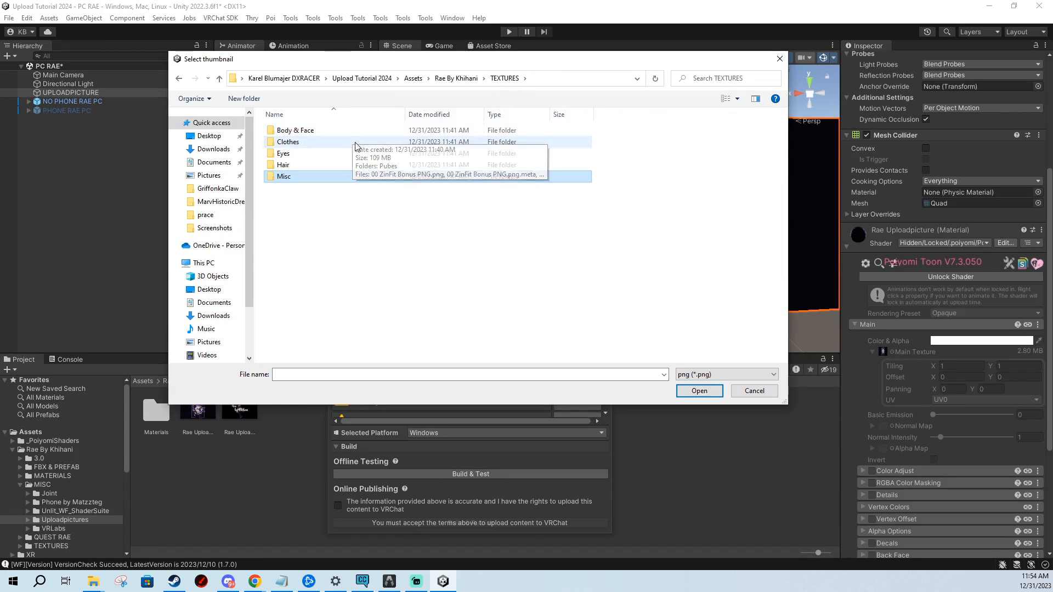
{"action": "left_click", "coordinate": [178, 78]}
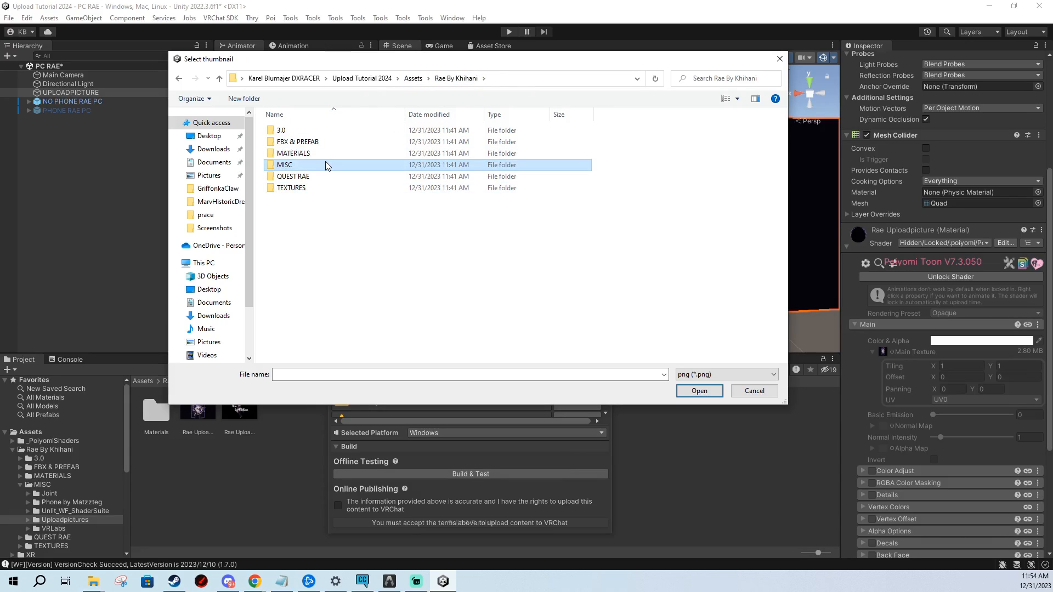
{"action": "double_click", "coordinate": [284, 164]}
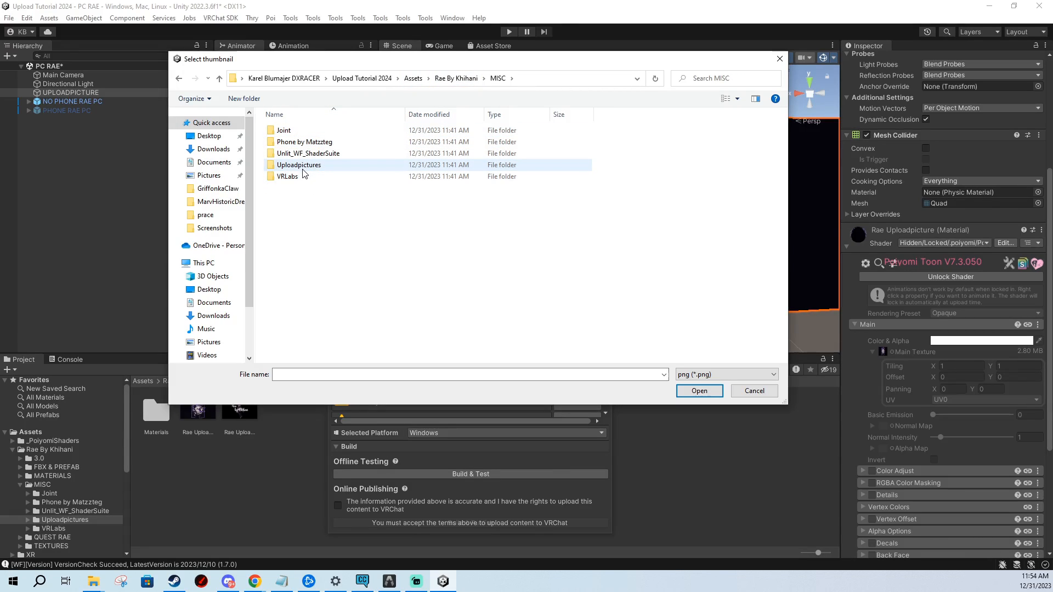
{"action": "double_click", "coordinate": [299, 165]}
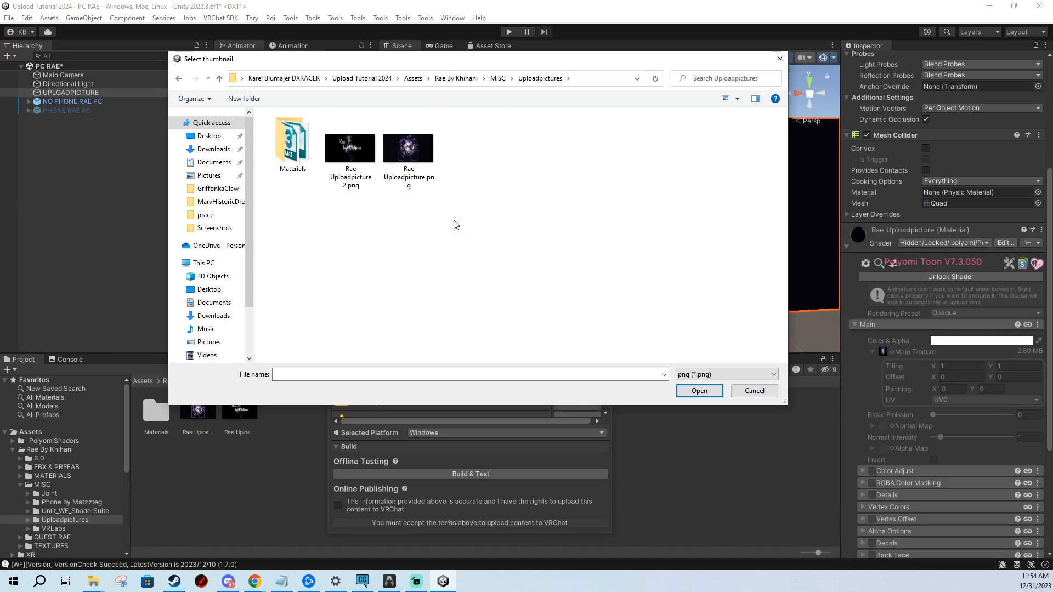
Step: Choose Rae Uploadpicture 2.png as the avatar thumbnail
{"action": "left_click", "coordinate": [350, 148]}
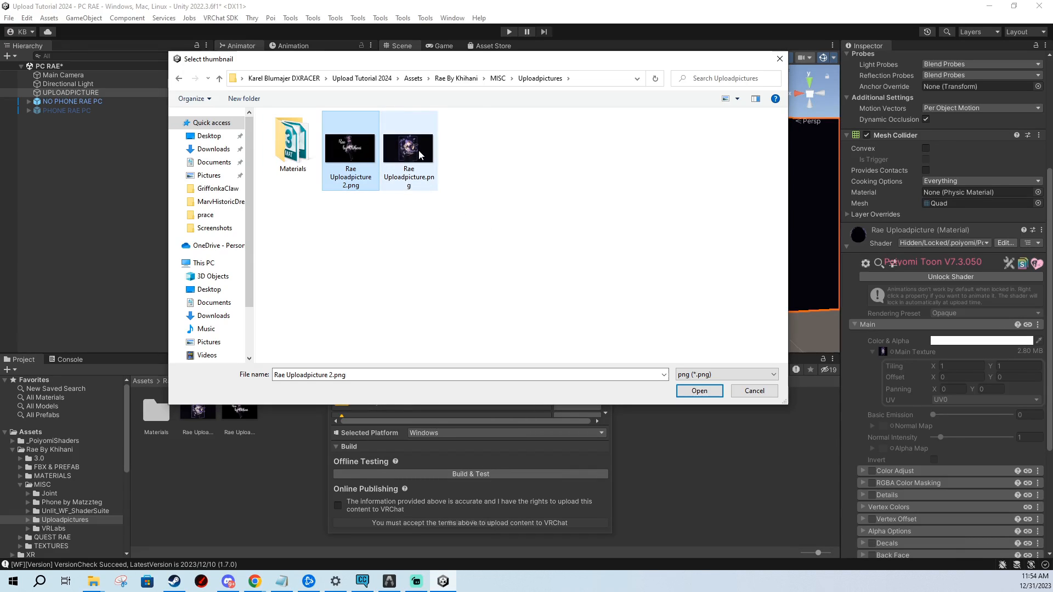
{"action": "left_click", "coordinate": [698, 390]}
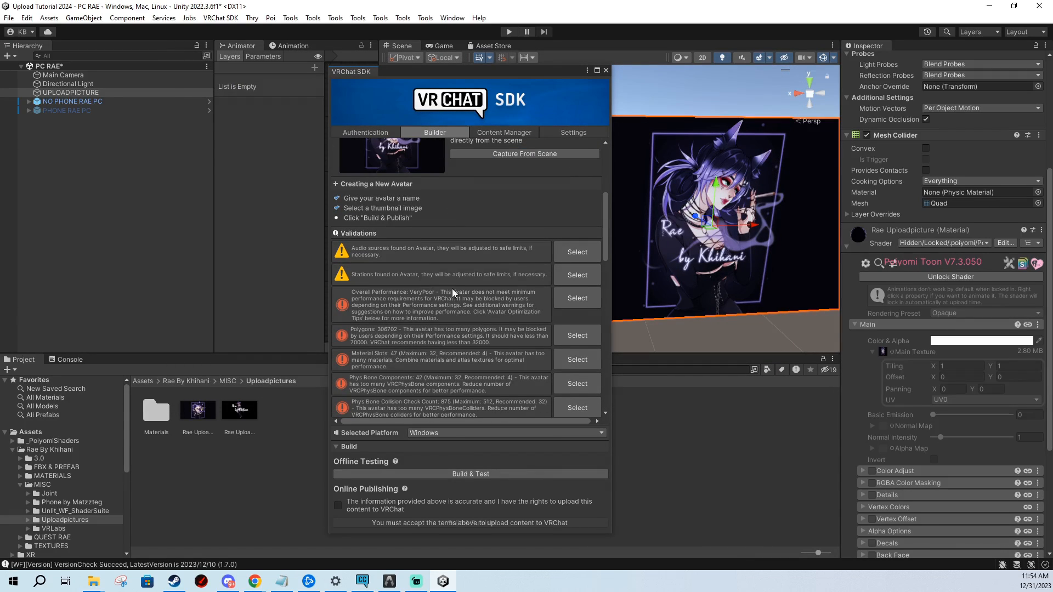
Step: Accept the content upload terms under Online Publishing and Build & Publish the avatar
{"action": "scroll", "scroll_direction": "down", "scroll_amount": 3}
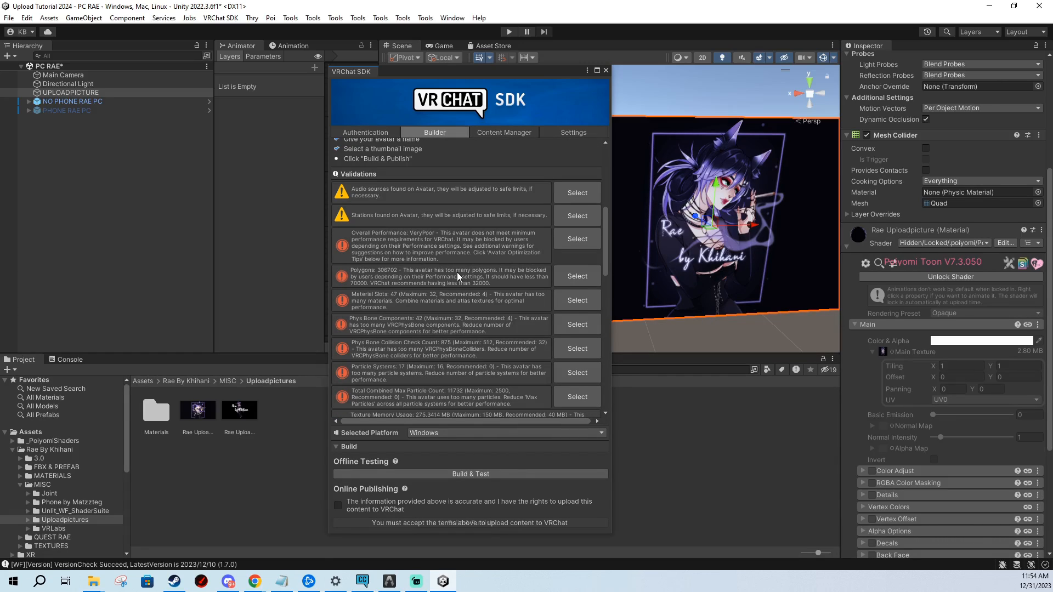
{"action": "scroll", "scroll_direction": "down", "scroll_amount": 3}
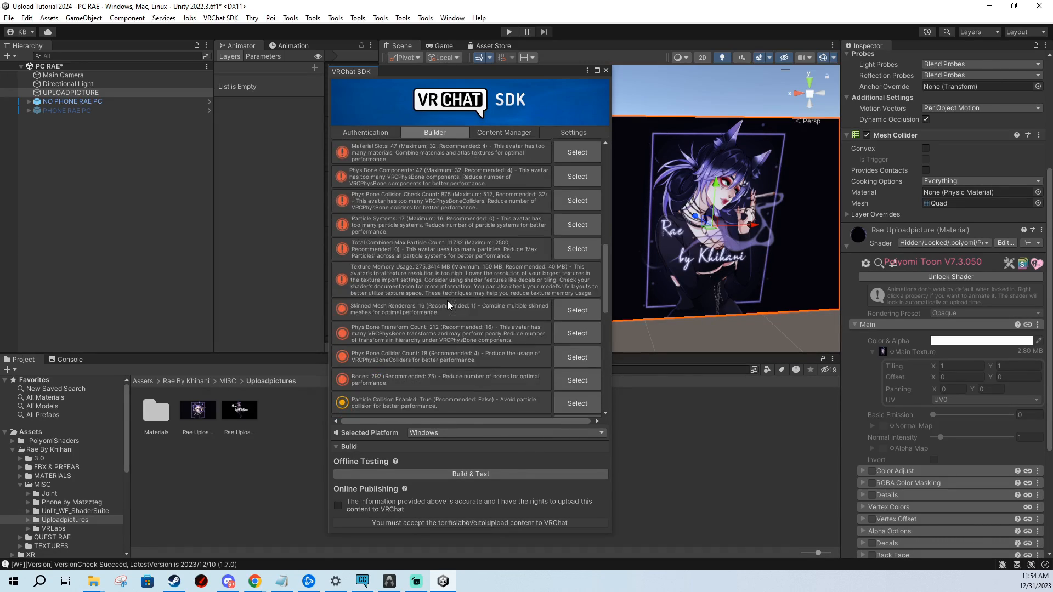
{"action": "scroll", "scroll_direction": "down", "scroll_amount": 3}
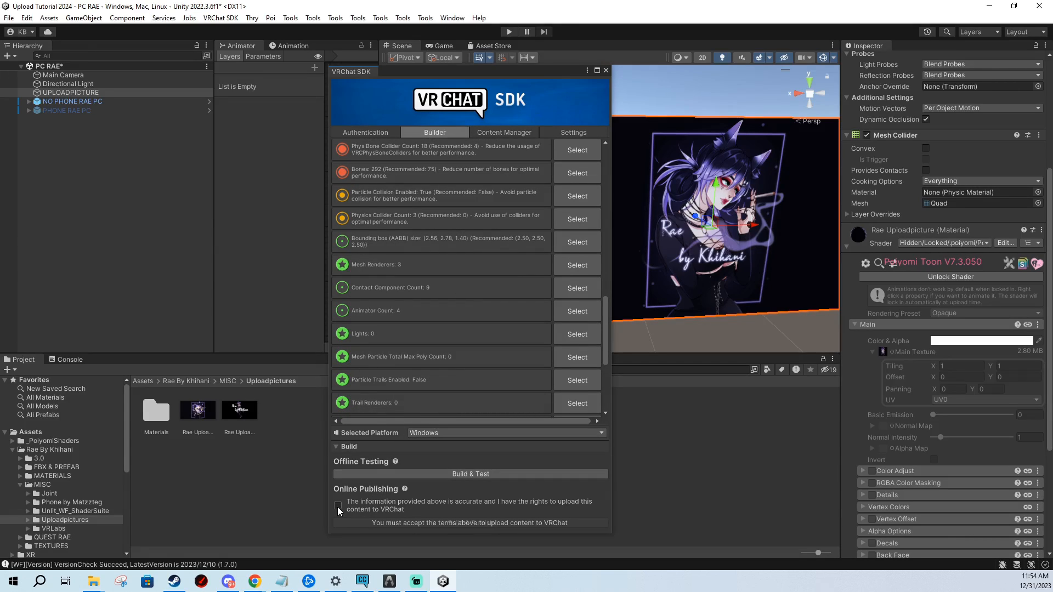
{"action": "left_click", "coordinate": [338, 505]}
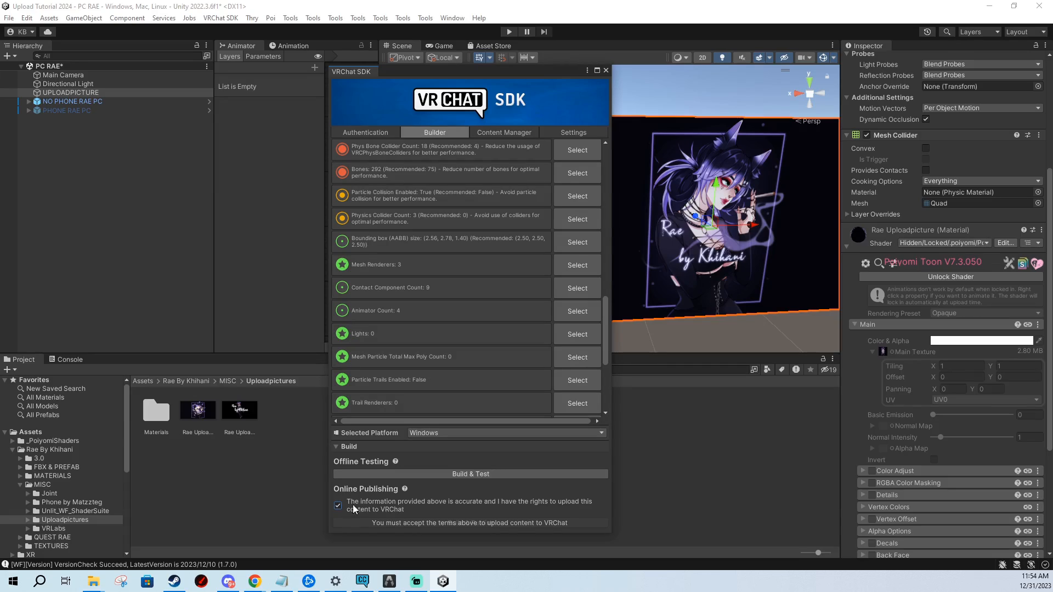
{"action": "left_click", "coordinate": [338, 505]}
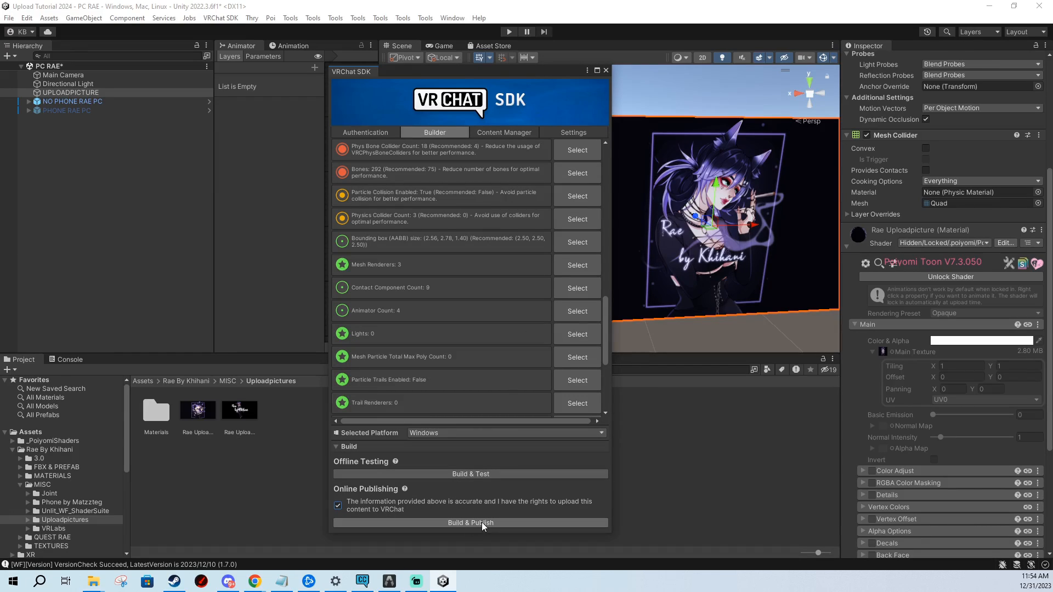
{"action": "left_click", "coordinate": [471, 523]}
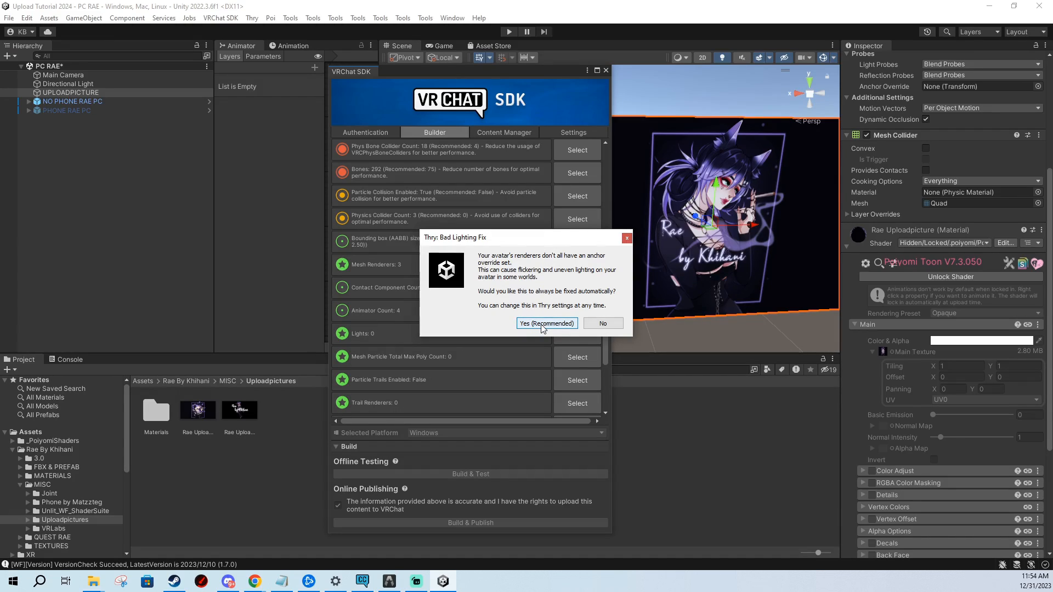
Step: Answer Yes (Recommended) to auto-fix the missing lighting anchor overrides
{"action": "left_click", "coordinate": [546, 322]}
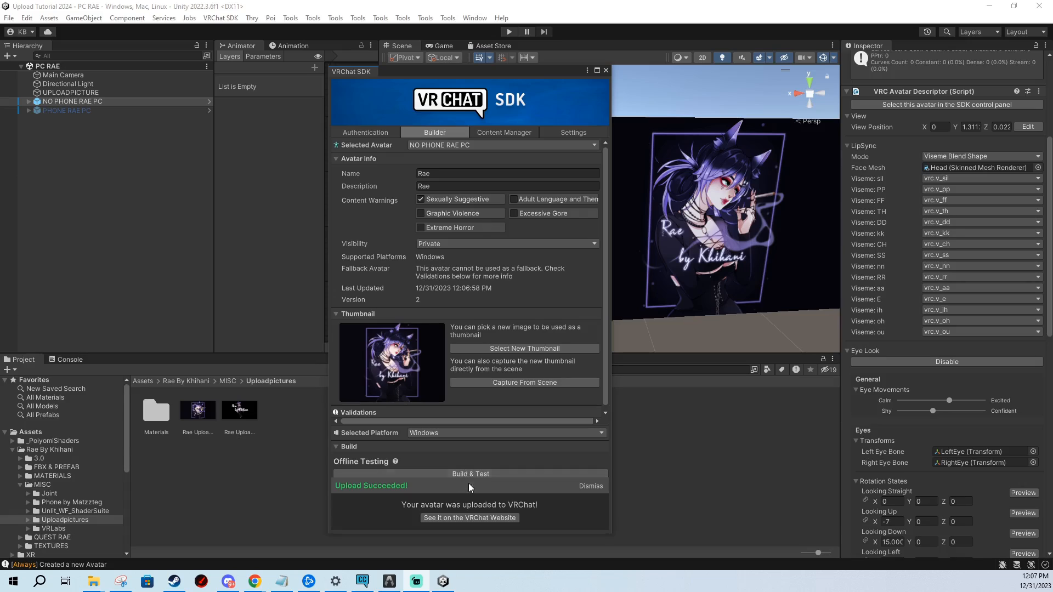
{"action": "mouse_move", "coordinate": [359, 484]}
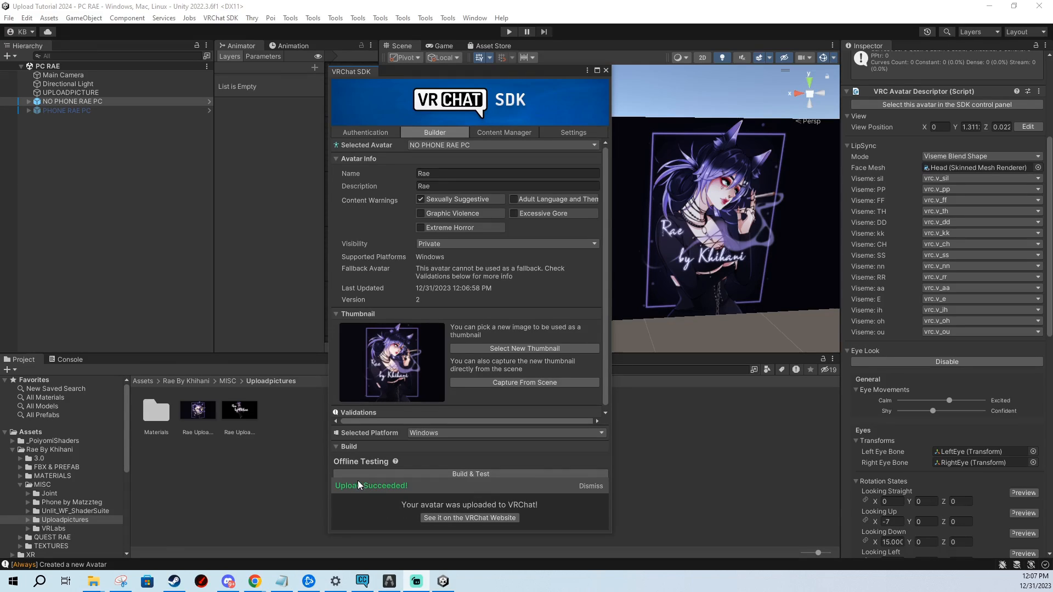
{"action": "mouse_move", "coordinate": [439, 510]}
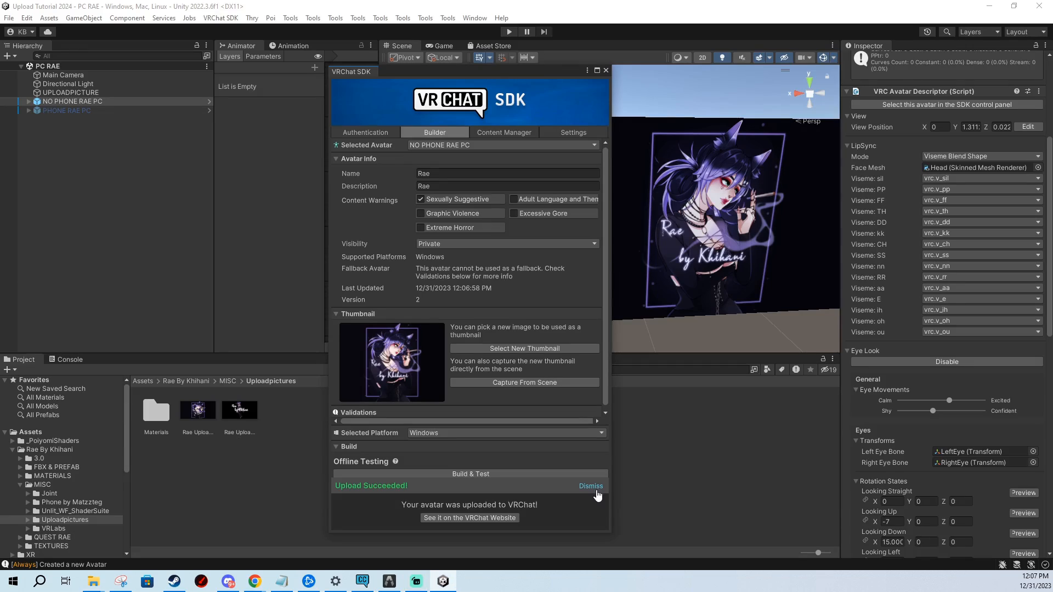
Step: Dismiss the upload success notice and switch the build platform to Android, confirming the target switch
{"action": "left_click", "coordinate": [590, 486]}
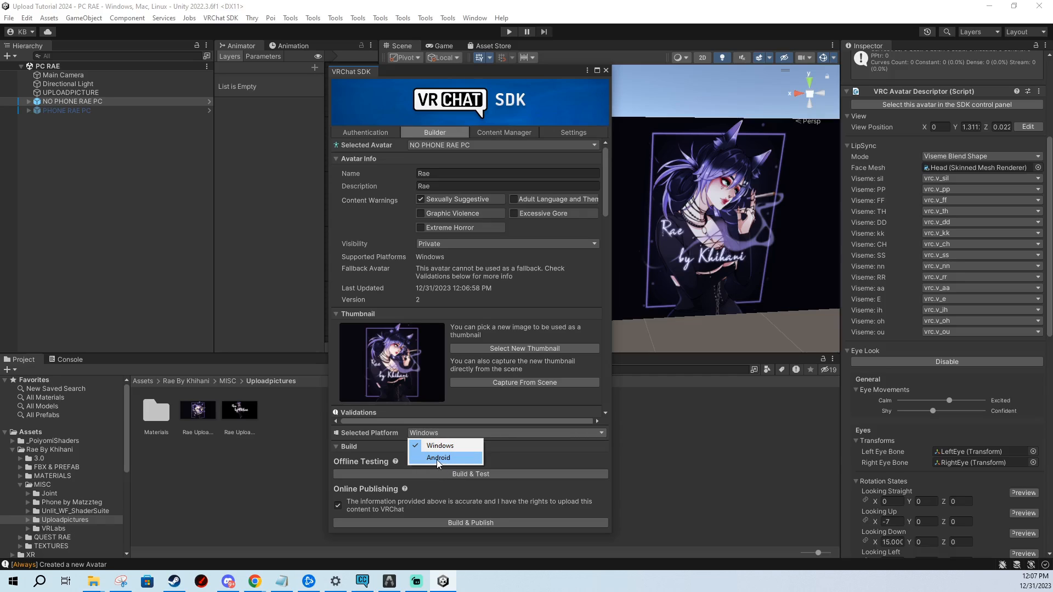
{"action": "left_click", "coordinate": [437, 457]}
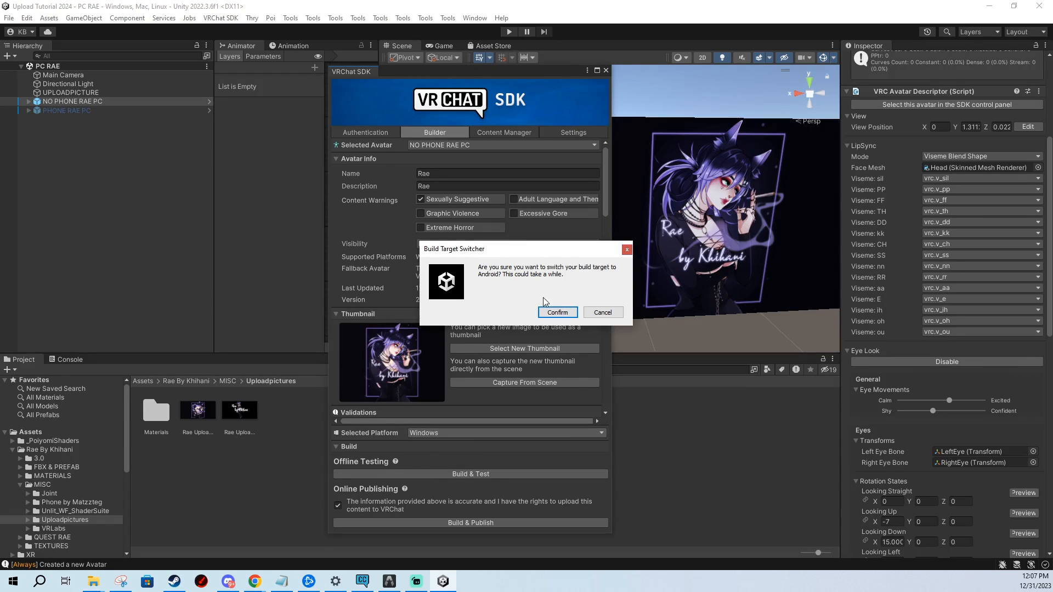
{"action": "mouse_move", "coordinate": [468, 282]}
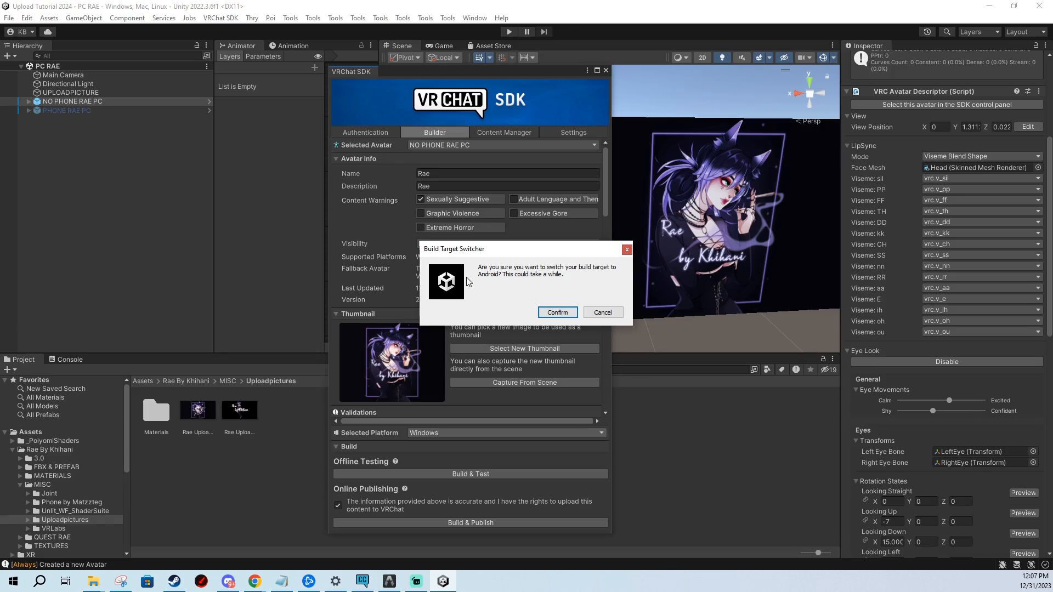
{"action": "mouse_move", "coordinate": [557, 313]}
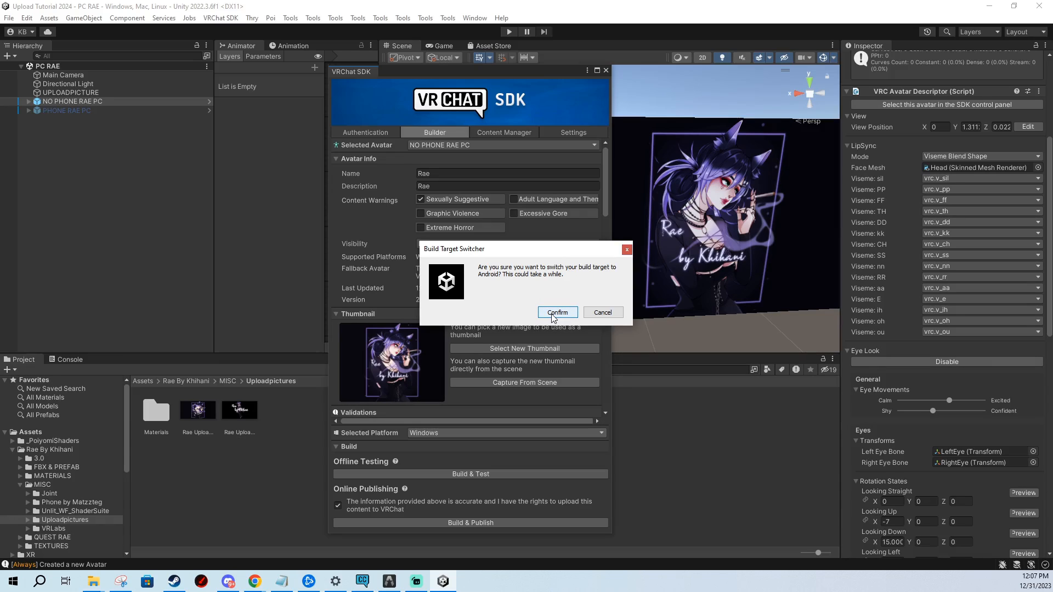
{"action": "left_click", "coordinate": [556, 313]}
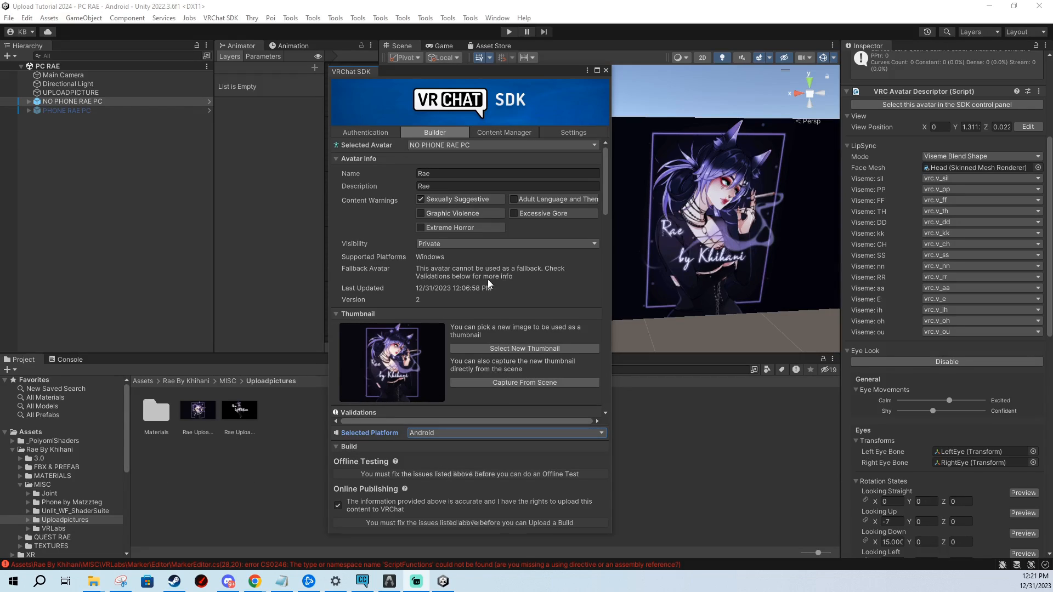
Step: Close the VRChat SDK panel and select the QUEST RAE asset folder in the Project panel
{"action": "left_click", "coordinate": [67, 83]}
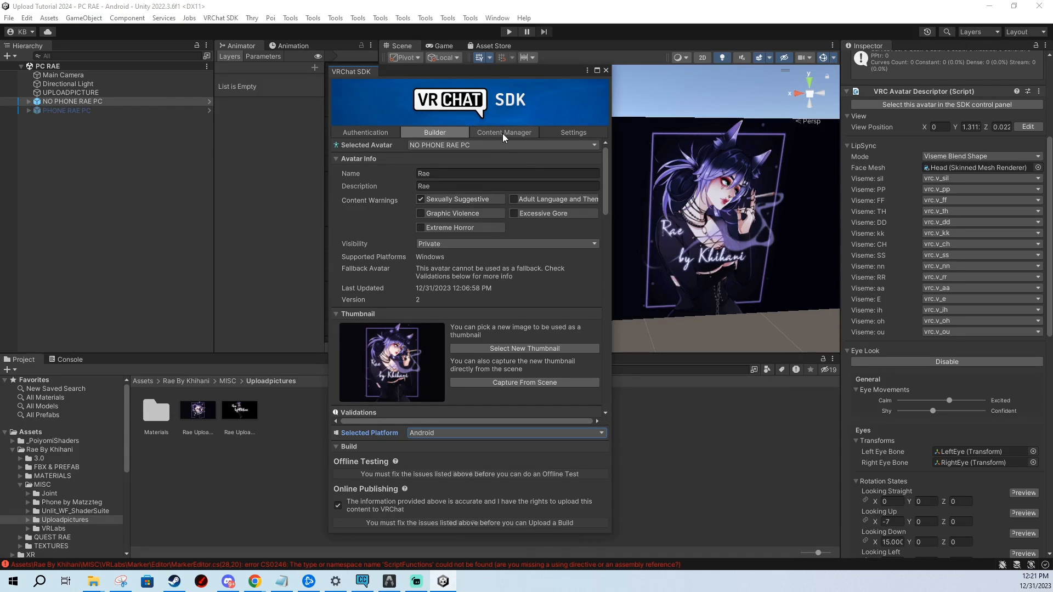
{"action": "left_click", "coordinate": [504, 133]}
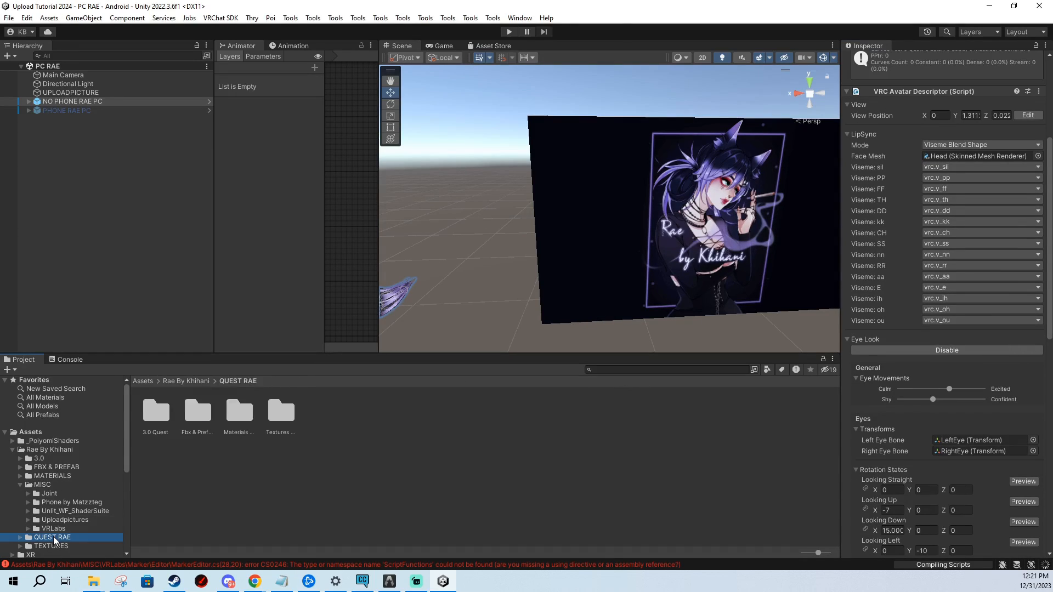
Step: Open the QUEST RAE scene and select the Rae By Khihani Quest avatar
{"action": "left_click", "coordinate": [22, 538]}
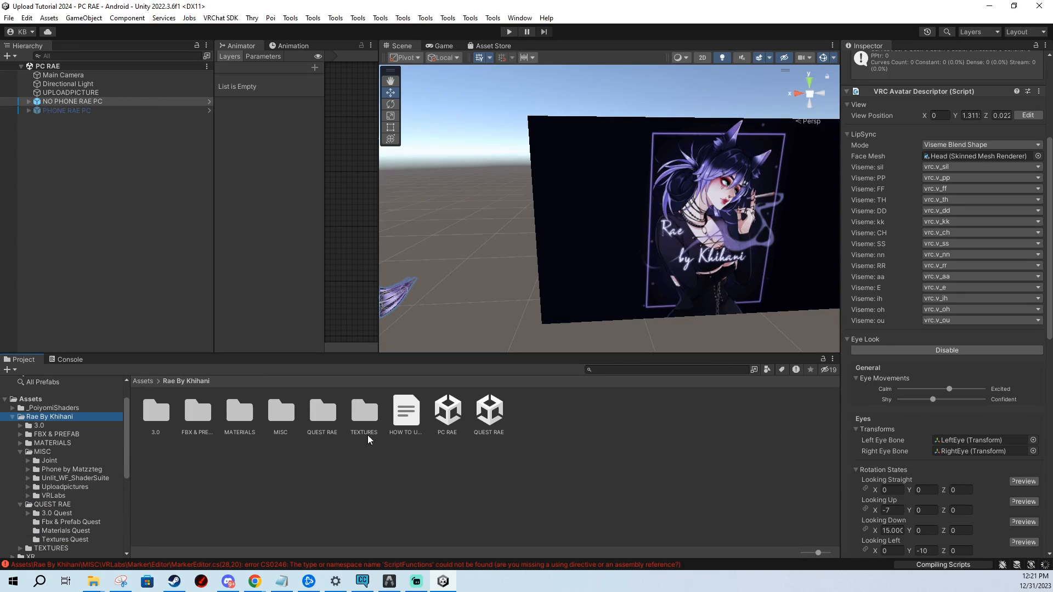
{"action": "double_click", "coordinate": [488, 409]}
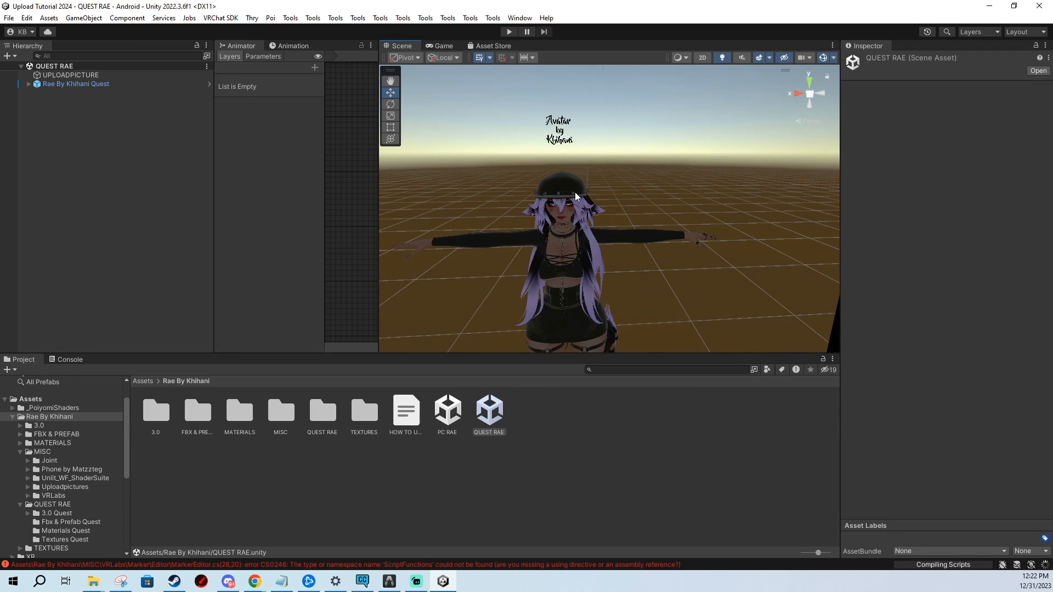
{"action": "left_click", "coordinate": [76, 84]}
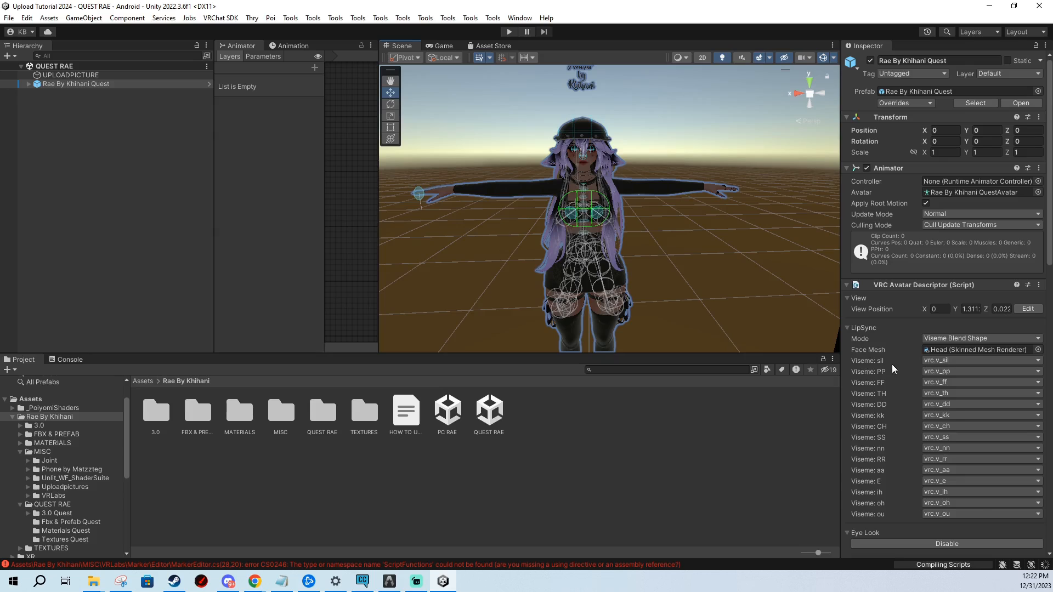
Step: Paste the copied blueprint ID in Pipeline Manager and attach the Quest avatar to it
{"action": "scroll", "scroll_direction": "down", "scroll_amount": 3}
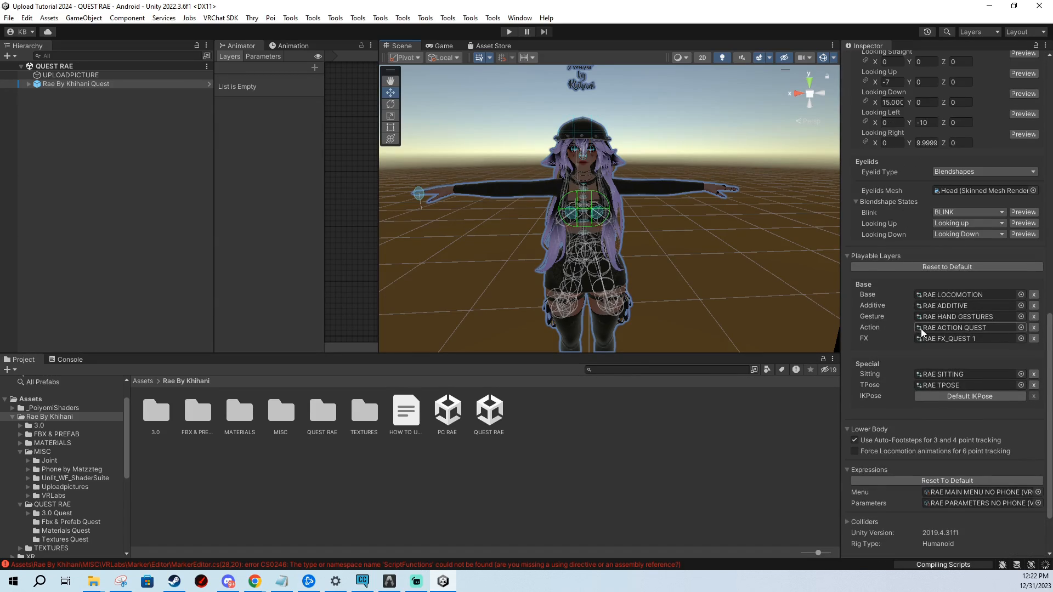
{"action": "scroll", "scroll_direction": "down", "scroll_amount": 3}
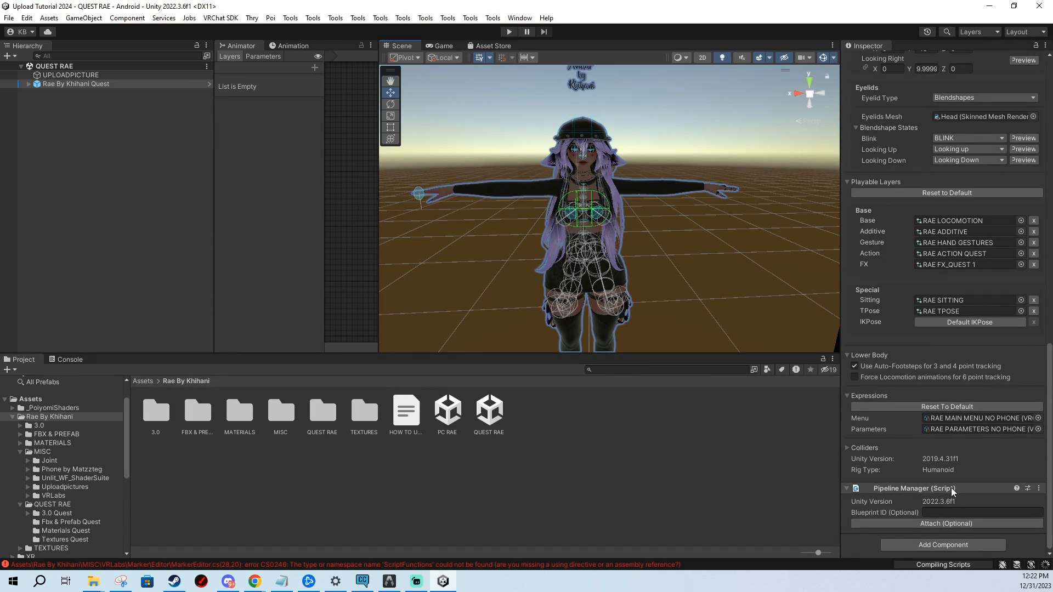
{"action": "right_click", "coordinate": [953, 512]}
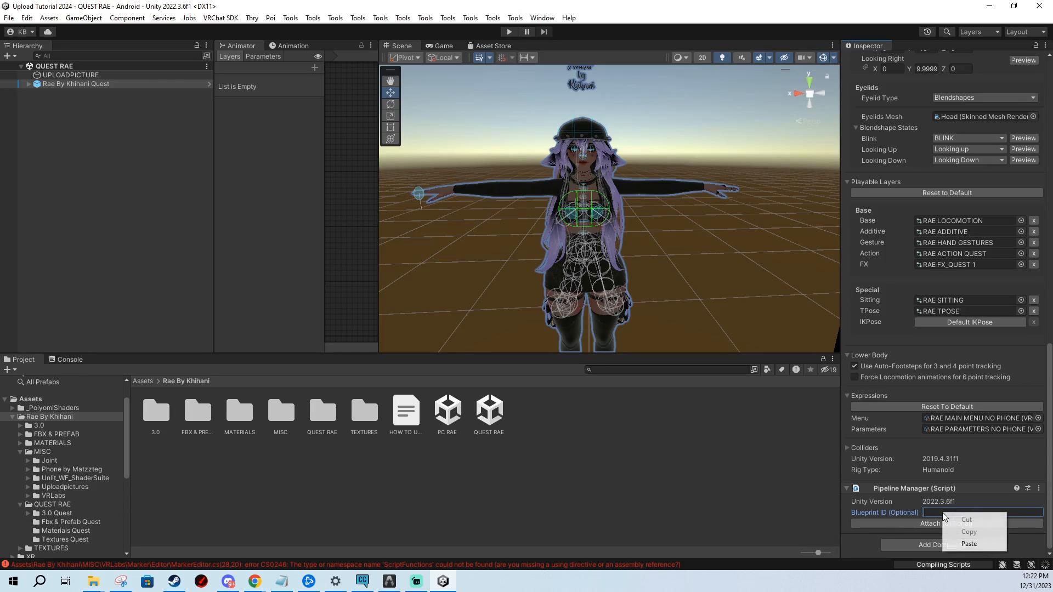
{"action": "left_click", "coordinate": [969, 544]}
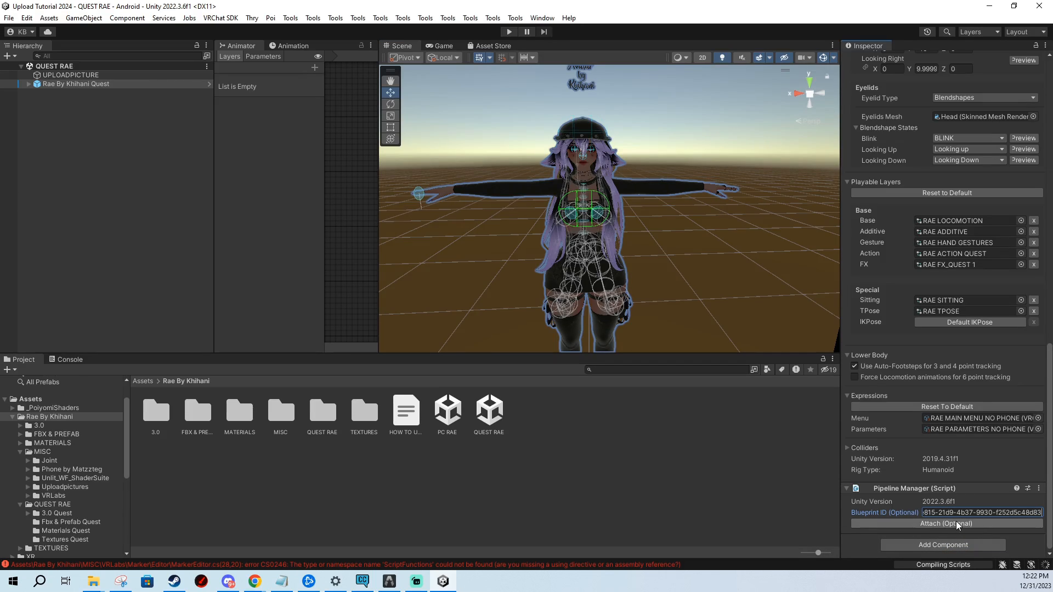
{"action": "left_click", "coordinate": [944, 523]}
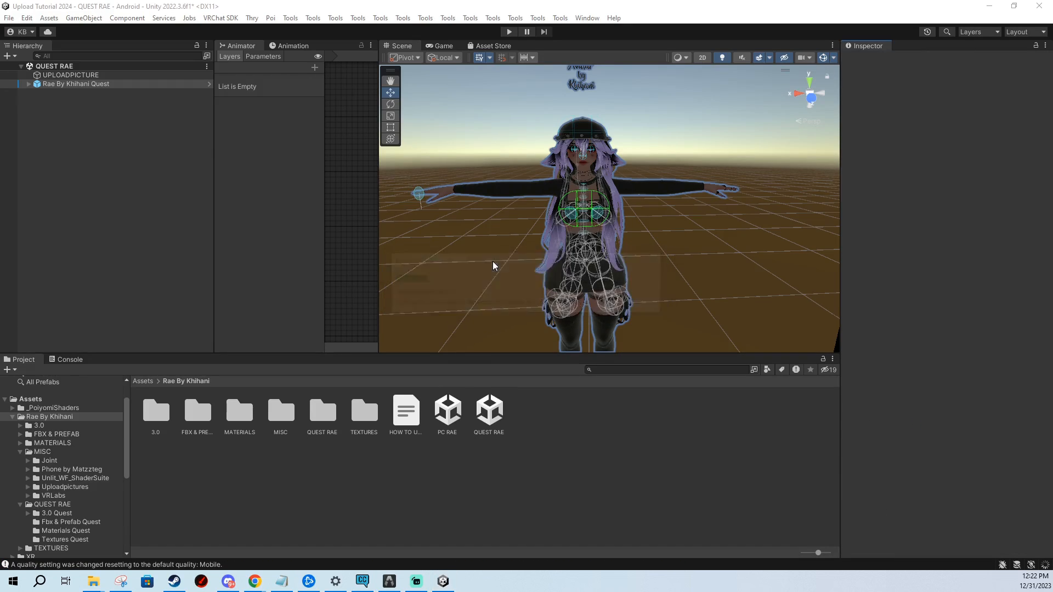
Step: Reselect the Rae By Khihani Quest avatar and bring up the VRChat SDK menu
{"action": "left_click", "coordinate": [76, 83]}
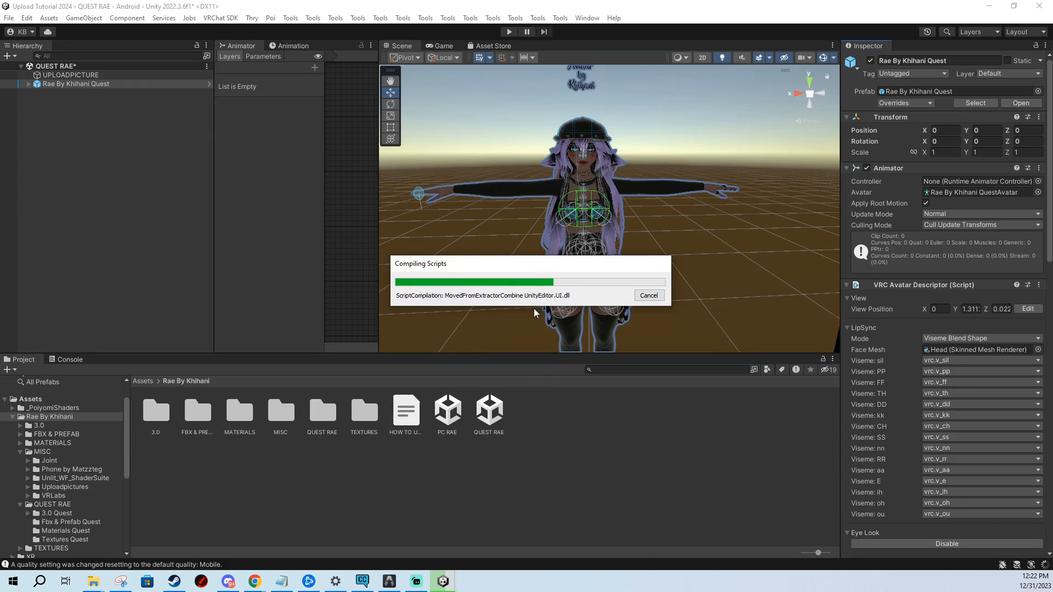
{"action": "left_click", "coordinate": [221, 17]}
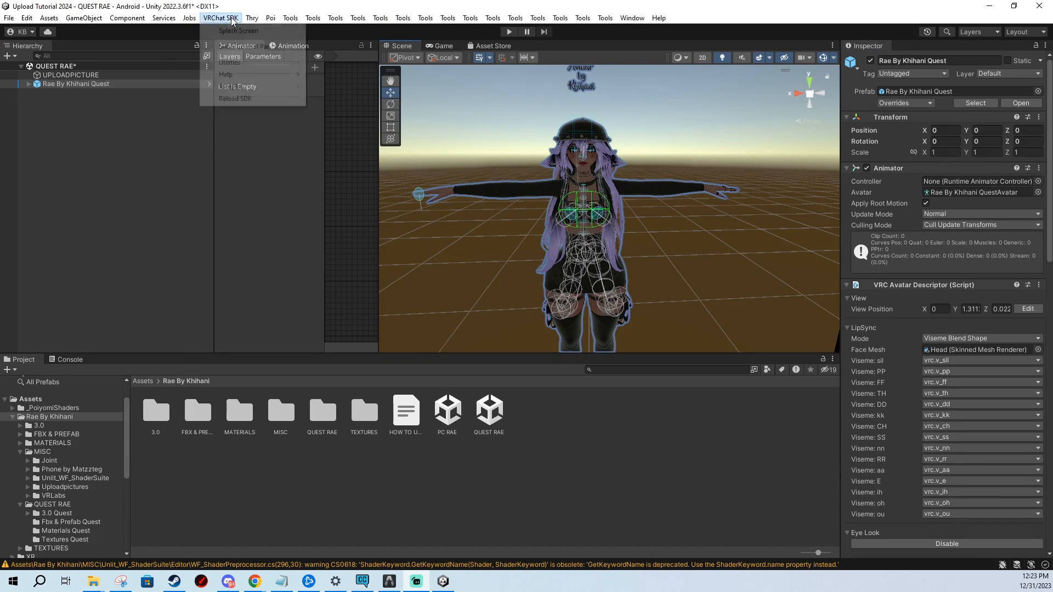
Step: In the SDK Builder, auto-fix the Android texture format warning and accept the upload rights statement
{"action": "left_click", "coordinate": [249, 45]}
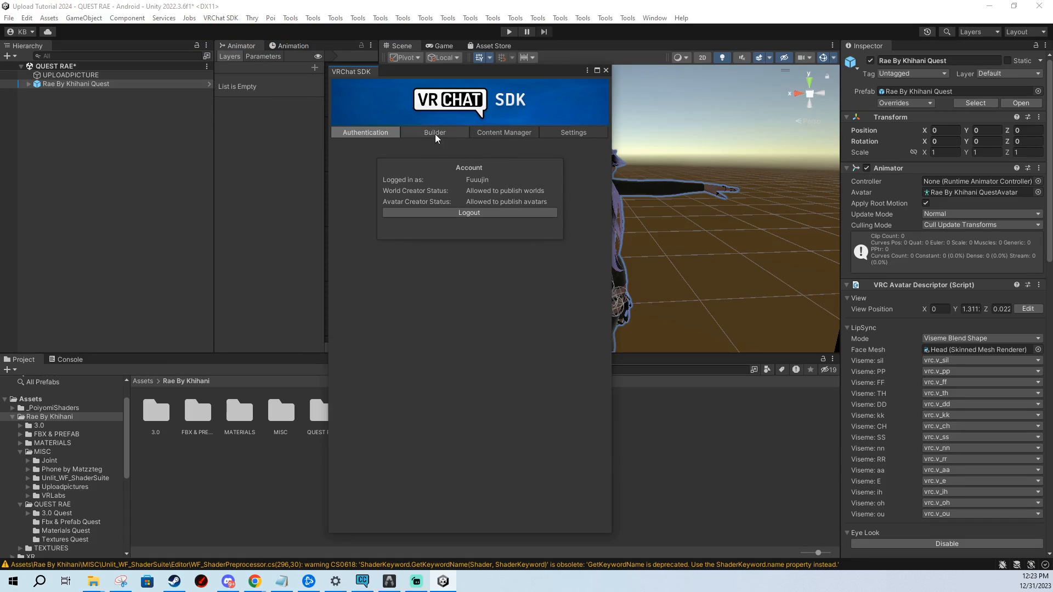
{"action": "left_click", "coordinate": [434, 131]}
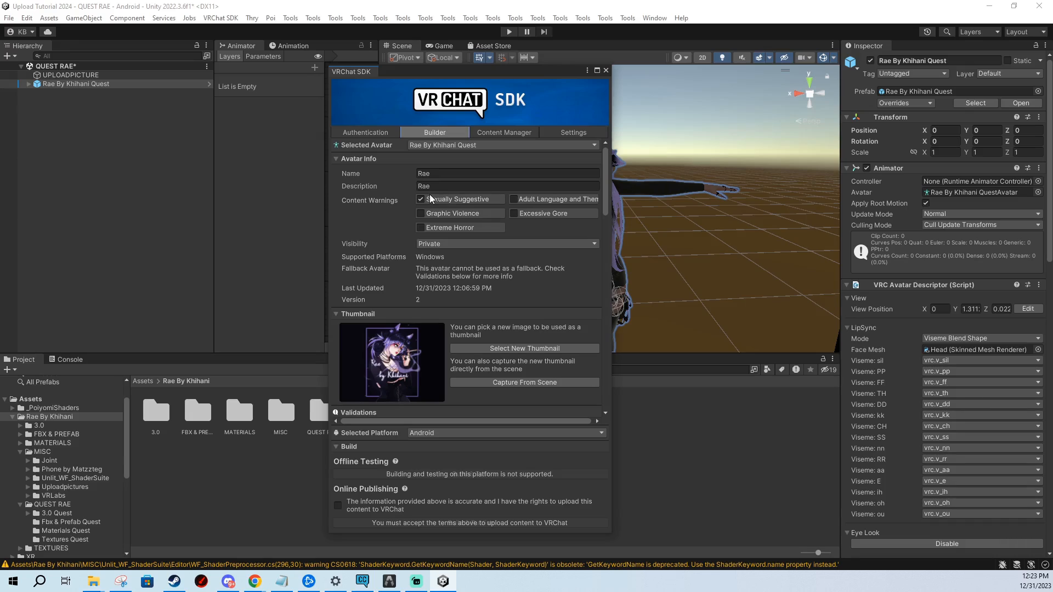
{"action": "scroll", "scroll_direction": "down", "scroll_amount": 3}
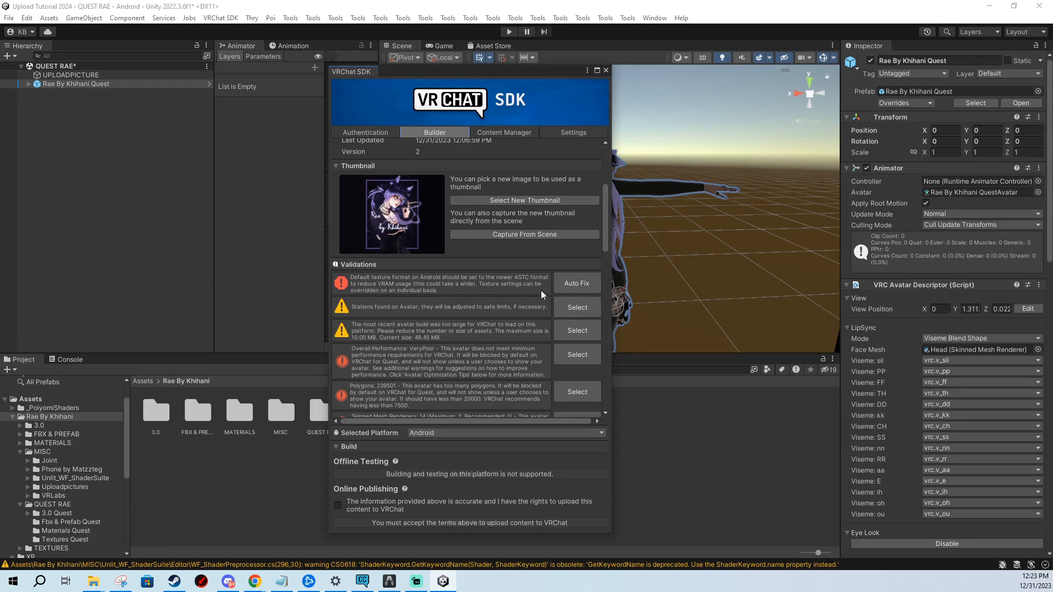
{"action": "left_click", "coordinate": [575, 283]}
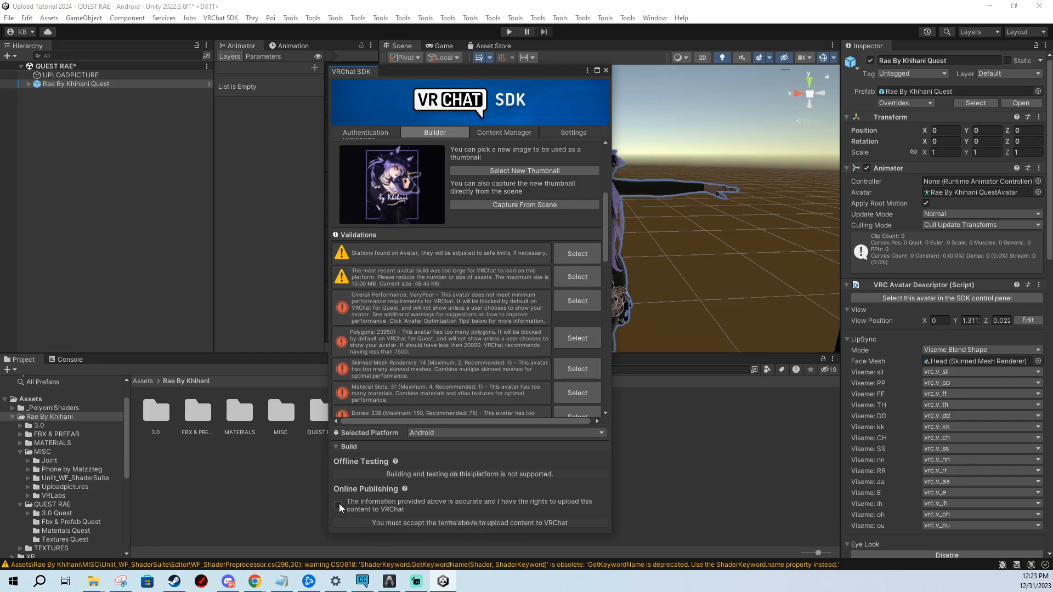
{"action": "left_click", "coordinate": [338, 504]}
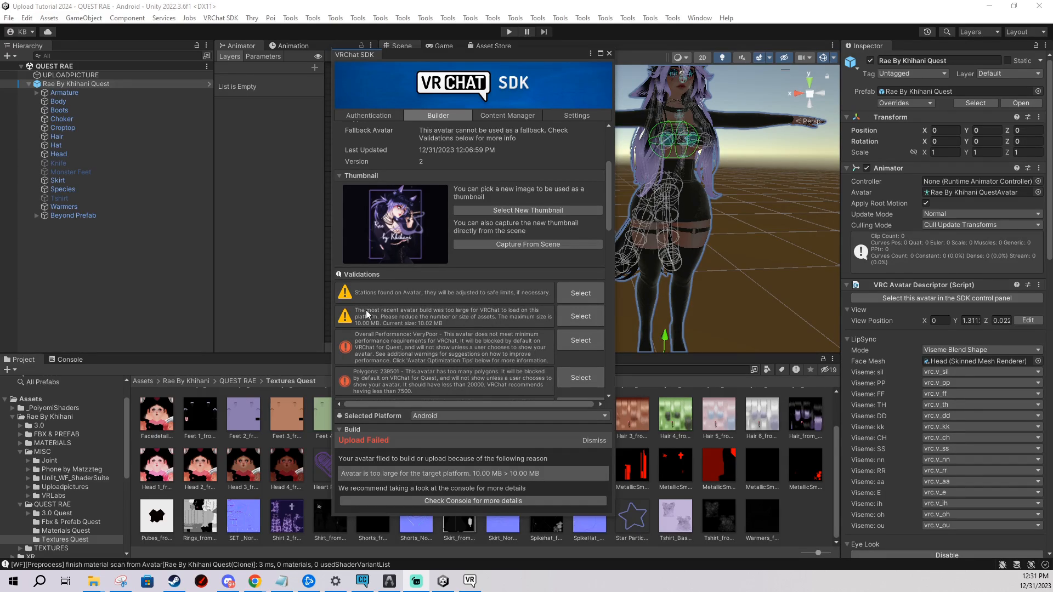
{"action": "mouse_move", "coordinate": [435, 346]}
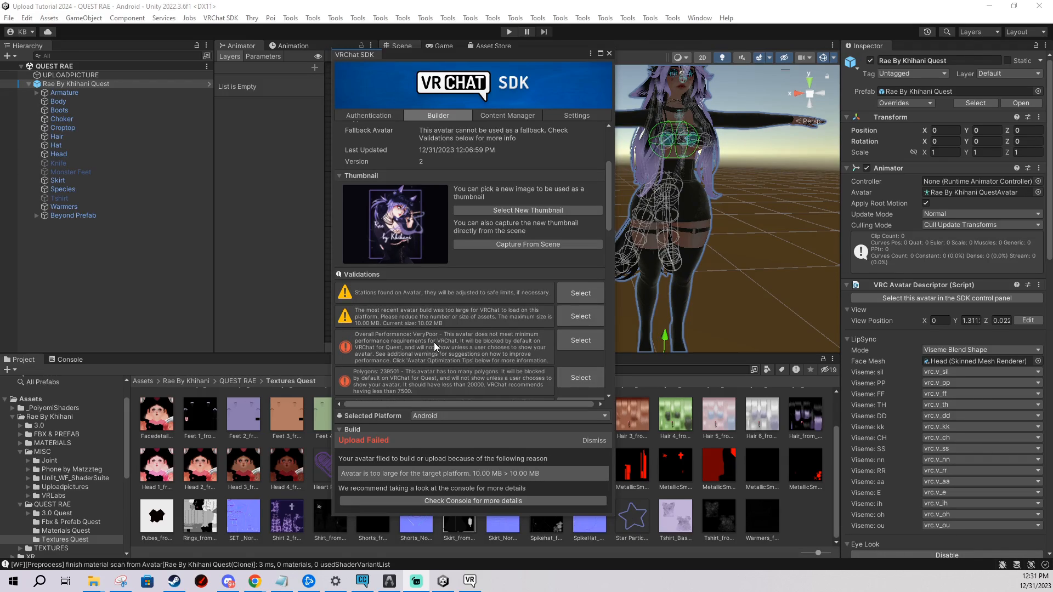
{"action": "mouse_move", "coordinate": [433, 343]}
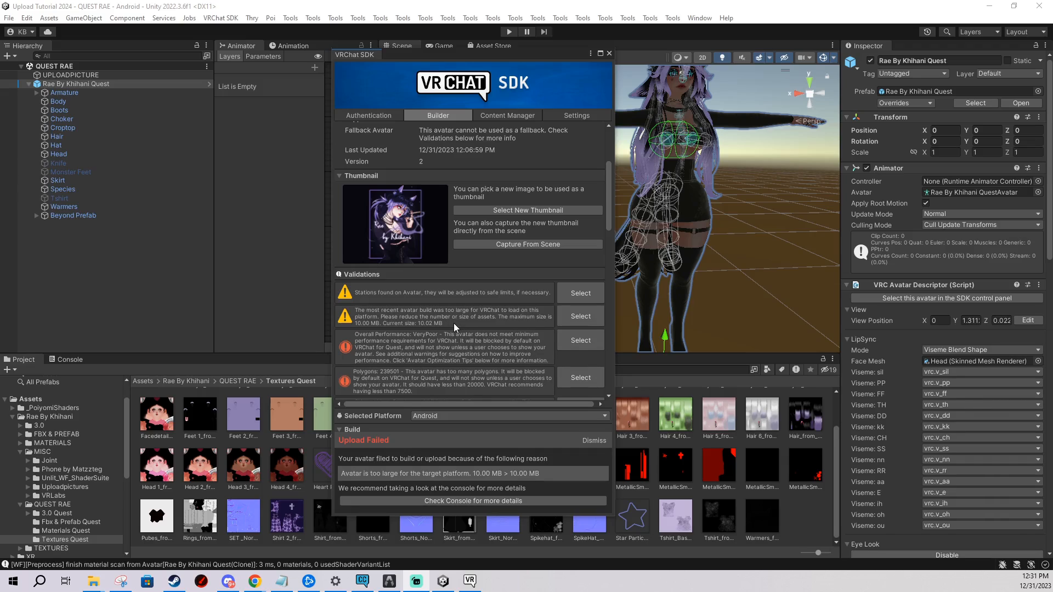
{"action": "mouse_move", "coordinate": [442, 329]}
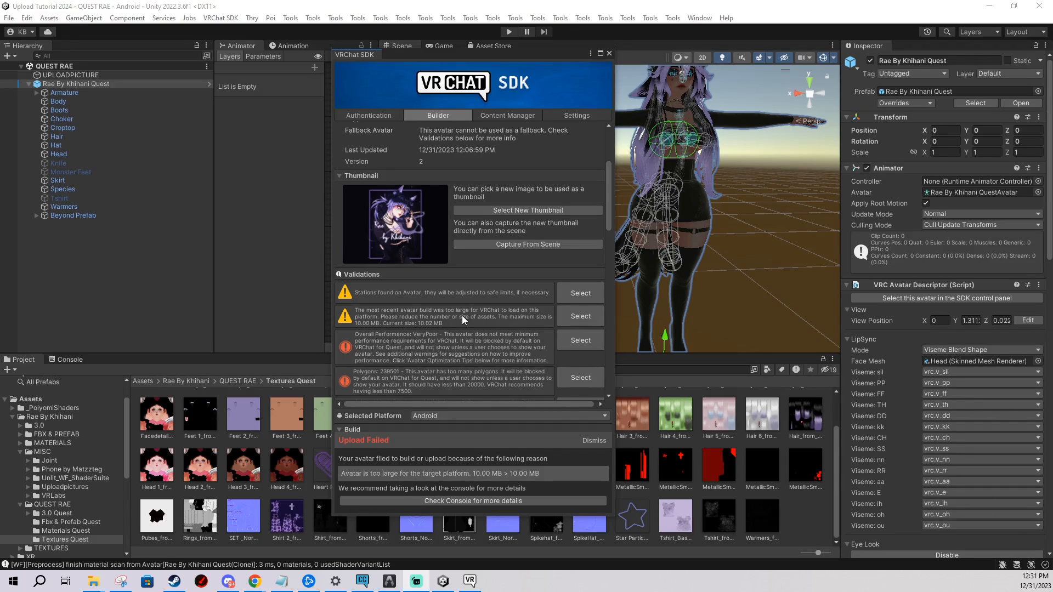
{"action": "mouse_move", "coordinate": [463, 321]}
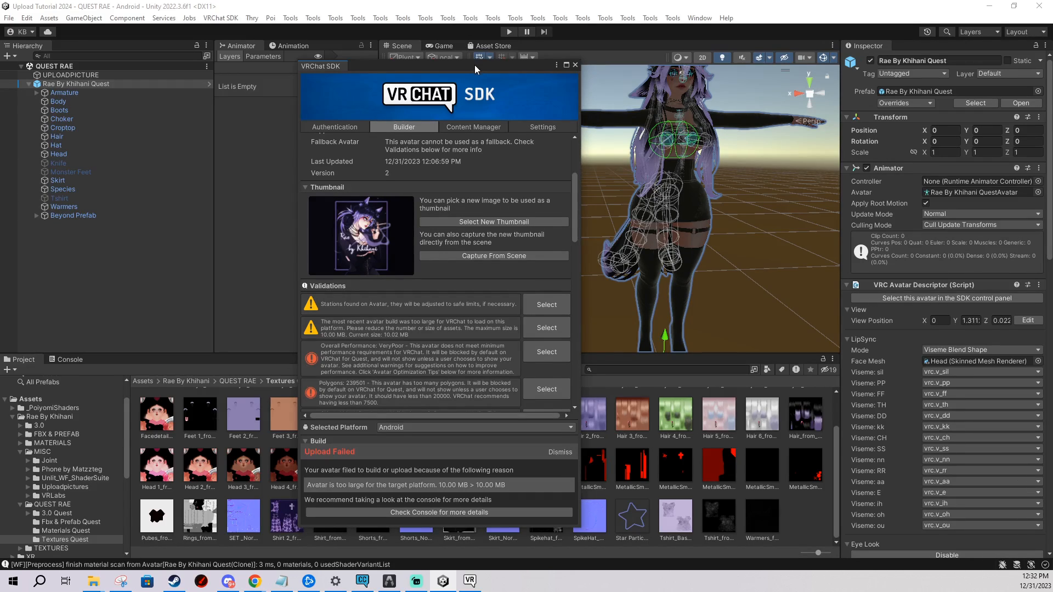
Step: Inspect the Tshirt and Spikehat Quest textures' import settings
{"action": "left_click", "coordinate": [718, 516]}
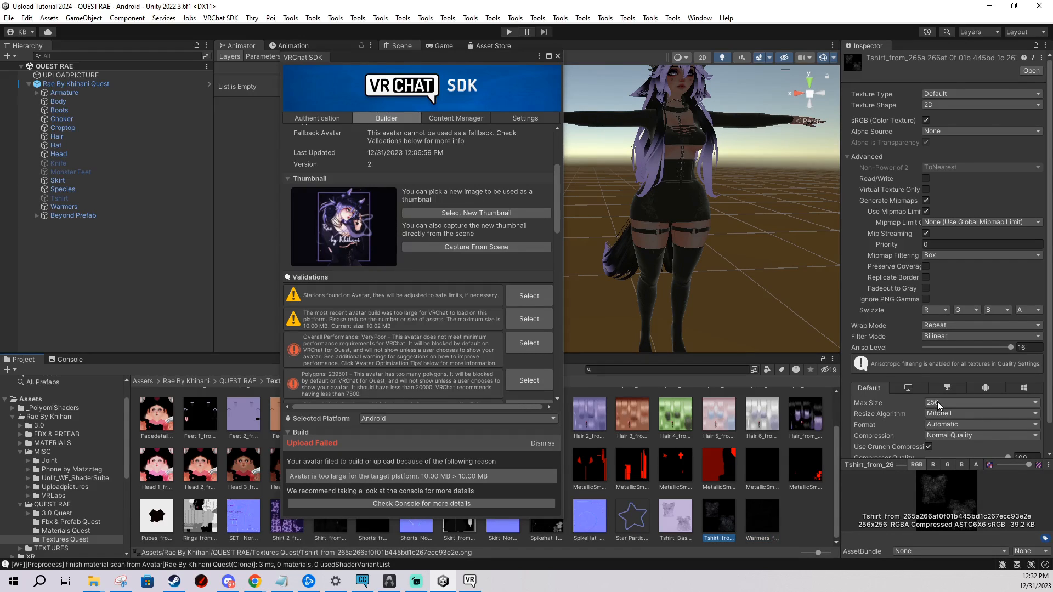
{"action": "left_click", "coordinate": [804, 468]}
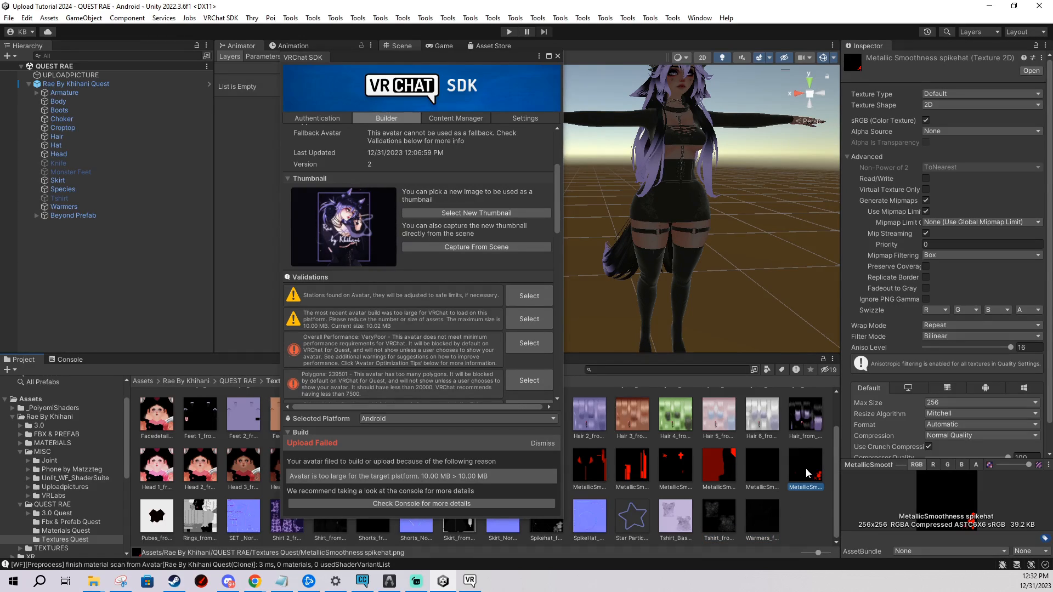
{"action": "left_click", "coordinate": [674, 468]}
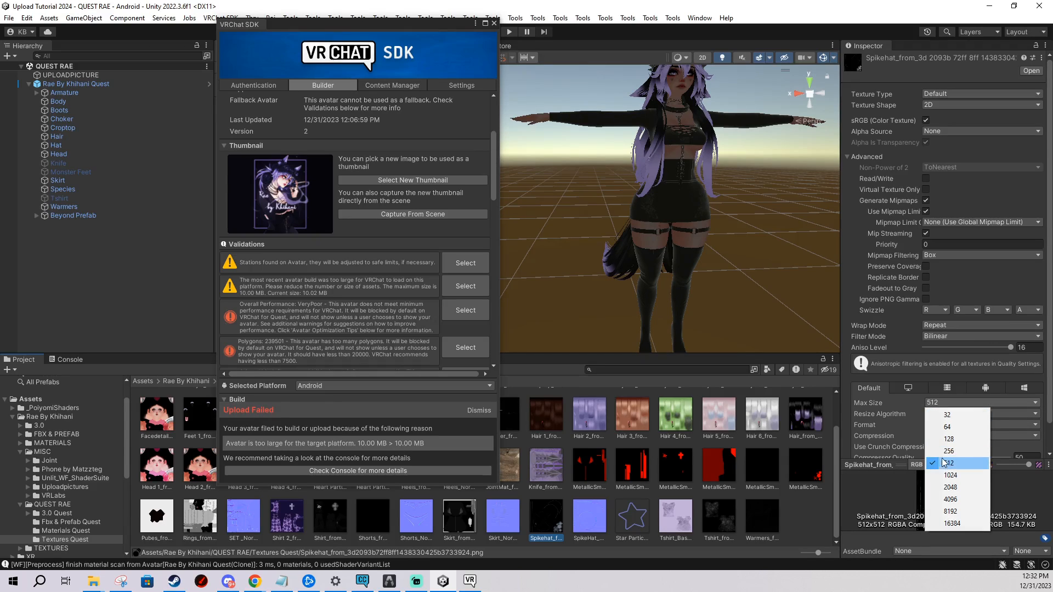
{"action": "left_click", "coordinate": [949, 450]}
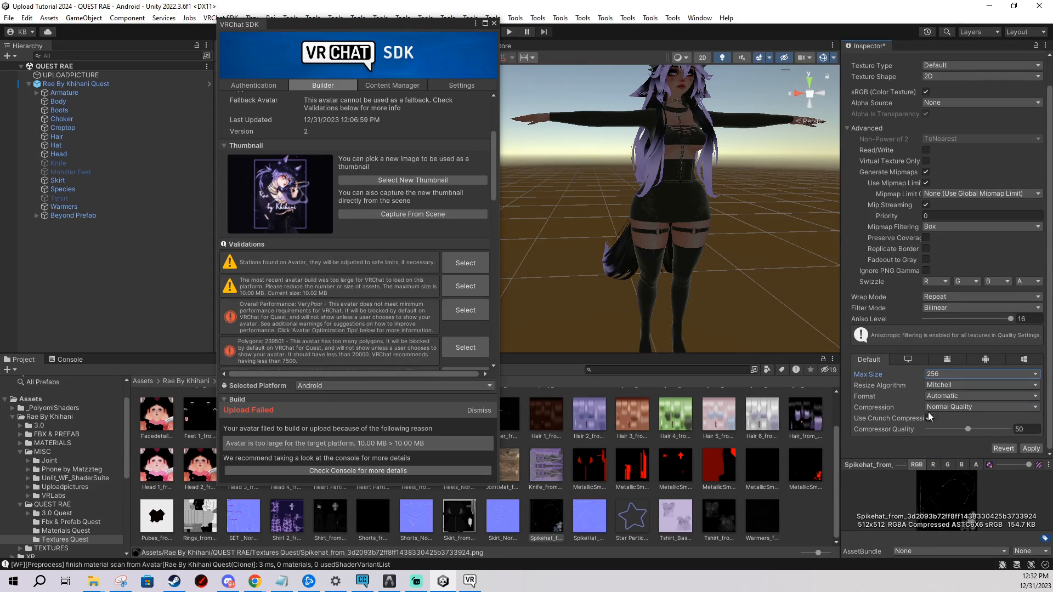
Step: Keep the Spikehat texture's Max Size at 512
{"action": "left_click", "coordinate": [978, 374]}
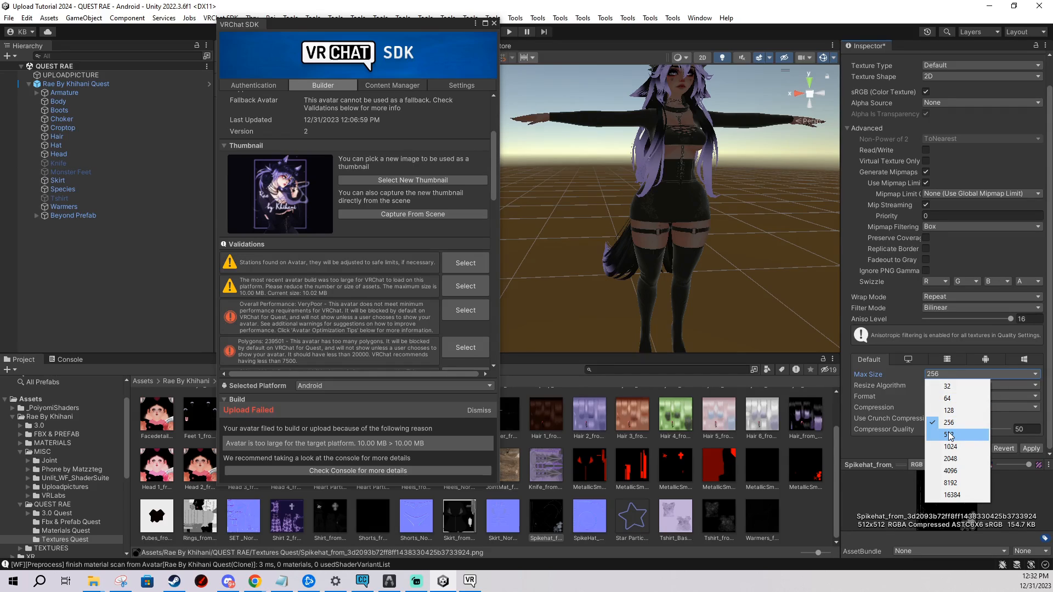
{"action": "left_click", "coordinate": [947, 435]}
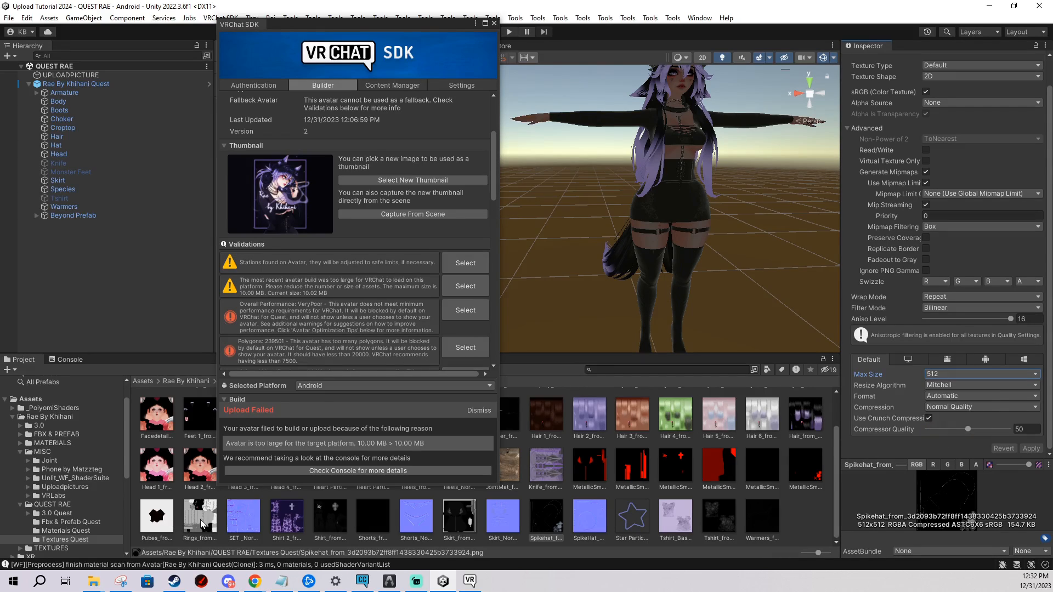
{"action": "left_click", "coordinate": [981, 374]}
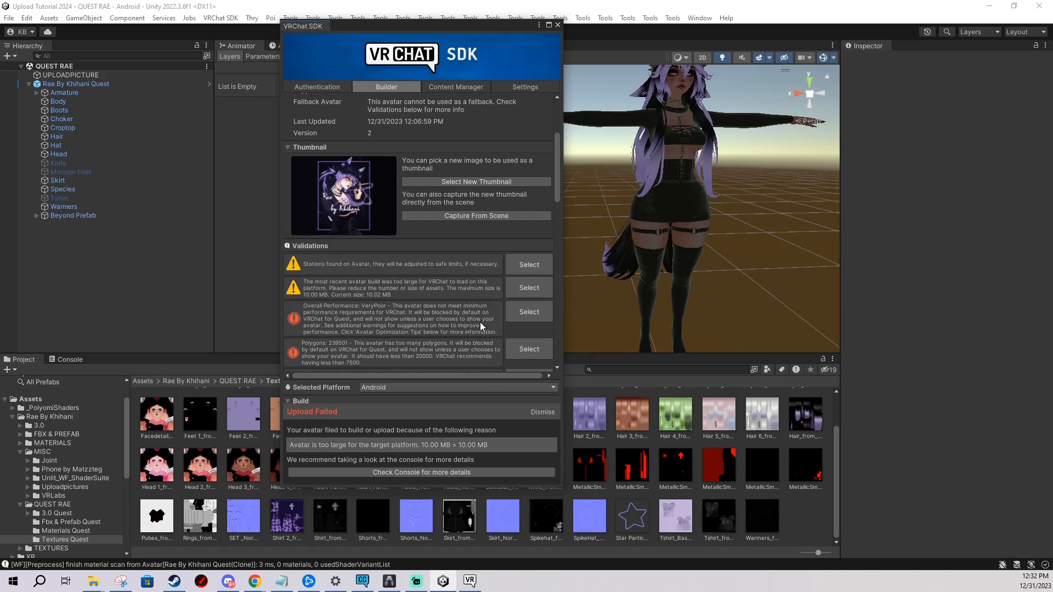
Step: Build and publish the Android avatar again; it still fails at 10.02 MB over the 10 MB limit
{"action": "left_click", "coordinate": [422, 477]}
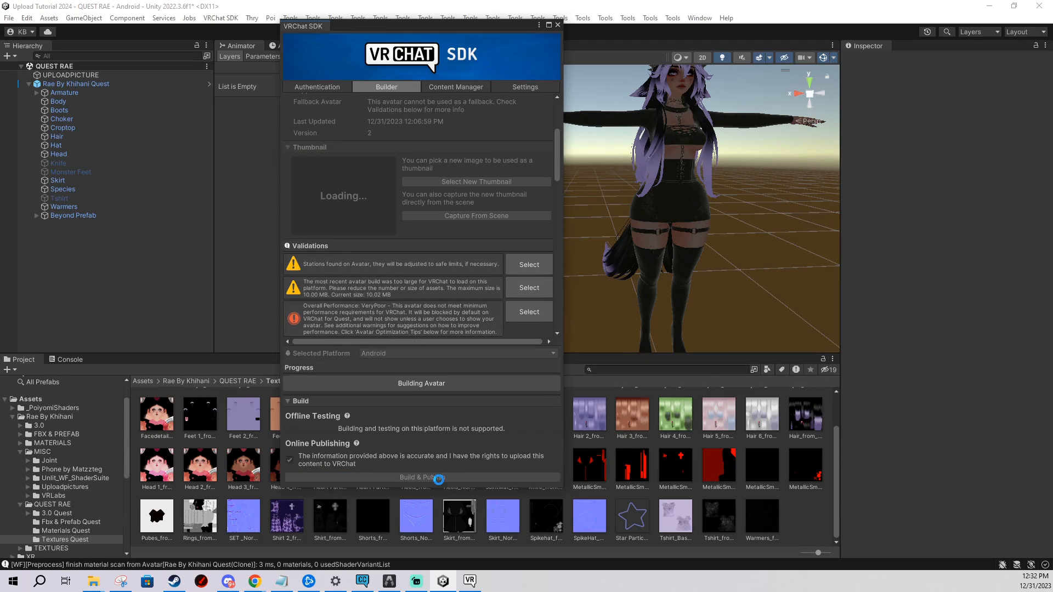
{"action": "left_click", "coordinate": [421, 477]}
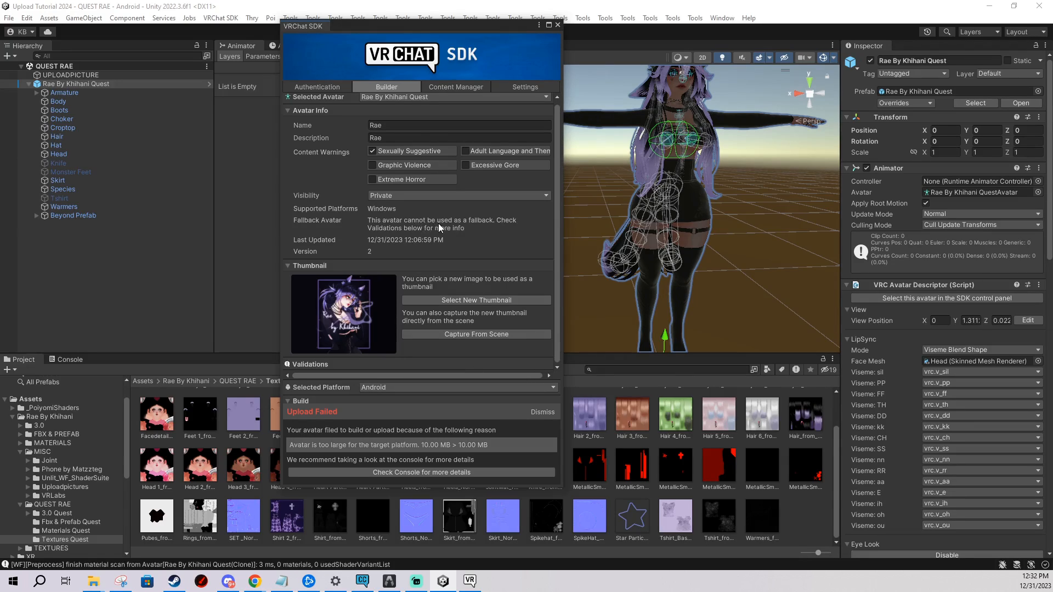
Step: Refresh Avatar Info and expand the Validations warnings for polygons, meshes, material slots and bones
{"action": "left_click", "coordinate": [289, 113]}
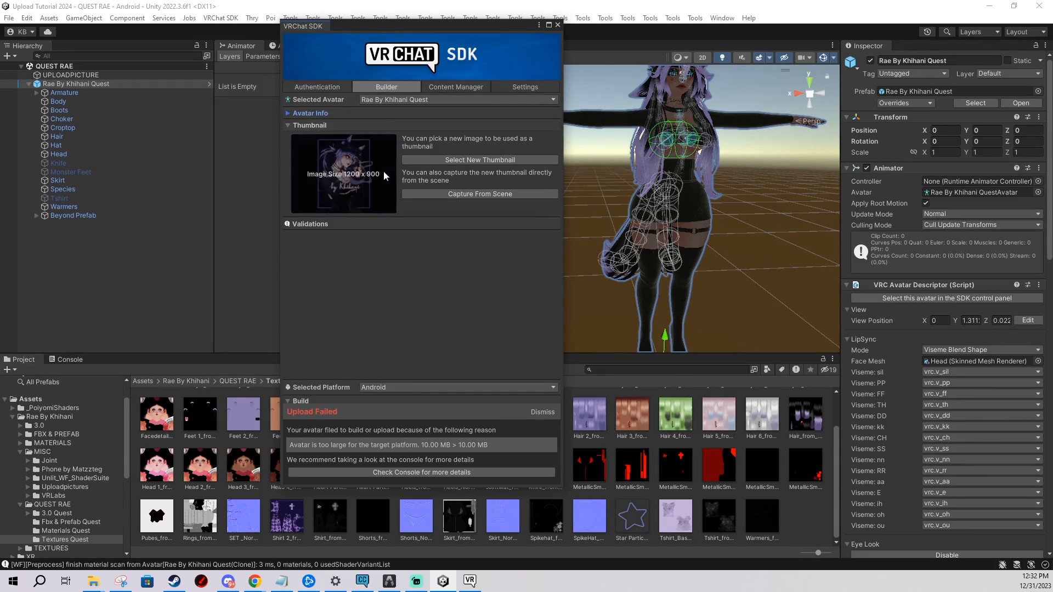
{"action": "left_click", "coordinate": [289, 113]}
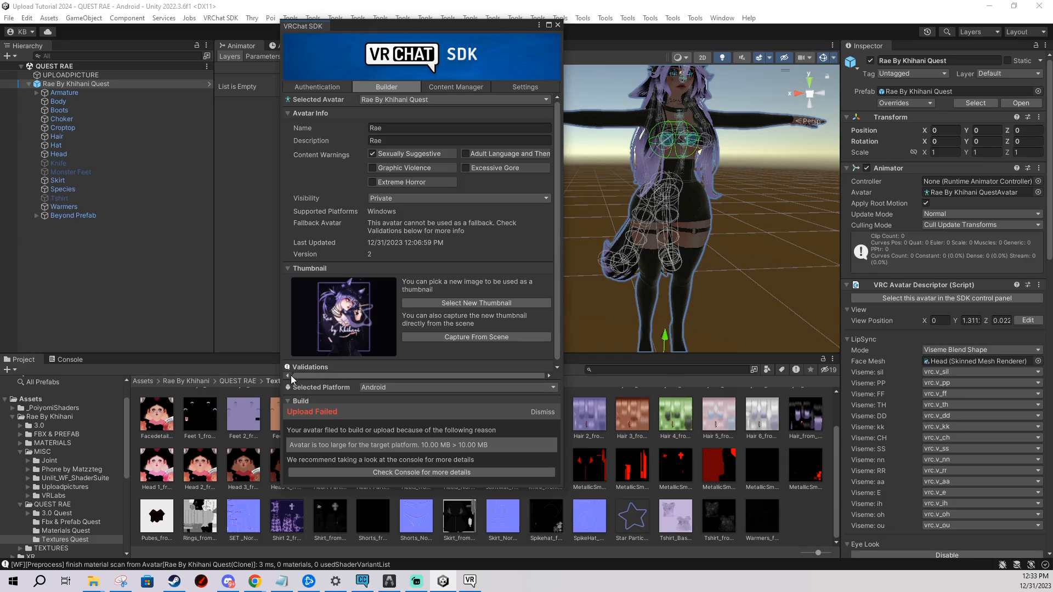
{"action": "left_click", "coordinate": [542, 411]}
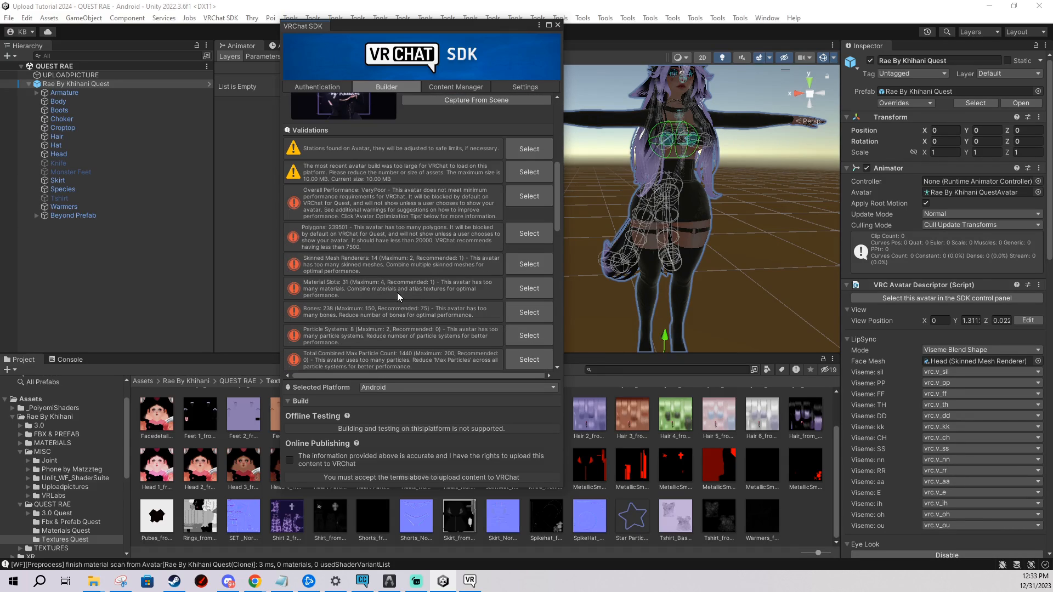
{"action": "mouse_move", "coordinate": [385, 253]}
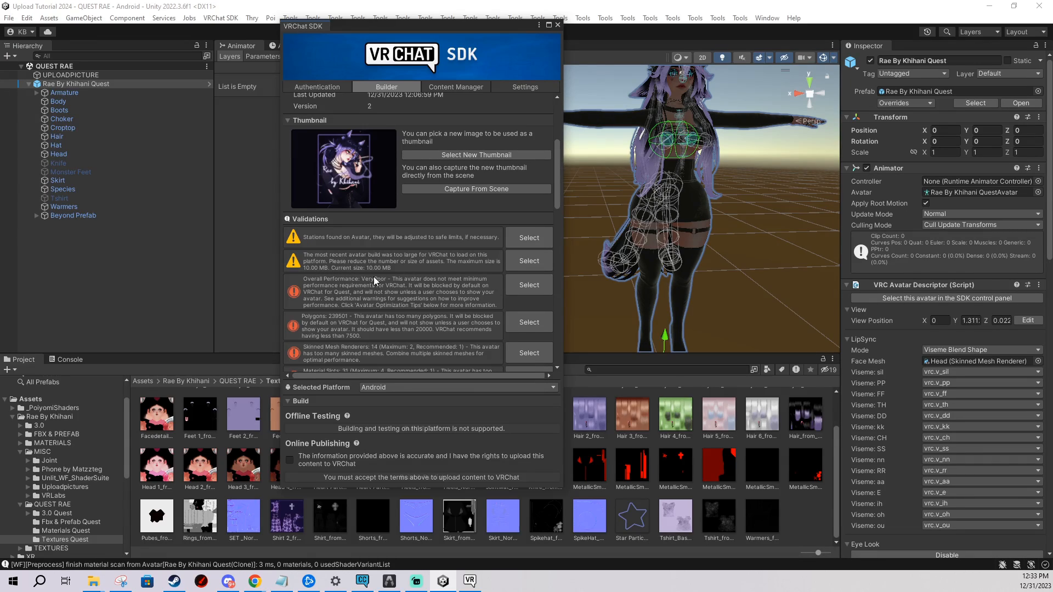
{"action": "mouse_move", "coordinate": [385, 270]}
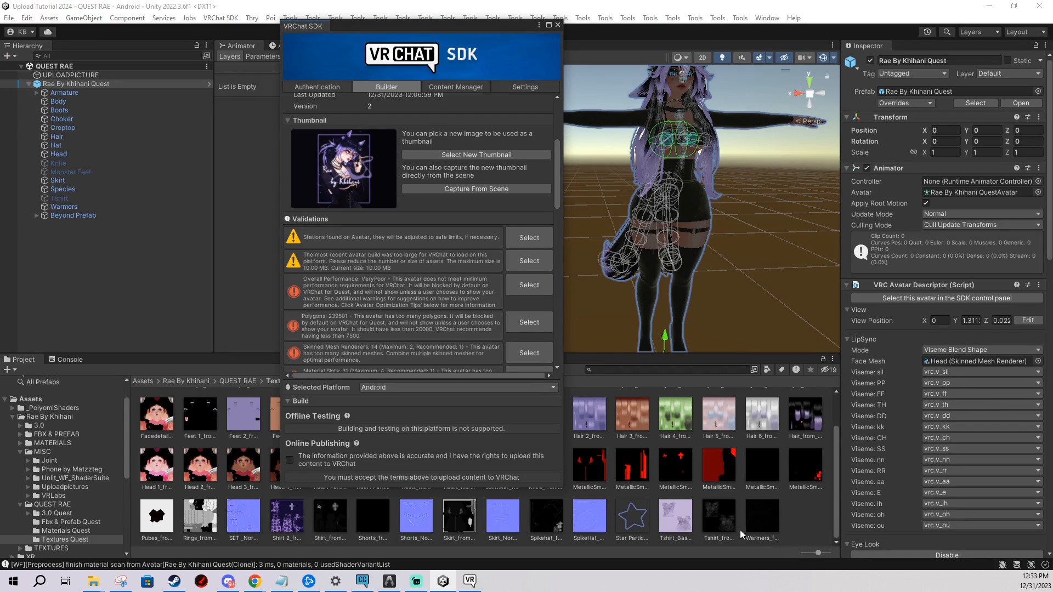
{"action": "left_click", "coordinate": [329, 516]}
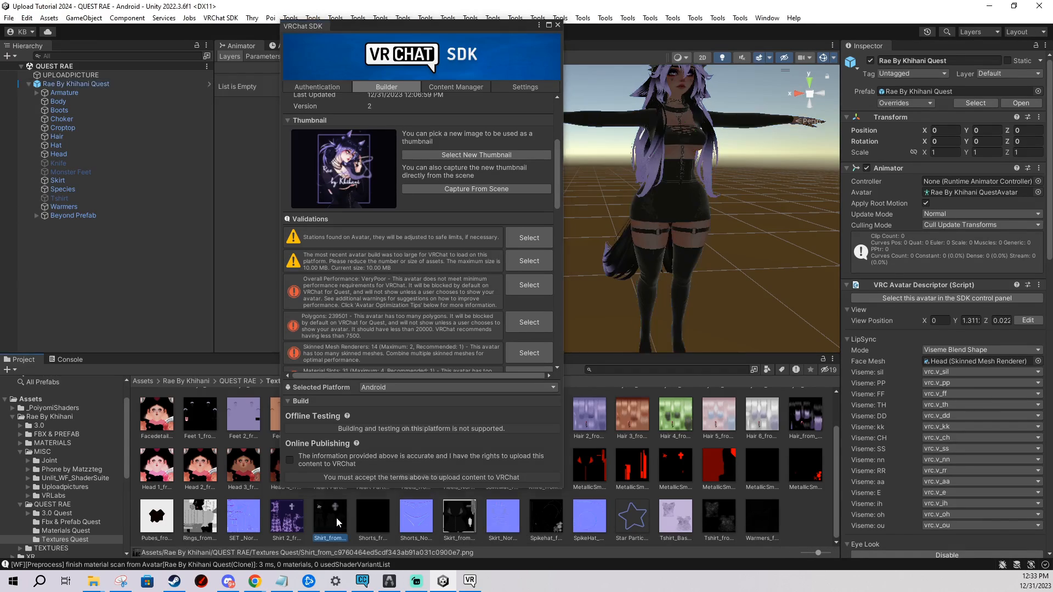
{"action": "left_click", "coordinate": [330, 513]}
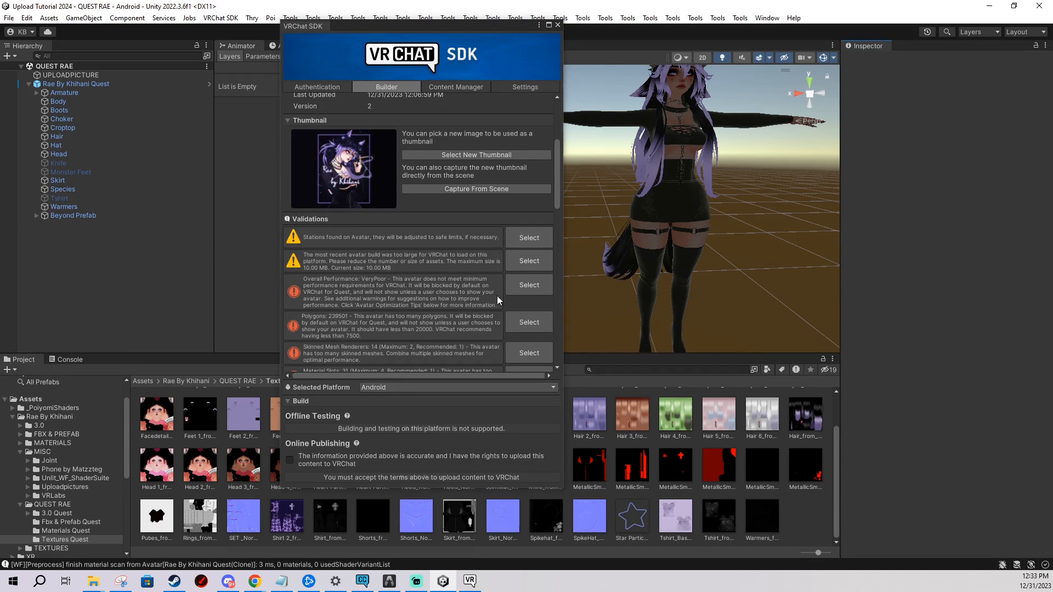
{"action": "scroll", "scroll_direction": "down", "scroll_amount": 3}
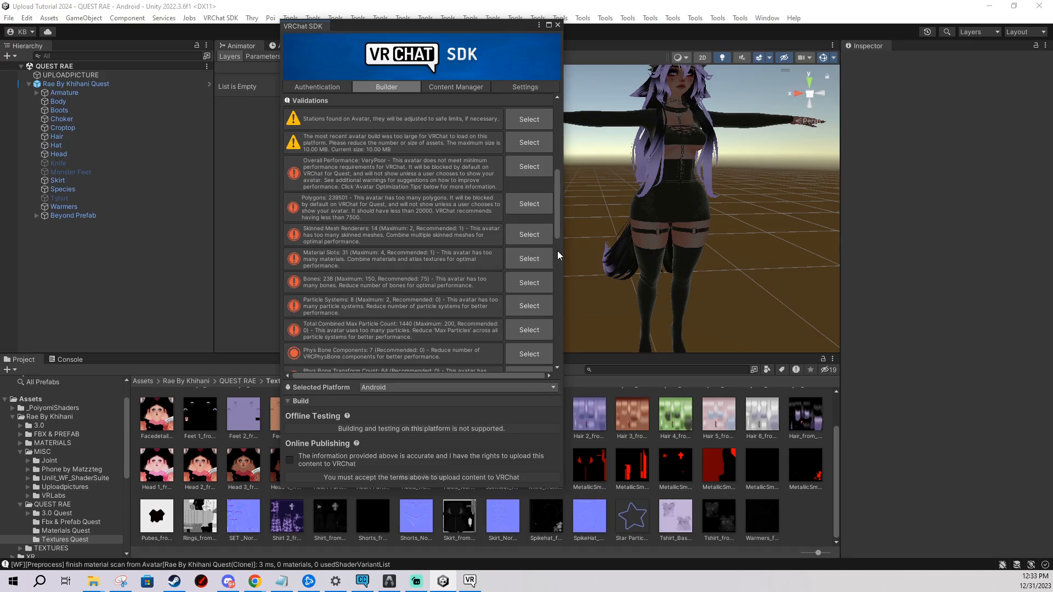
Step: Confirm upload rights and publish the Quest avatar for Android until the upload succeeds
{"action": "left_click", "coordinate": [290, 460]}
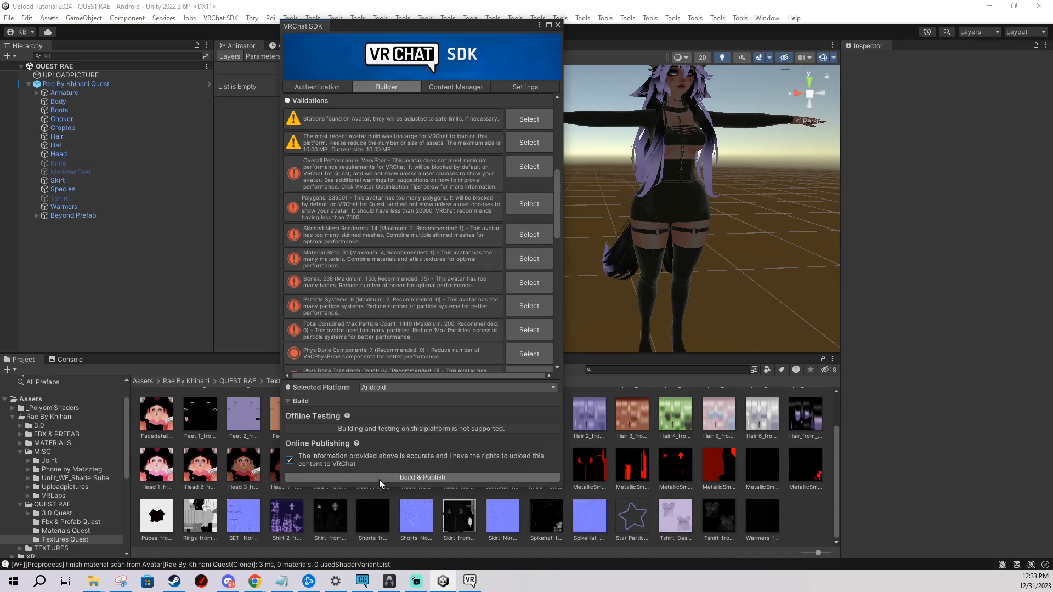
{"action": "left_click", "coordinate": [421, 477]}
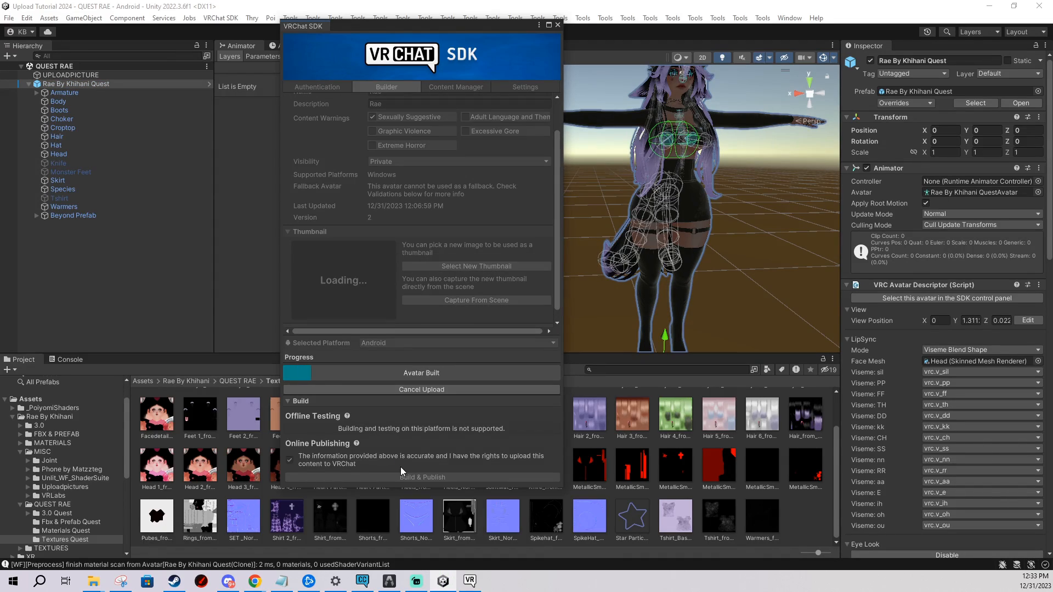
{"action": "left_click", "coordinate": [421, 477]}
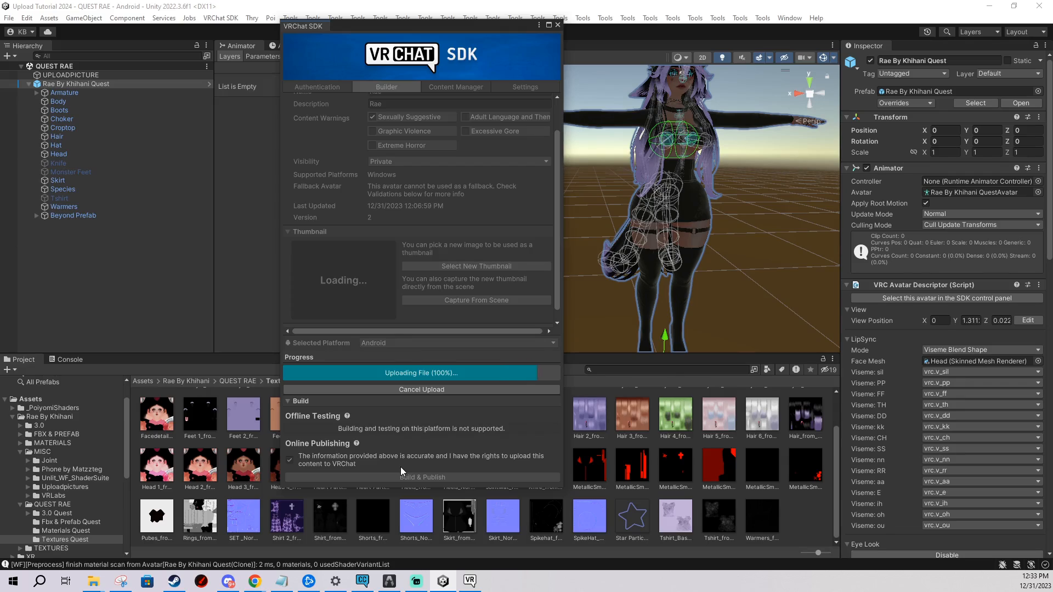
{"action": "mouse_move", "coordinate": [441, 457]}
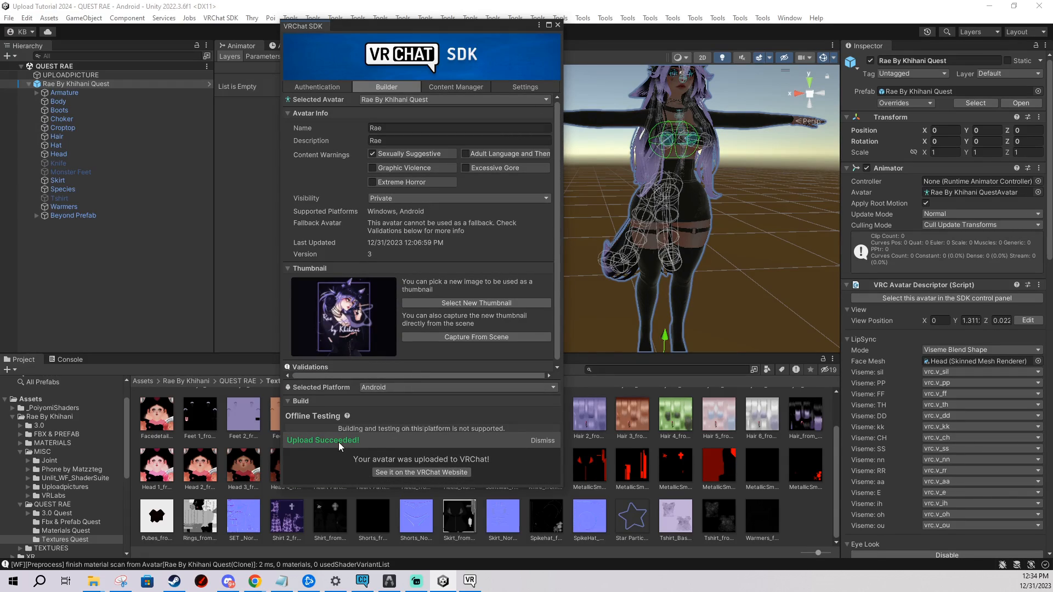
{"action": "left_click", "coordinate": [541, 440]}
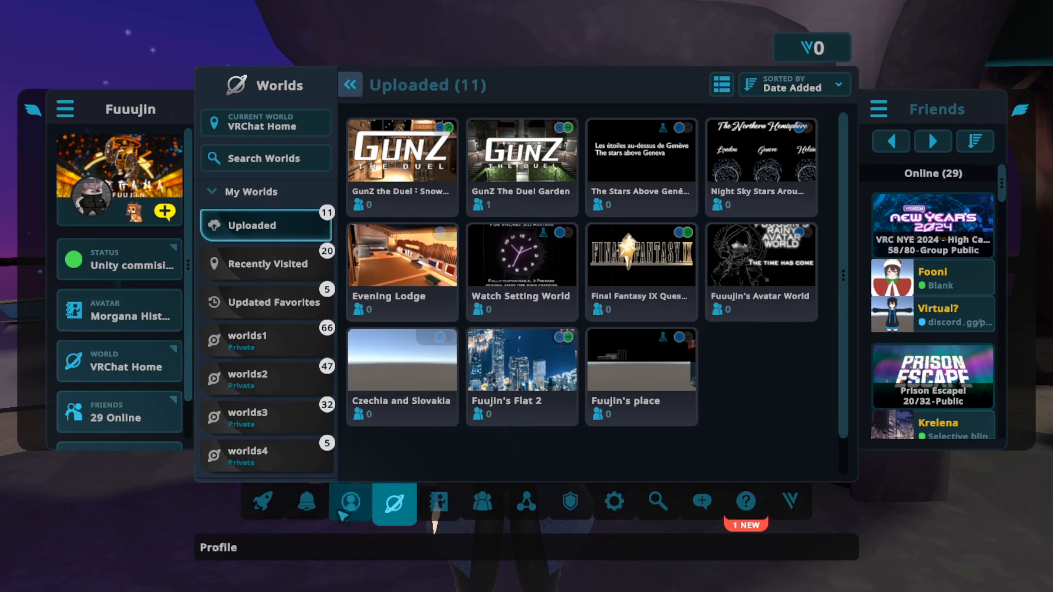
Step: View the Rae avatar's details from the Uploaded avatars list
{"action": "left_click", "coordinate": [438, 501]}
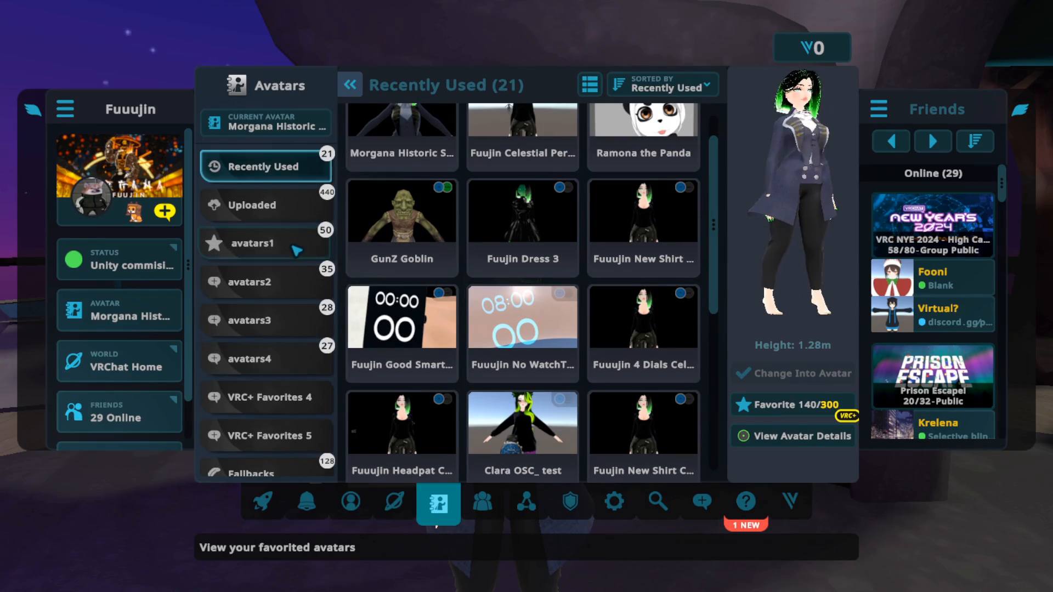
{"action": "left_click", "coordinate": [252, 205]}
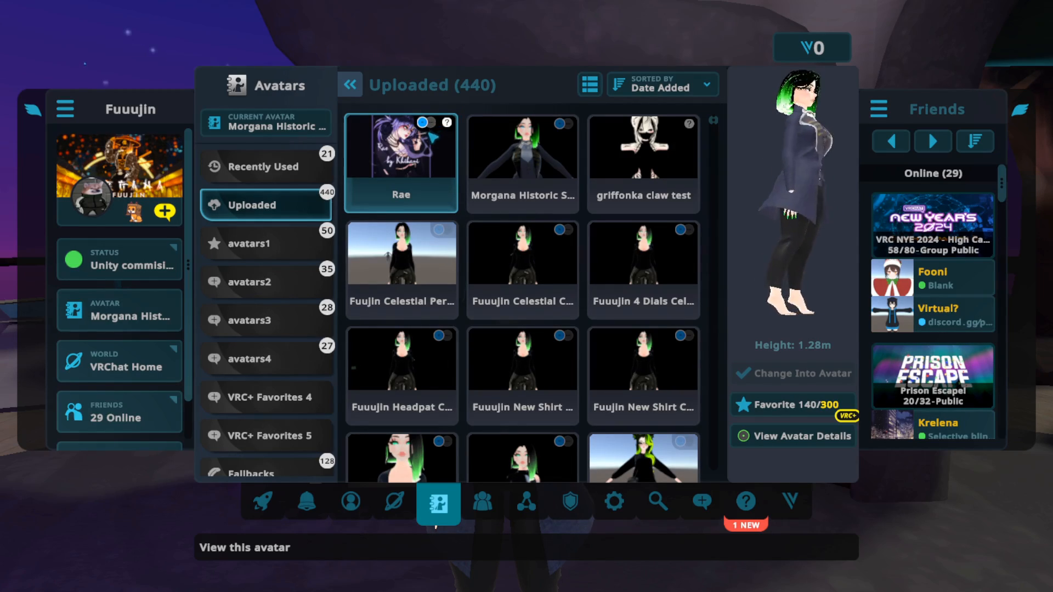
{"action": "left_click", "coordinate": [792, 373]}
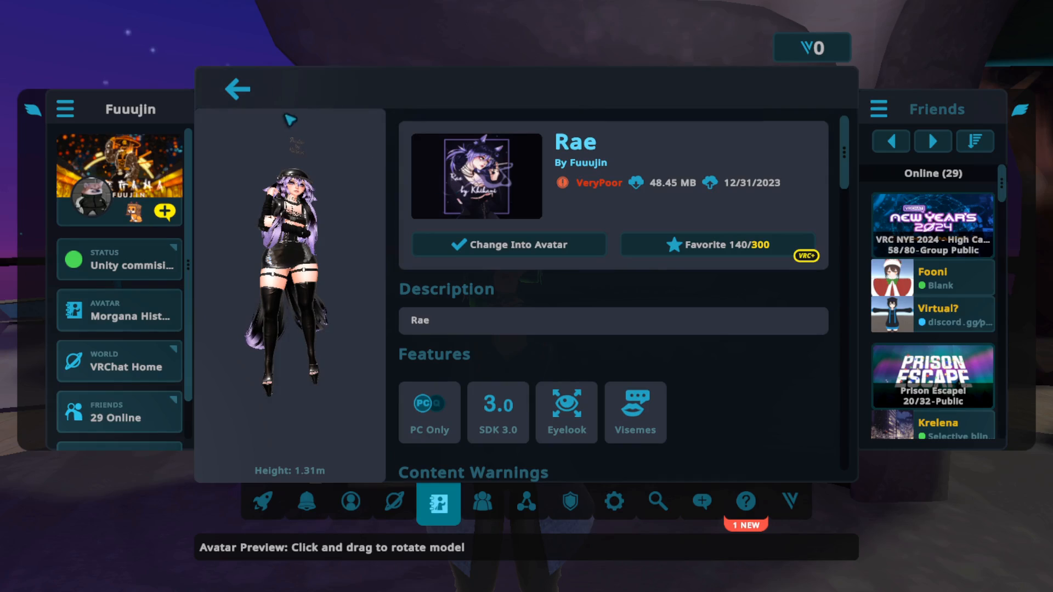
Step: Go back to the uploaded list and return to the Launch Pad home
{"action": "left_click", "coordinate": [237, 88]}
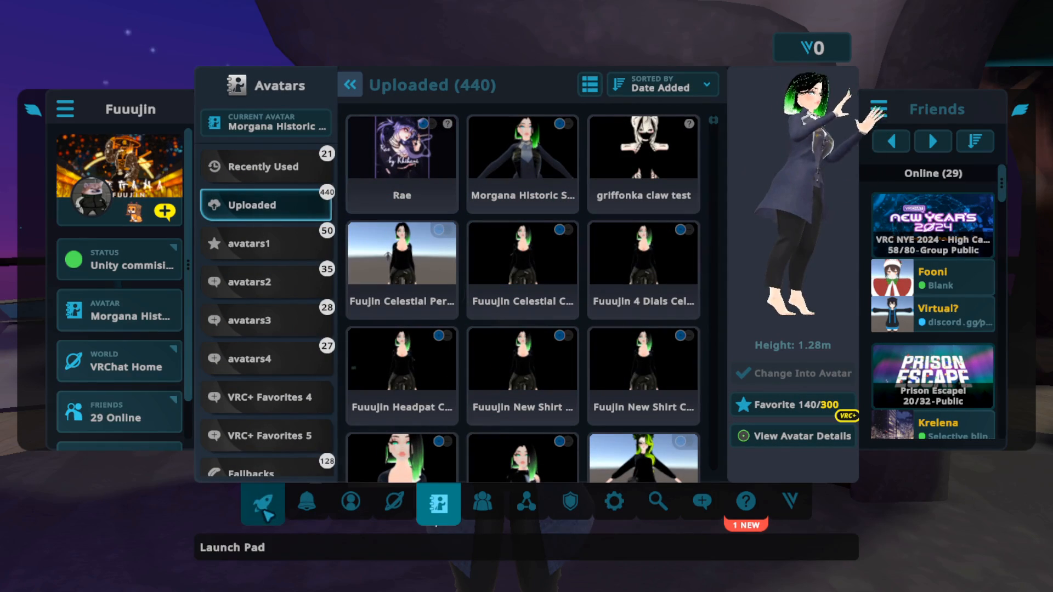
{"action": "left_click", "coordinate": [263, 503]}
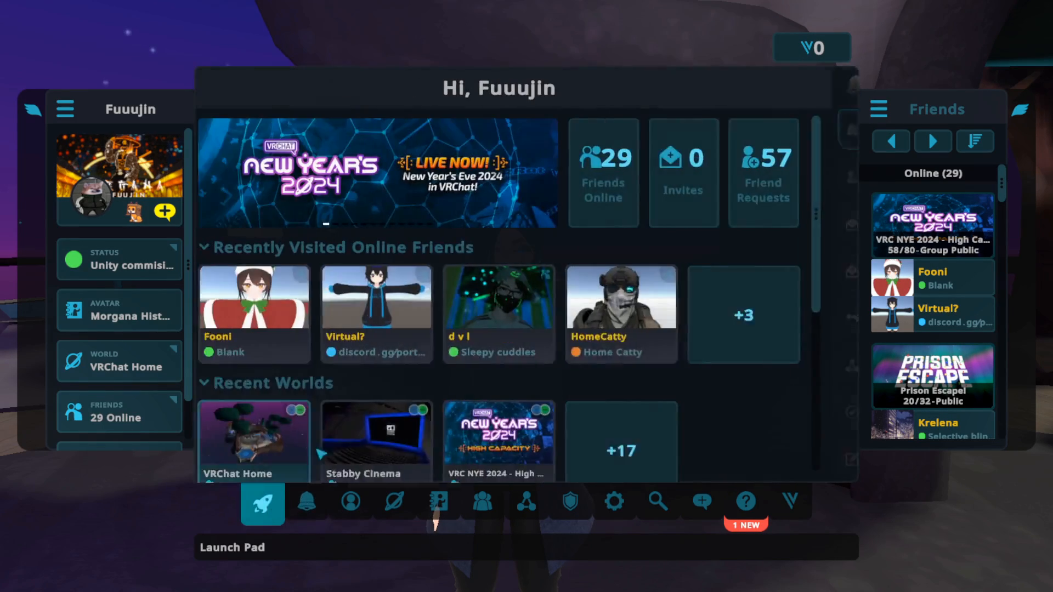
Step: Browse the profile's uploaded worlds, then close the quick menu to view Rae in-world
{"action": "left_click", "coordinate": [306, 501]}
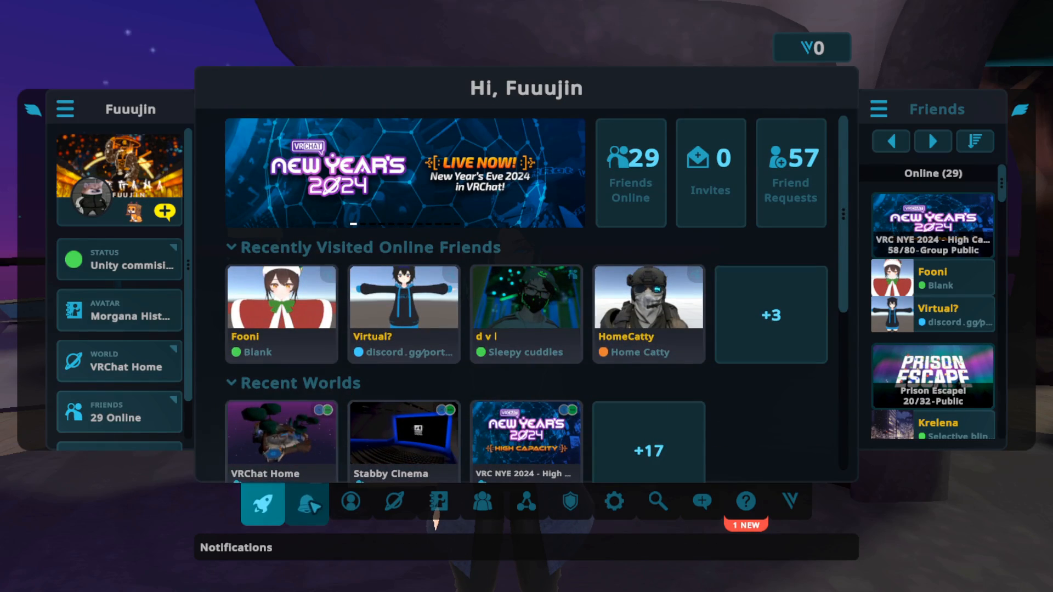
{"action": "left_click", "coordinate": [350, 503]}
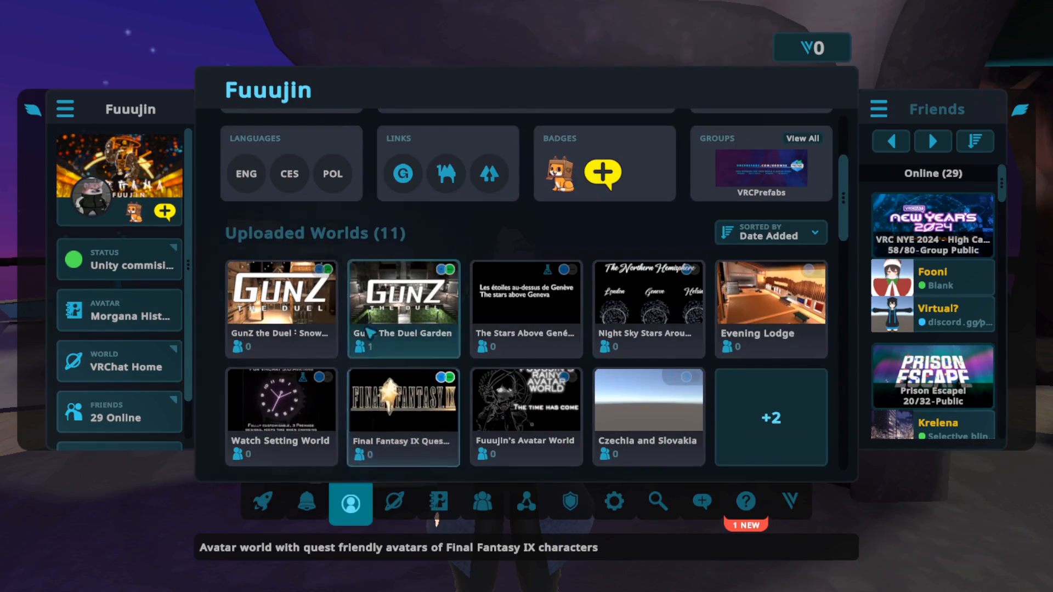
{"action": "scroll", "scroll_direction": "down", "scroll_amount": 3}
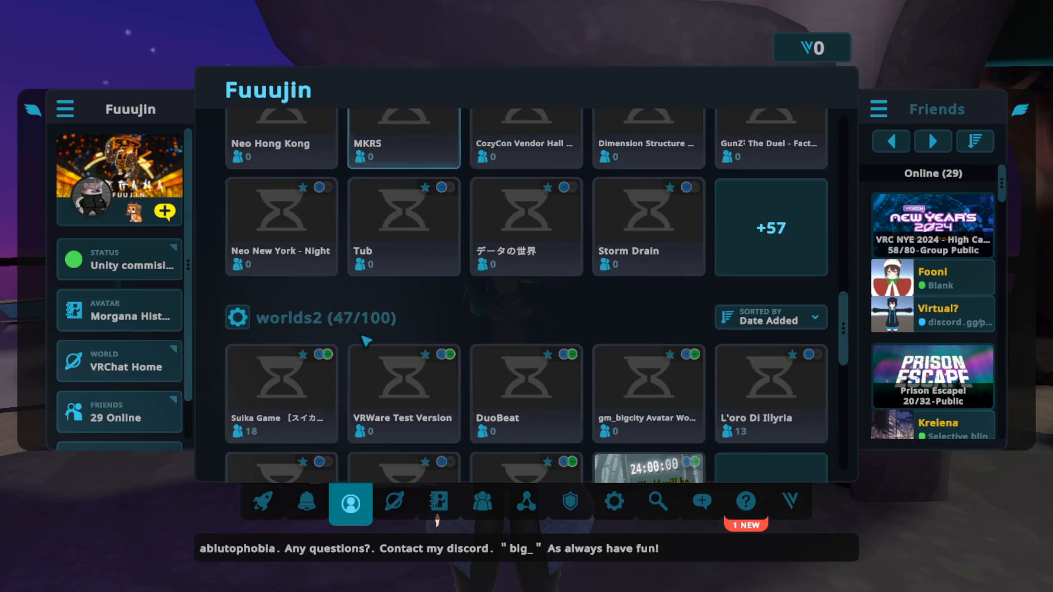
{"action": "scroll", "scroll_direction": "down", "scroll_amount": 3}
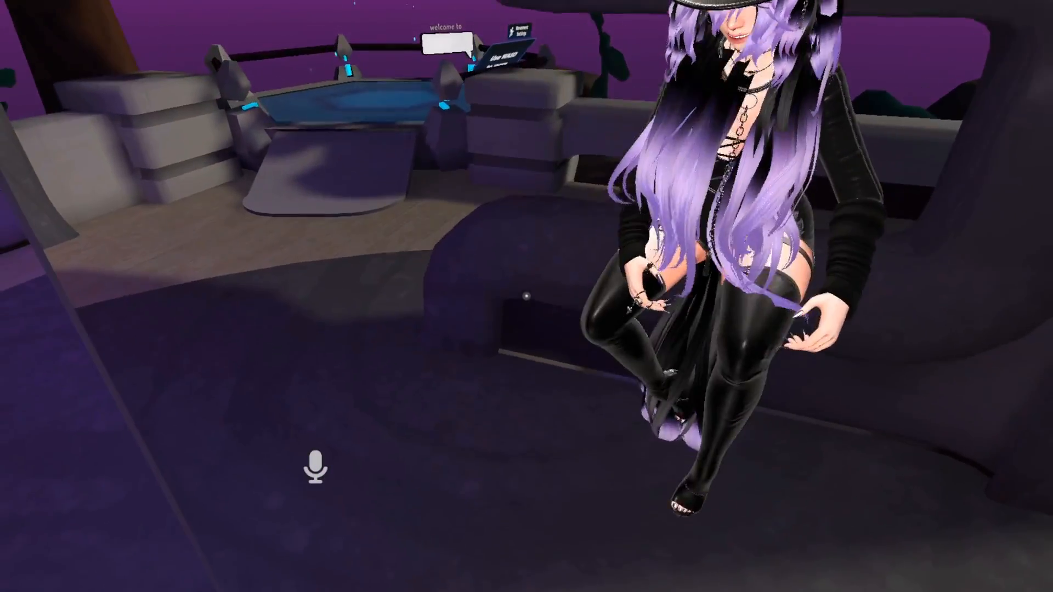
{"action": "left_click", "coordinate": [439, 502]}
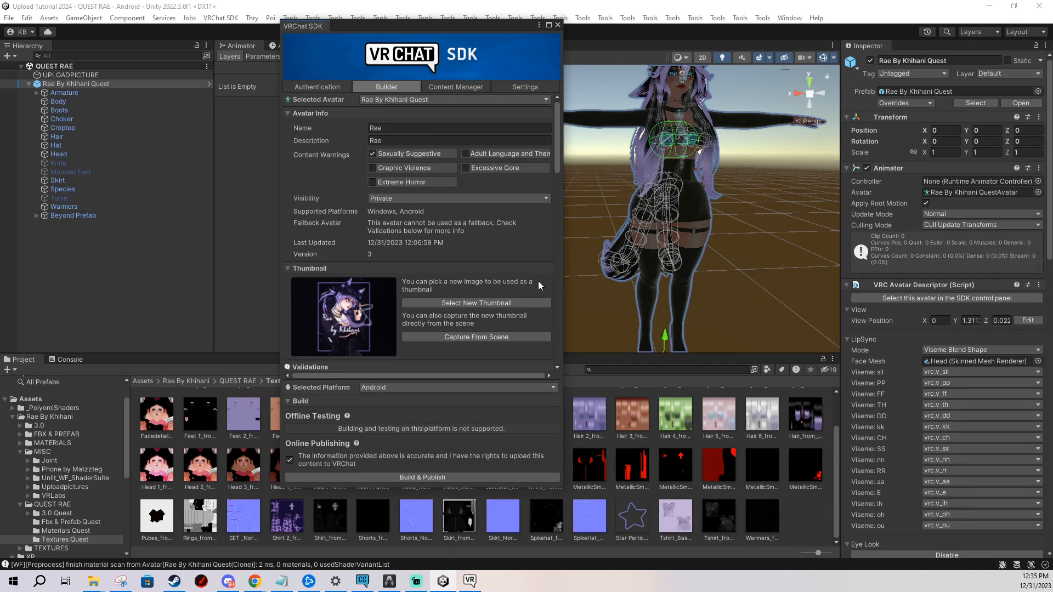
{"action": "mouse_move", "coordinate": [427, 191]}
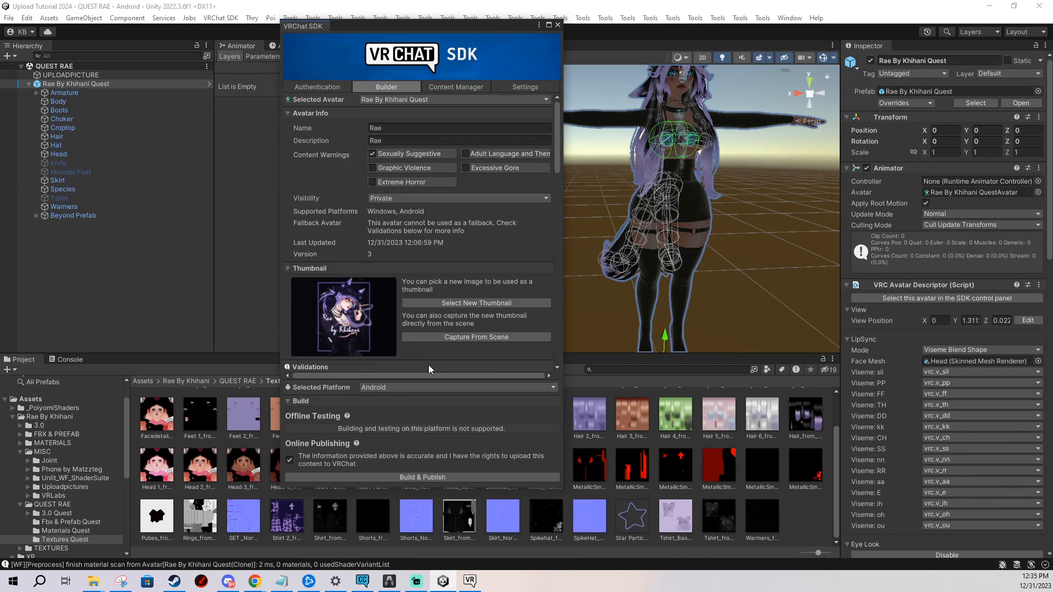
{"action": "mouse_move", "coordinate": [438, 459]}
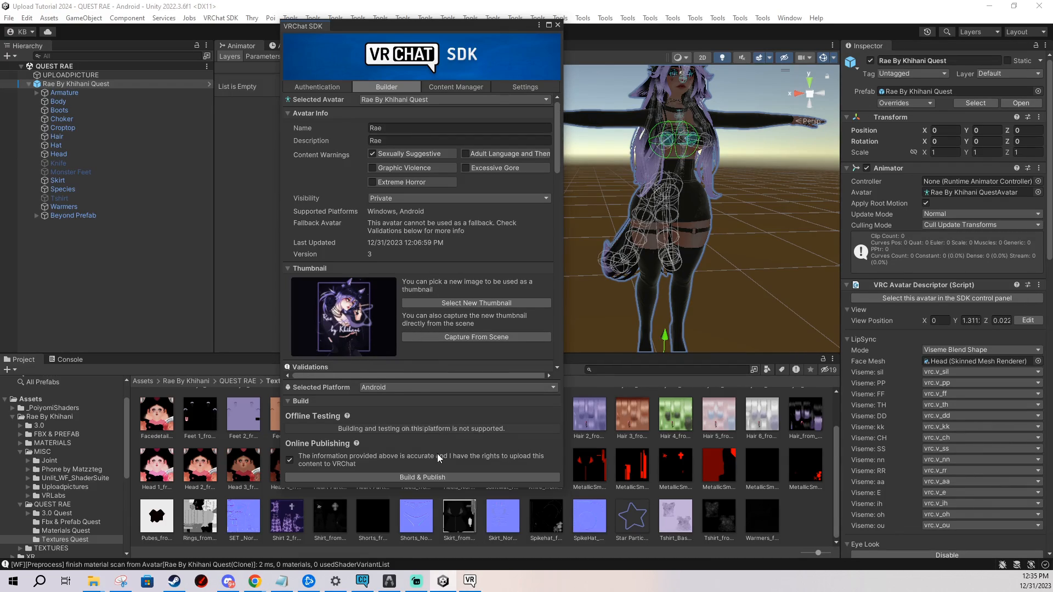